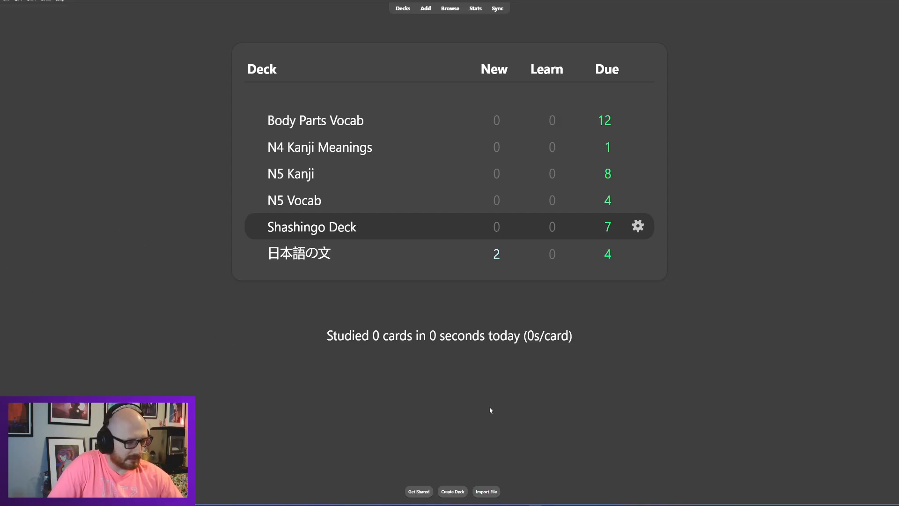
{"action": "mouse_move", "coordinate": [495, 405]}
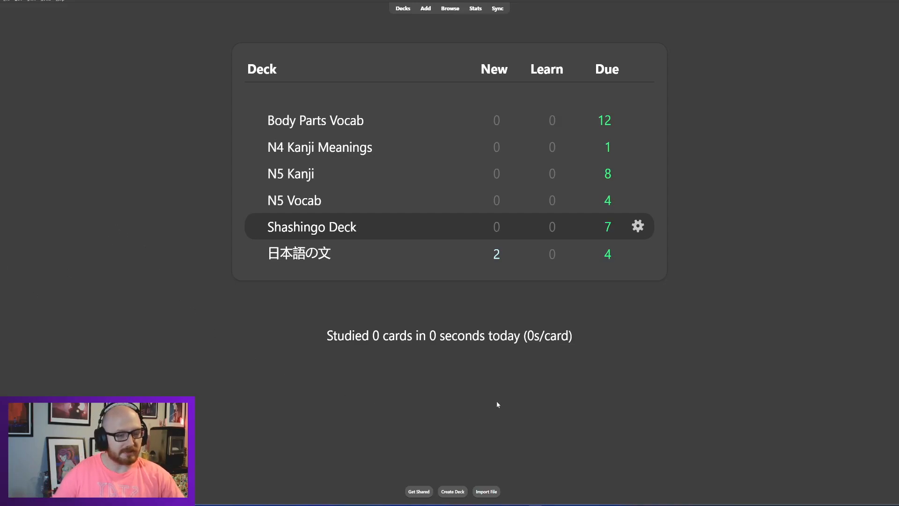
{"action": "mouse_move", "coordinate": [444, 277]}
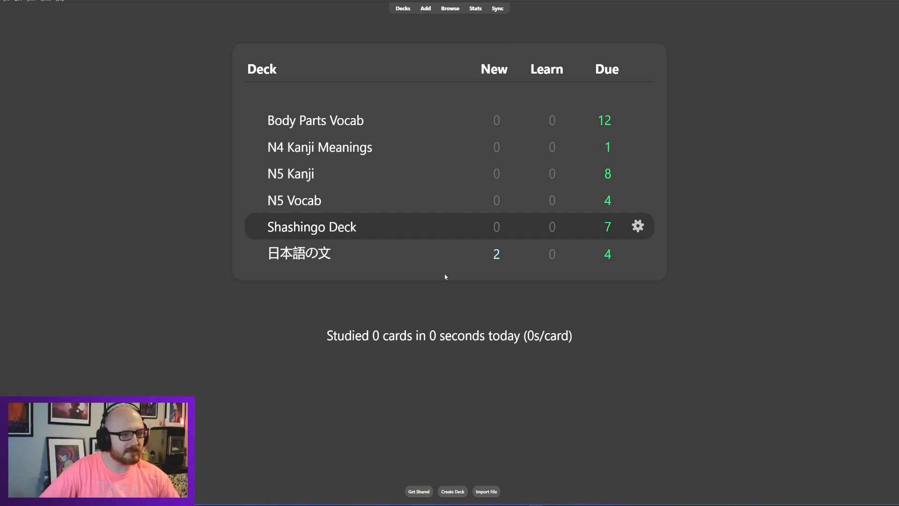
Step: Open the Body Parts Vocab deck from the deck list
{"action": "left_click", "coordinate": [315, 121]}
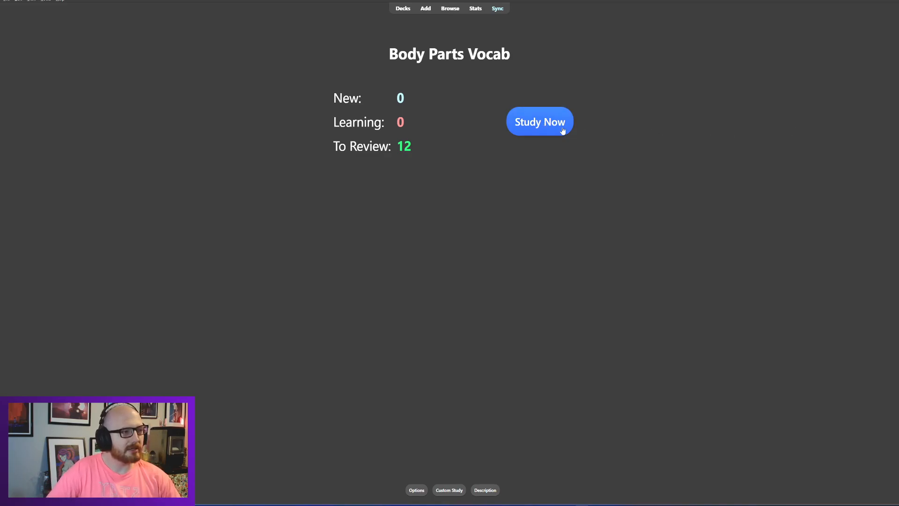
Step: Start studying, grade ひじ (Elbow) as Good and reveal おしり's meaning, Butt
{"action": "left_click", "coordinate": [538, 121]}
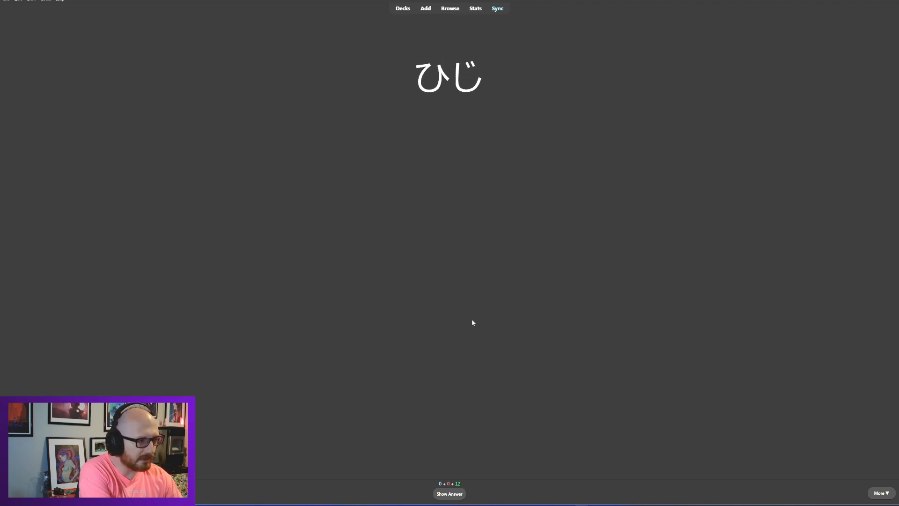
{"action": "mouse_move", "coordinate": [647, 331]}
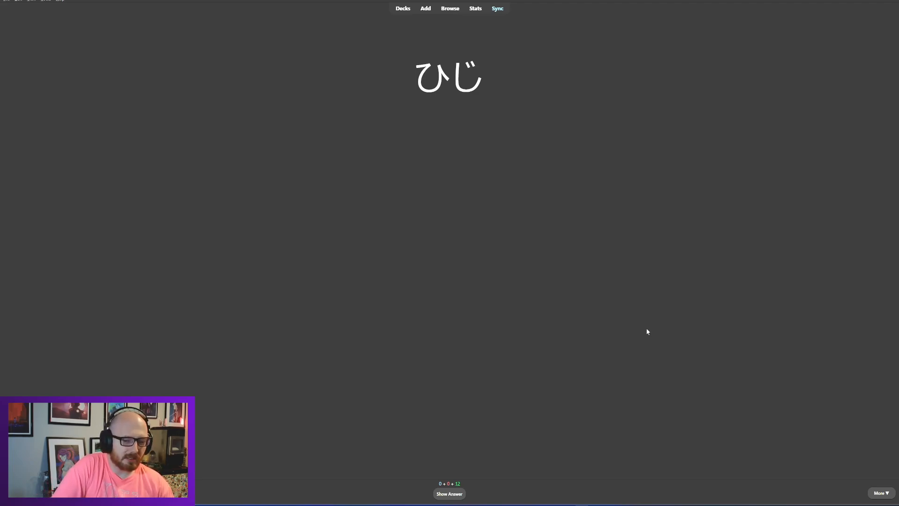
{"action": "left_click", "coordinate": [449, 494]}
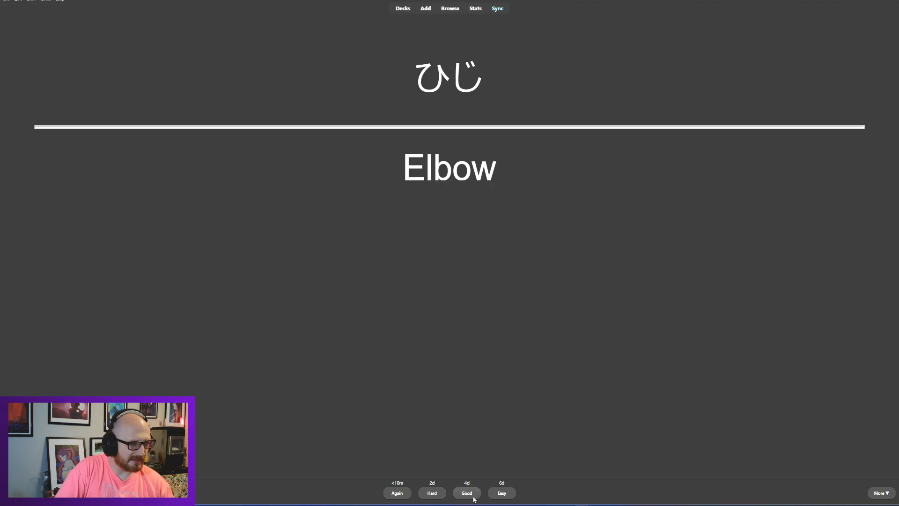
{"action": "left_click", "coordinate": [467, 493]}
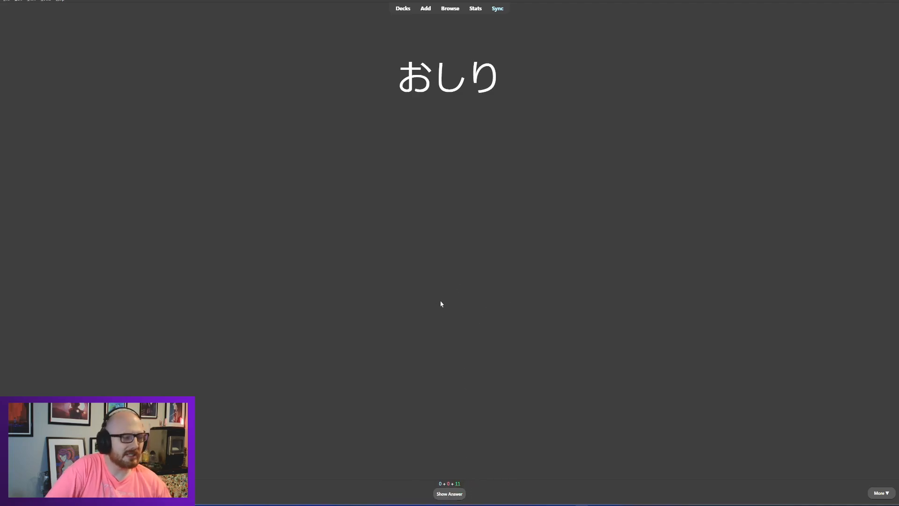
{"action": "mouse_move", "coordinate": [558, 321]}
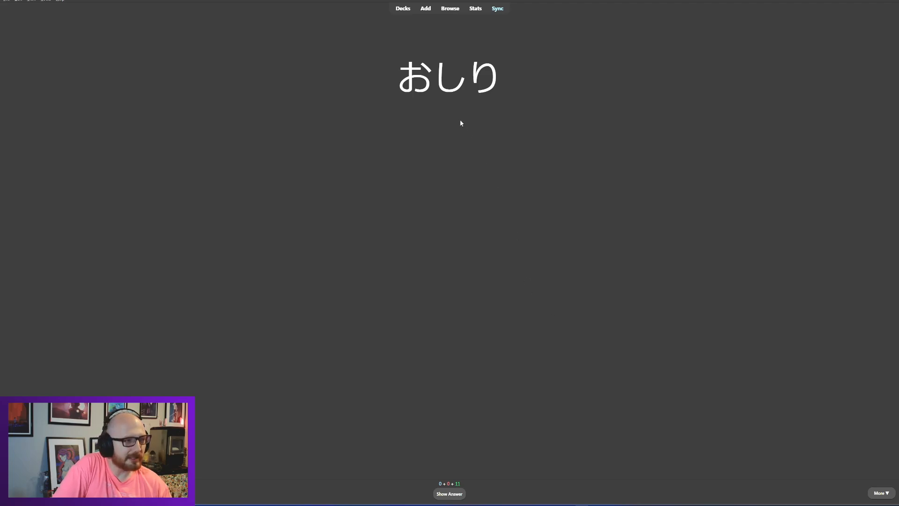
{"action": "left_click", "coordinate": [448, 493]}
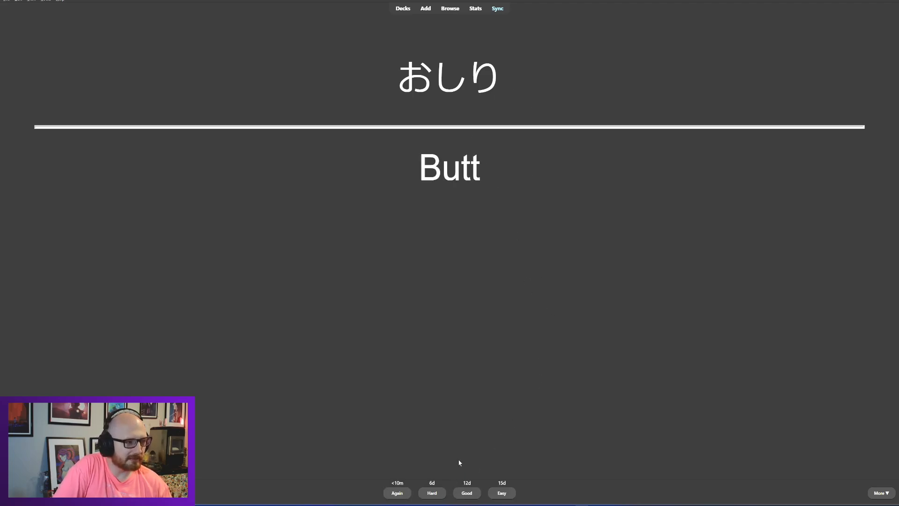
Step: Grade おしり, かみ (Hair) and あし (Foot) as Good, then reveal かた as Shoulder
{"action": "left_click", "coordinate": [466, 493]}
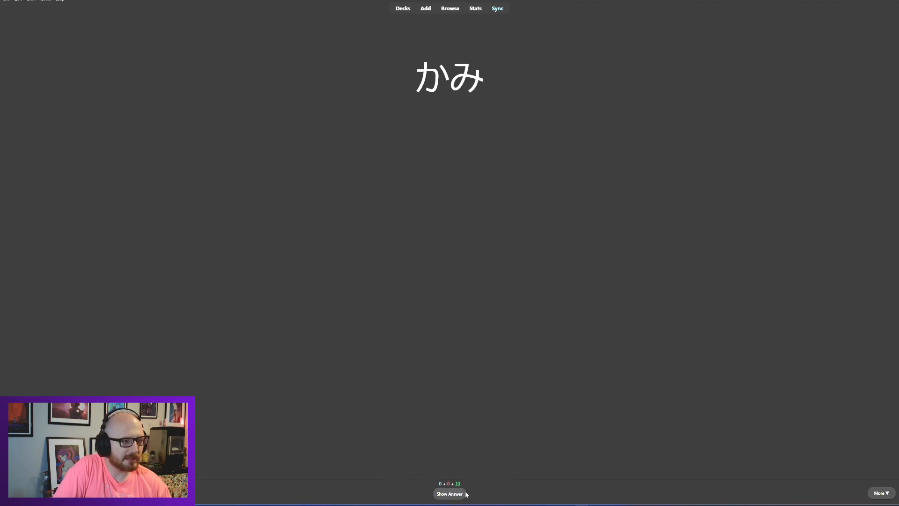
{"action": "mouse_move", "coordinate": [510, 231]}
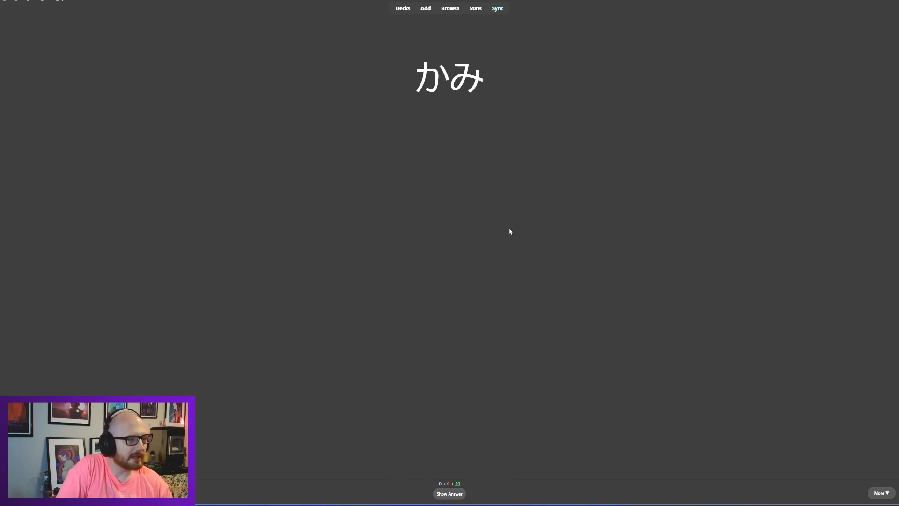
{"action": "mouse_move", "coordinate": [520, 132]}
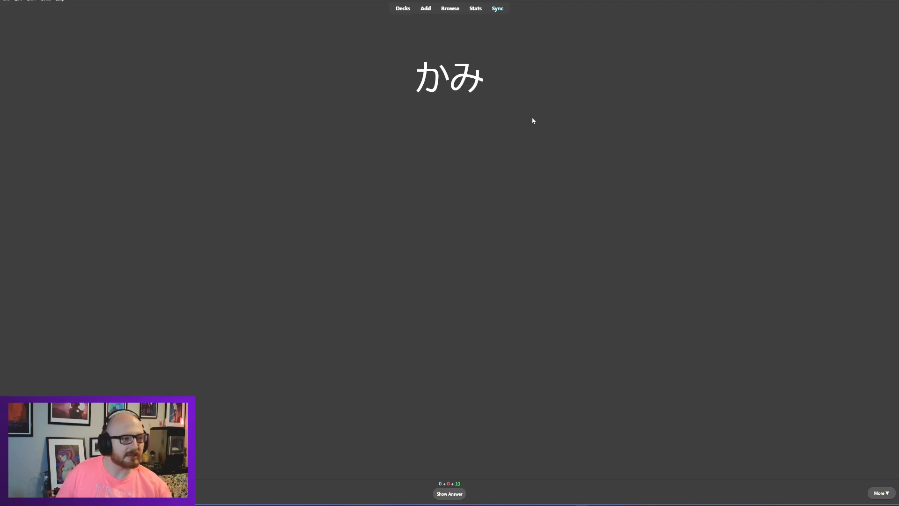
{"action": "left_click", "coordinate": [449, 494]}
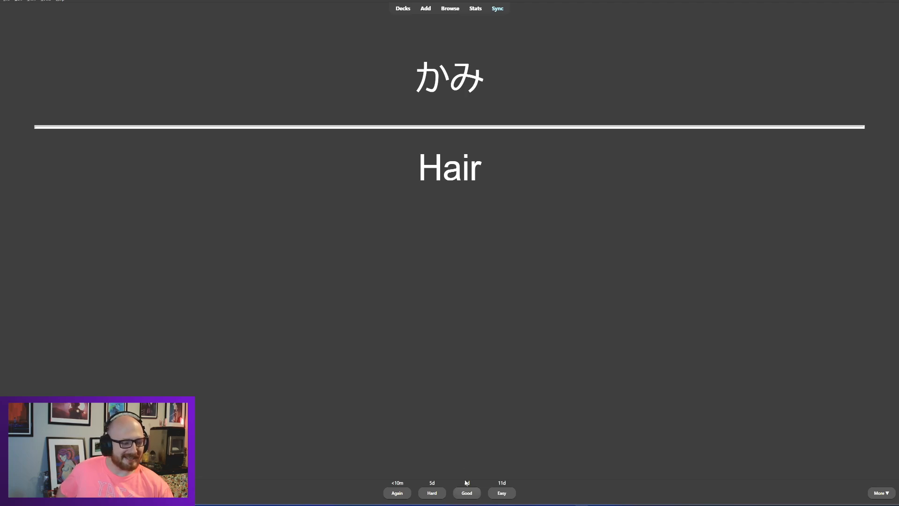
{"action": "left_click", "coordinate": [466, 493]}
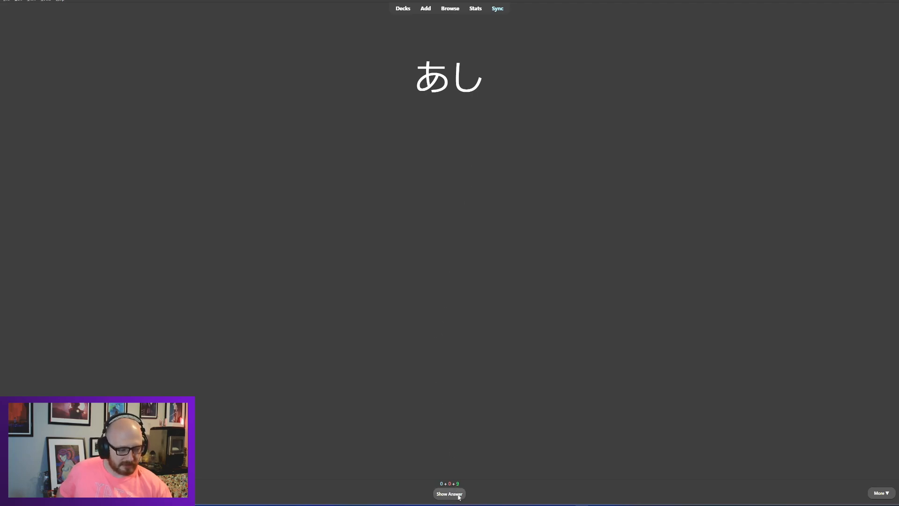
{"action": "left_click", "coordinate": [449, 493]}
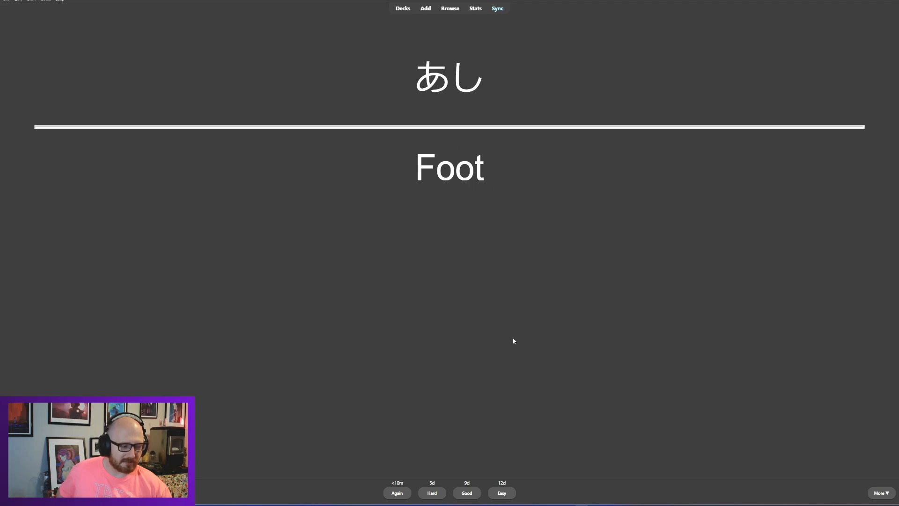
{"action": "left_click", "coordinate": [467, 493]}
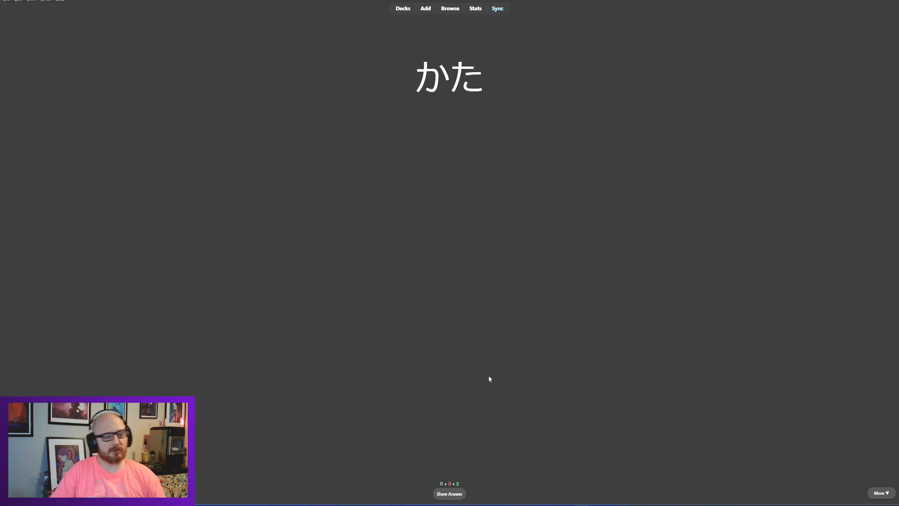
{"action": "left_click", "coordinate": [449, 493]}
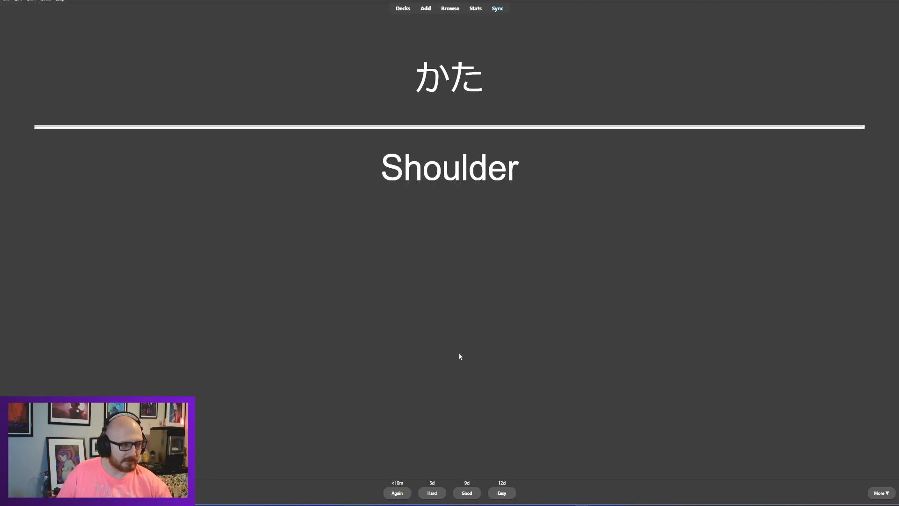
Step: Grade かた (Shoulder) and せなか (Back) as Good and reveal まゆげ as Eyebrow
{"action": "left_click", "coordinate": [466, 492]}
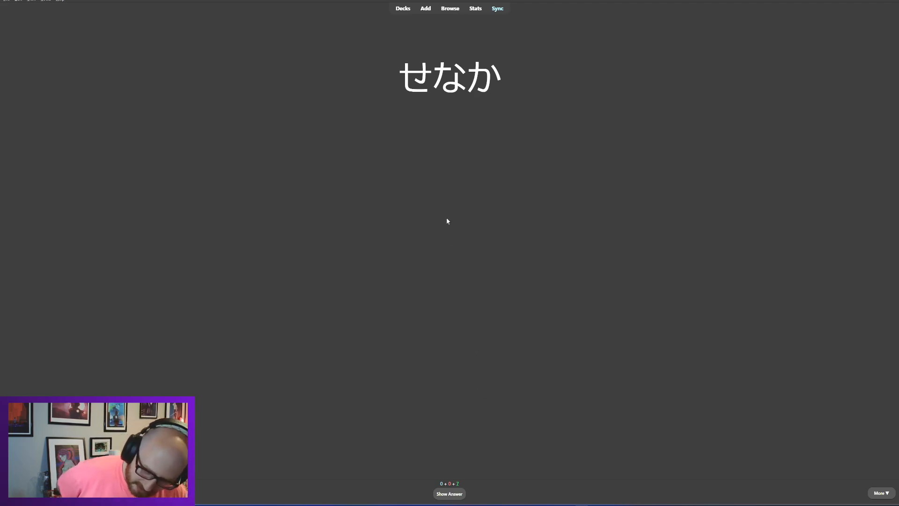
{"action": "mouse_move", "coordinate": [471, 411]}
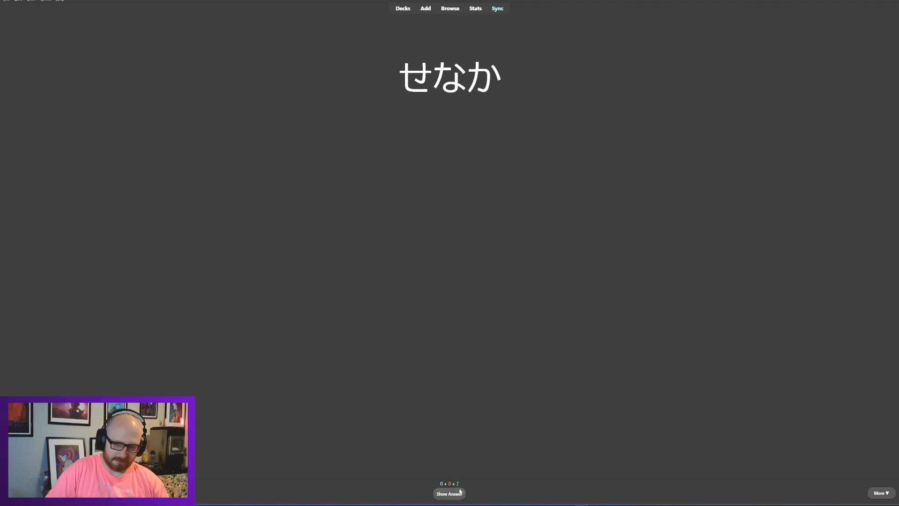
{"action": "mouse_move", "coordinate": [470, 458]}
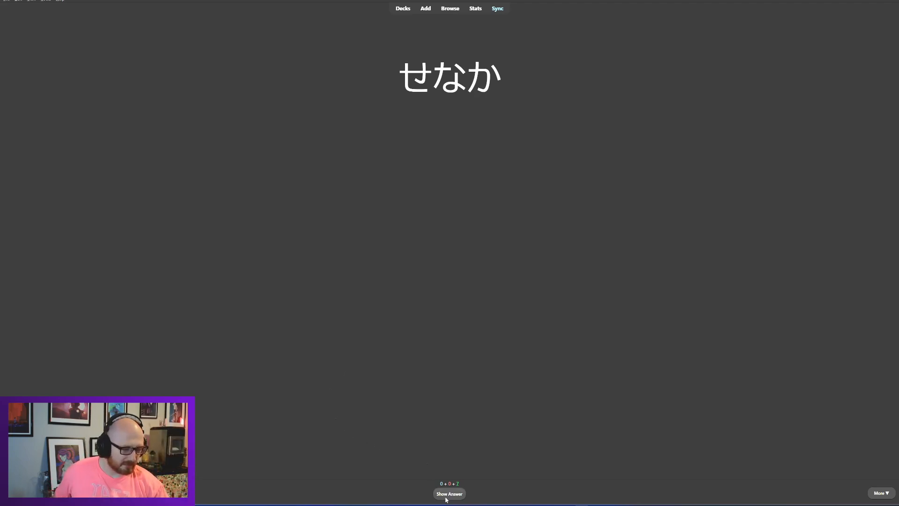
{"action": "left_click", "coordinate": [449, 494]}
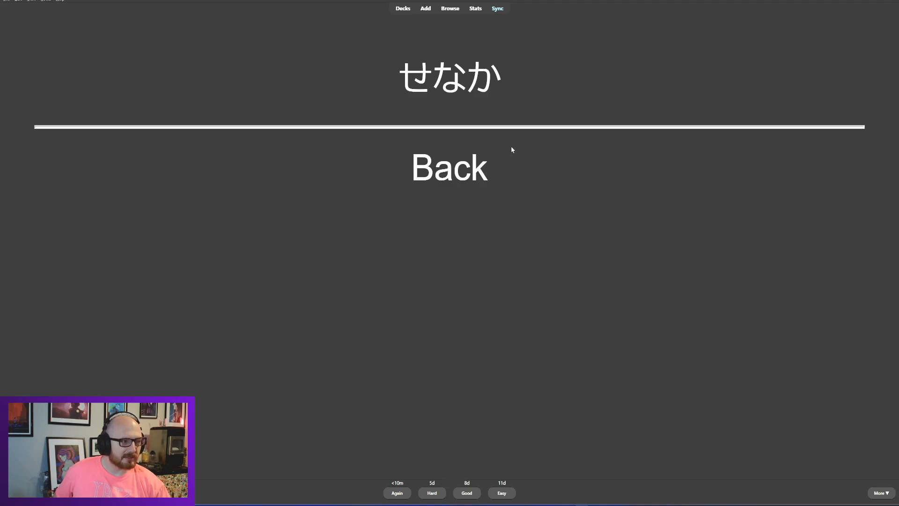
{"action": "left_click", "coordinate": [466, 492]}
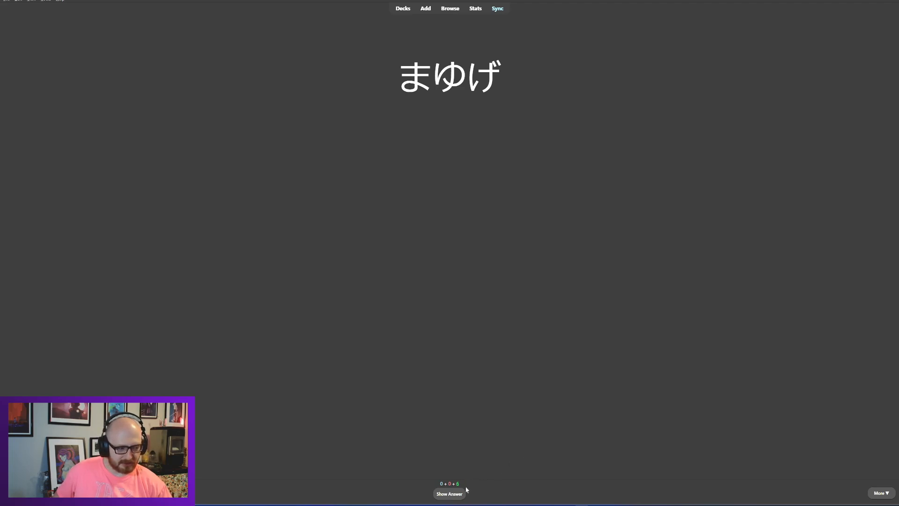
{"action": "left_click", "coordinate": [448, 493]}
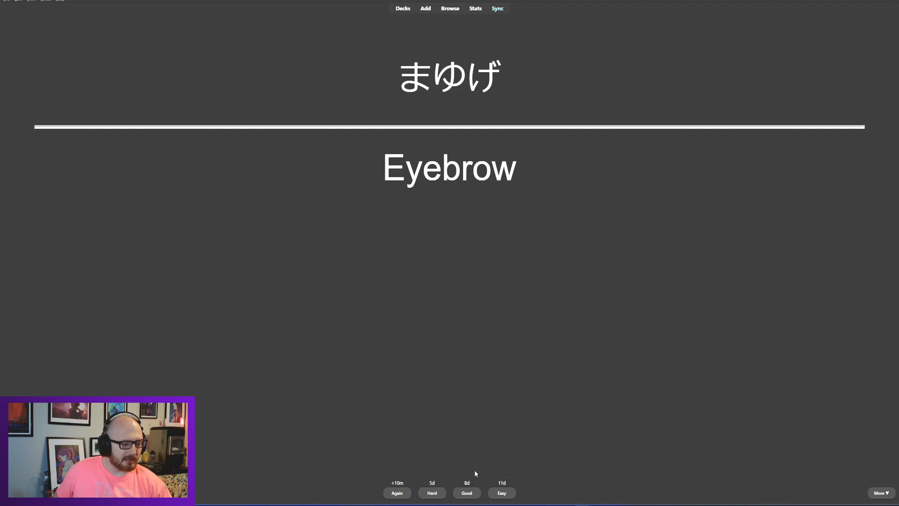
{"action": "mouse_move", "coordinate": [475, 487]}
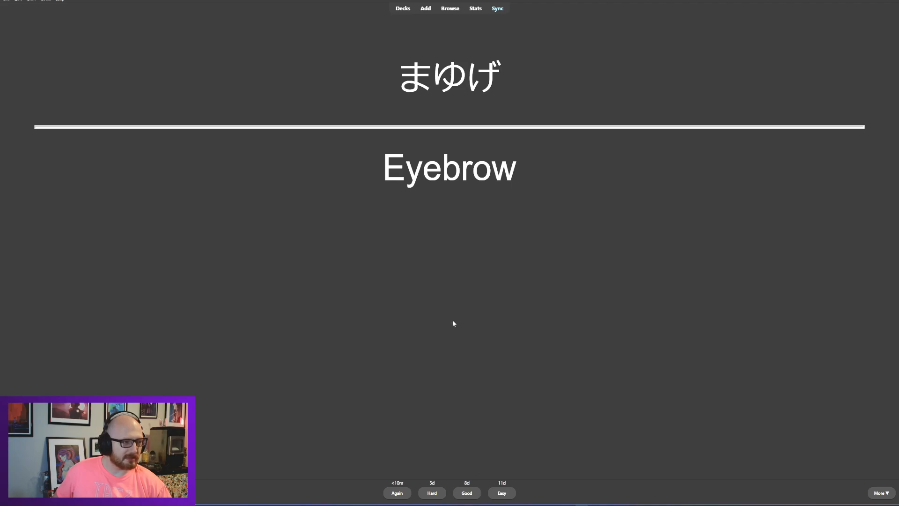
{"action": "mouse_move", "coordinate": [459, 433]}
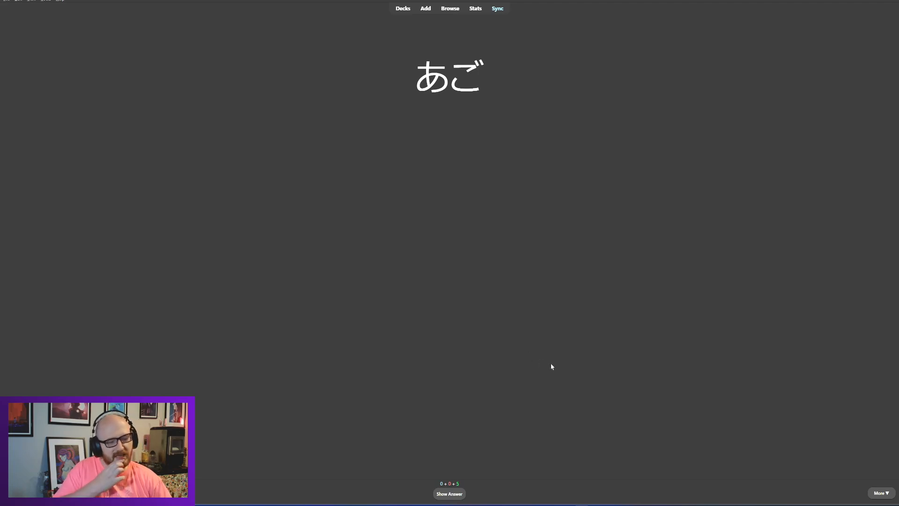
{"action": "mouse_move", "coordinate": [555, 384]}
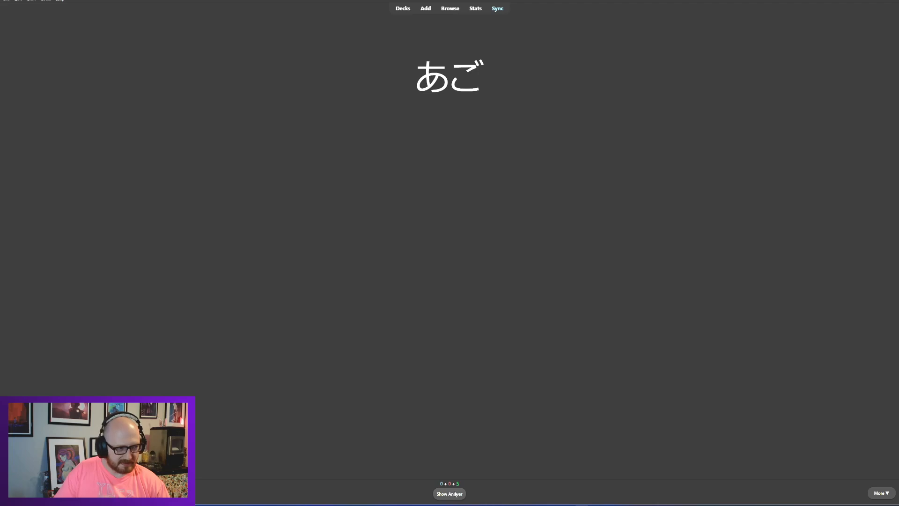
Step: Reveal and grade あご, おでこ and わき (Armpit), finishing the deck at the Congratulations screen
{"action": "left_click", "coordinate": [448, 494]}
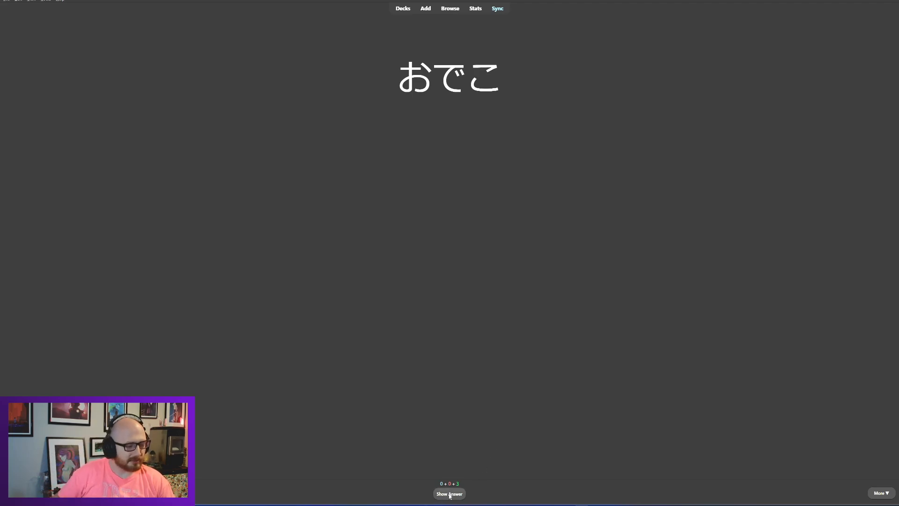
{"action": "left_click", "coordinate": [448, 493]}
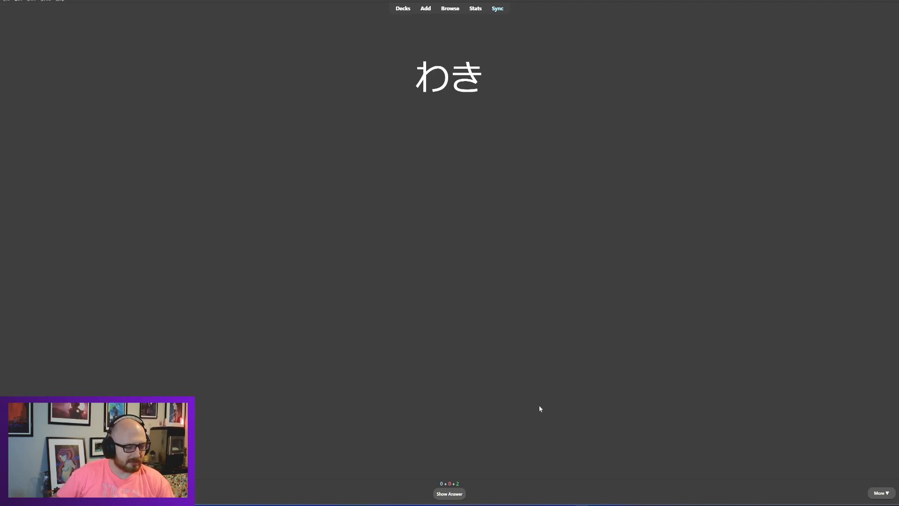
{"action": "mouse_move", "coordinate": [537, 395]}
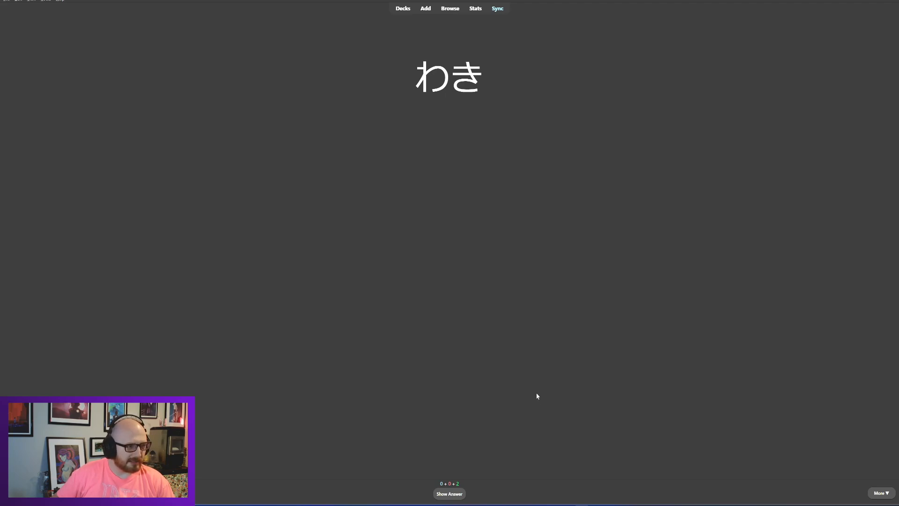
{"action": "left_click", "coordinate": [449, 494]}
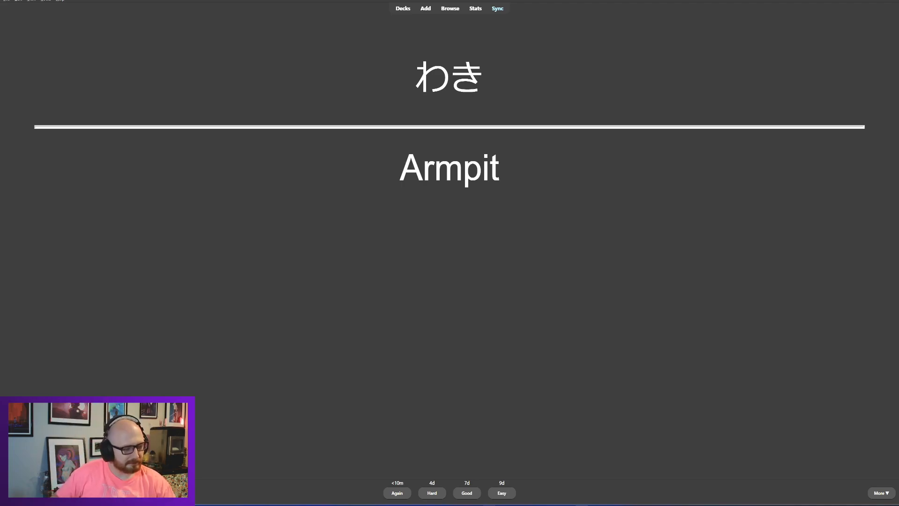
{"action": "mouse_move", "coordinate": [626, 410]}
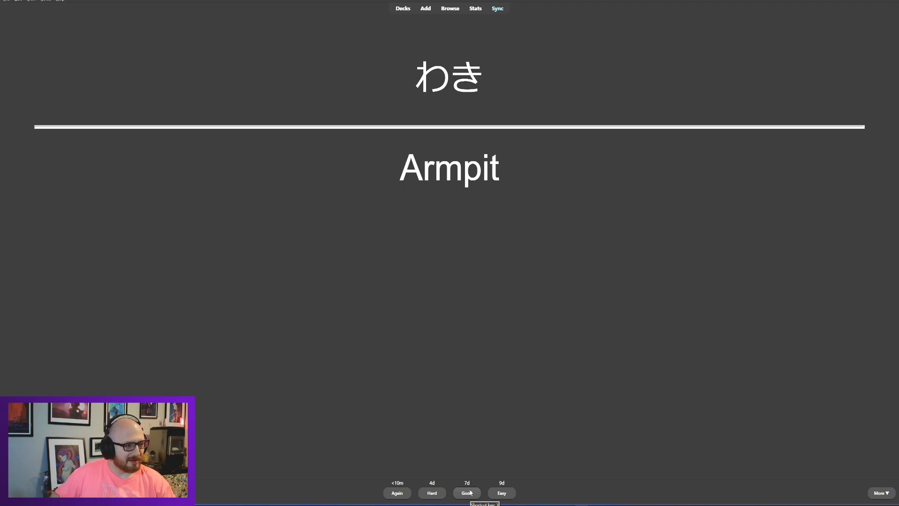
{"action": "left_click", "coordinate": [466, 493]}
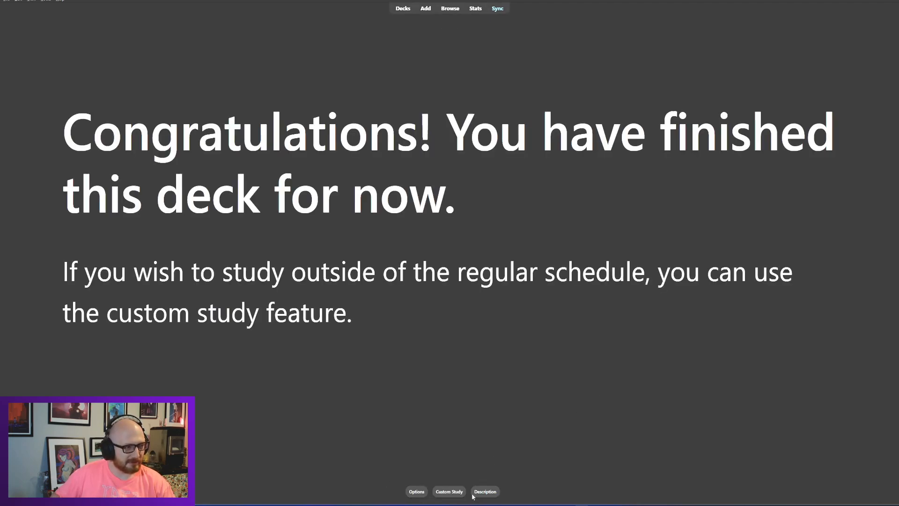
Step: Return to the deck list and open the N5 Kanji deck
{"action": "left_click", "coordinate": [402, 9]}
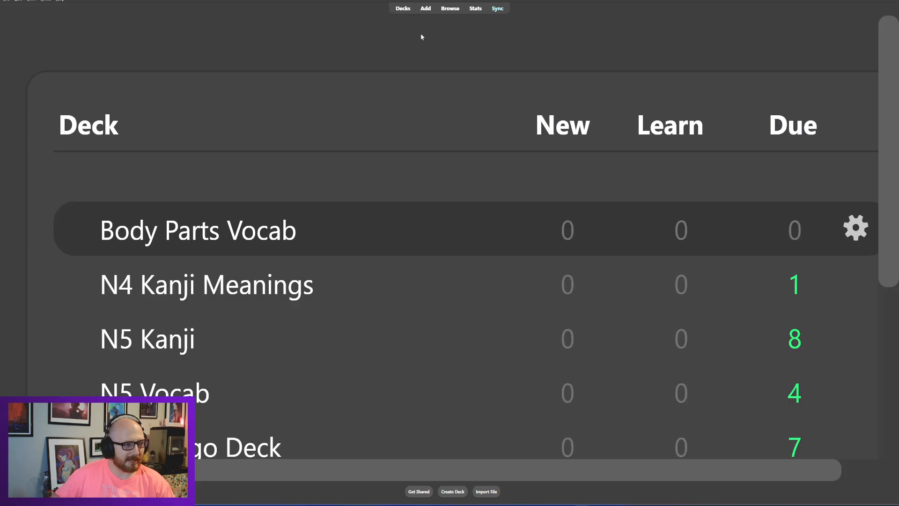
{"action": "mouse_move", "coordinate": [206, 285]}
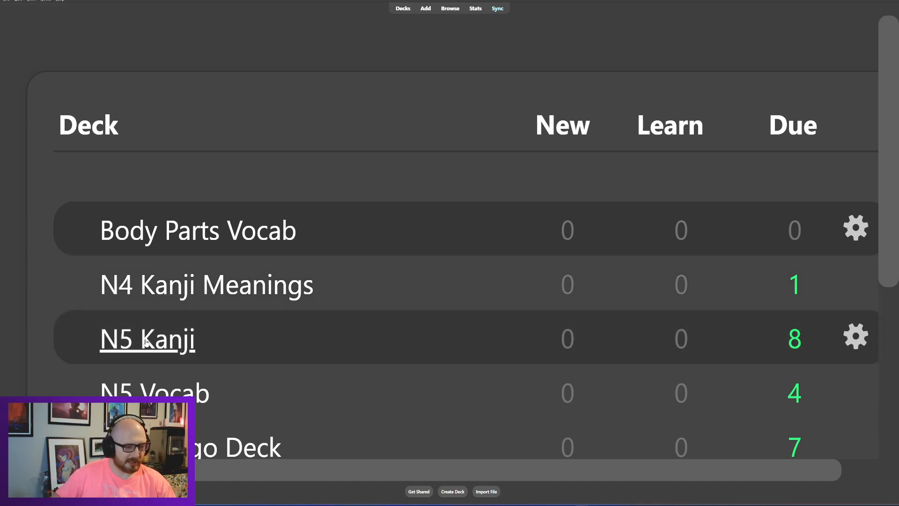
{"action": "left_click", "coordinate": [147, 338]}
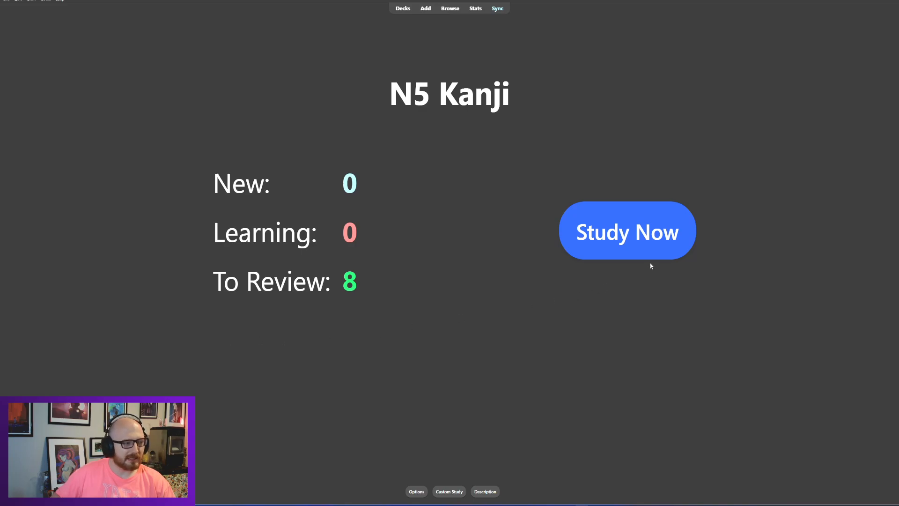
Step: Start studying, answer 年 (Year) and 名前 (Name), and reveal 前 as In Front
{"action": "left_click", "coordinate": [627, 231]}
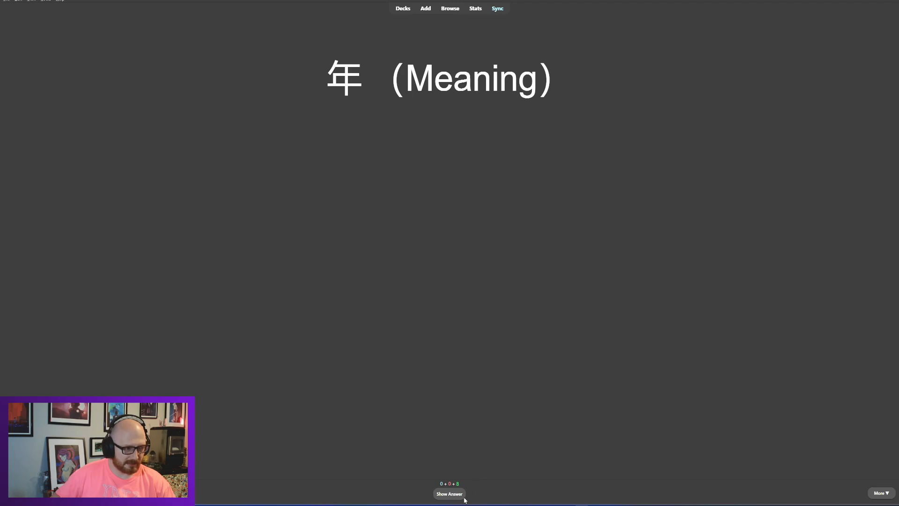
{"action": "left_click", "coordinate": [449, 493]}
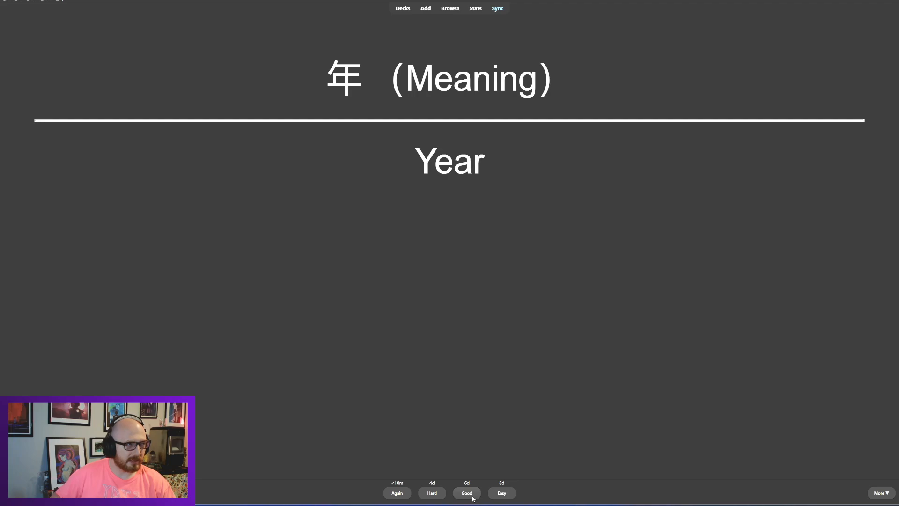
{"action": "mouse_move", "coordinate": [629, 420]}
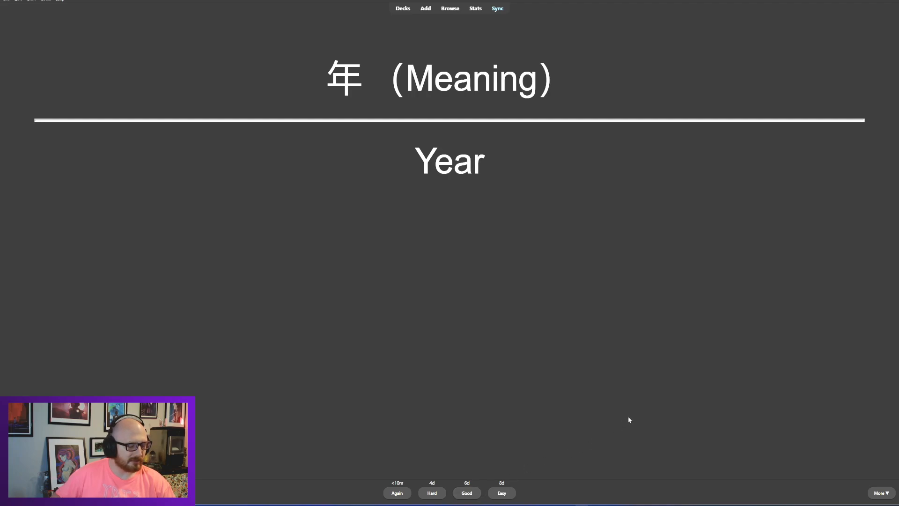
{"action": "mouse_move", "coordinate": [328, 104]}
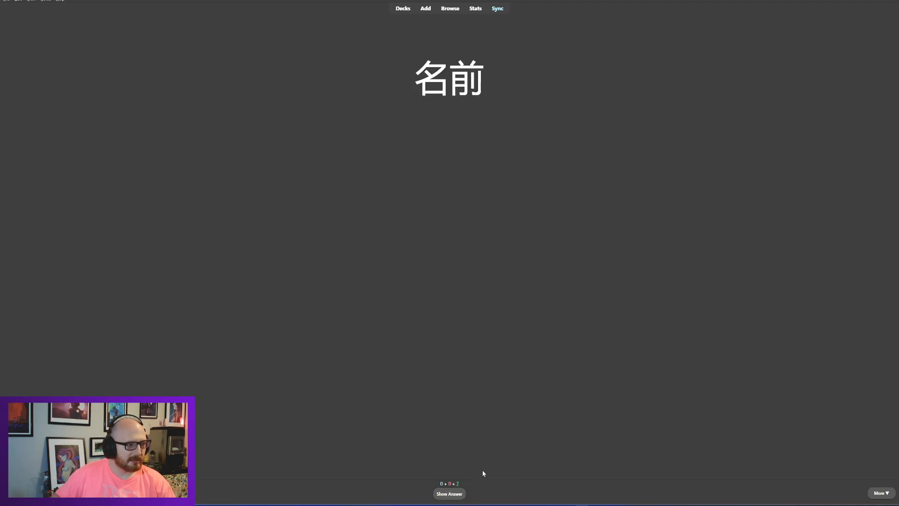
{"action": "mouse_move", "coordinate": [507, 455]}
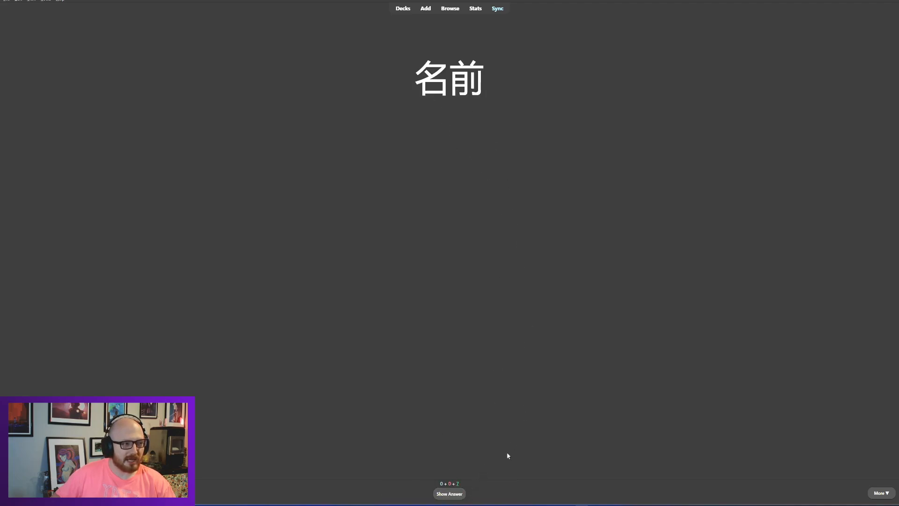
{"action": "left_click", "coordinate": [449, 493]}
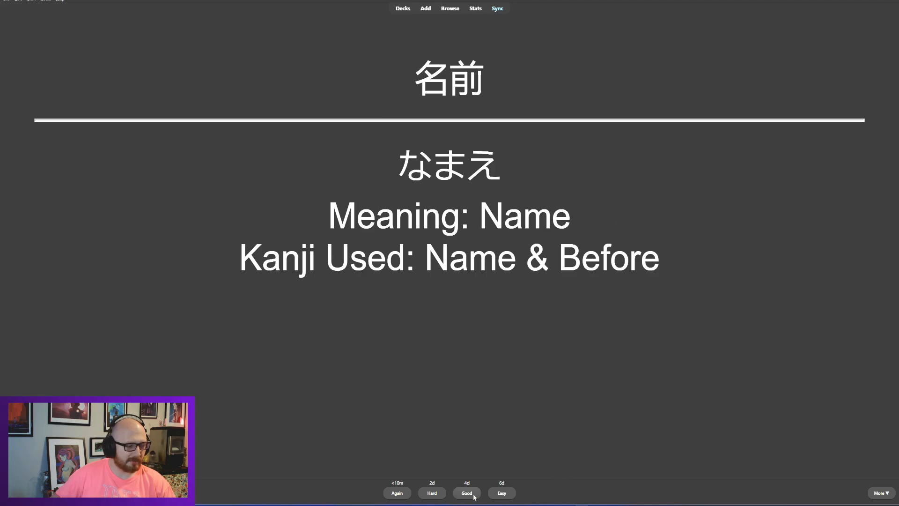
{"action": "left_click", "coordinate": [467, 493]}
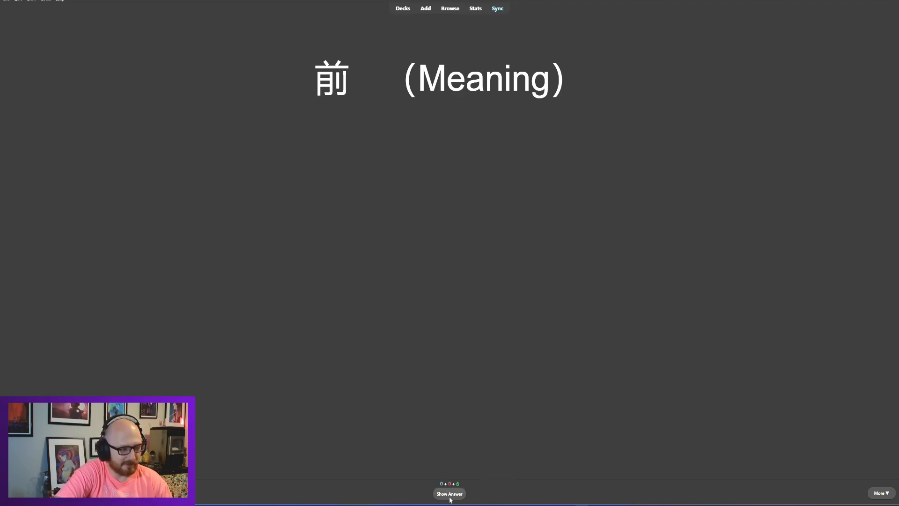
{"action": "left_click", "coordinate": [449, 493]}
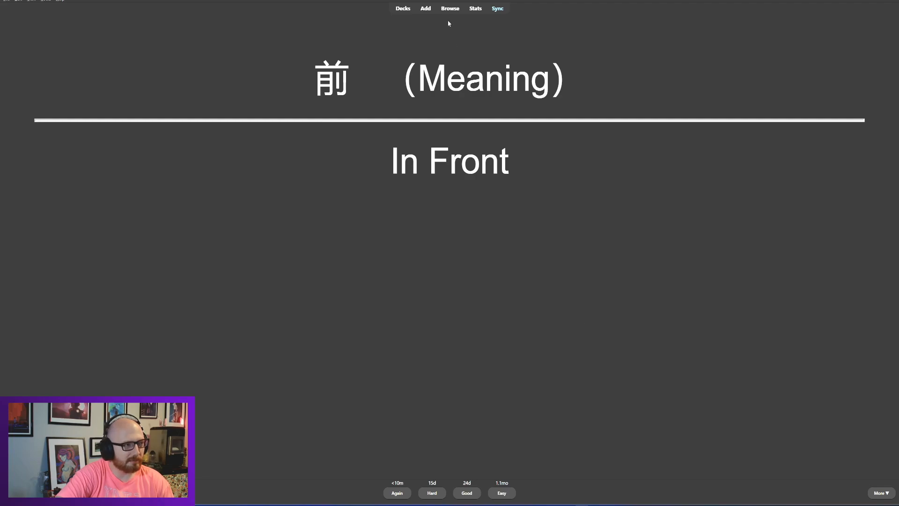
Step: In the card browser, locate and select the 名前 card
{"action": "left_click", "coordinate": [451, 9]}
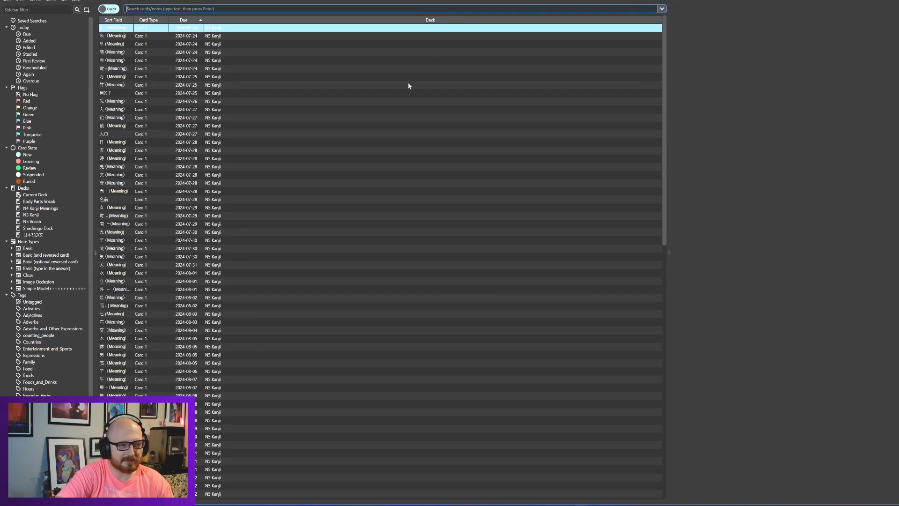
{"action": "left_click", "coordinate": [114, 35]}
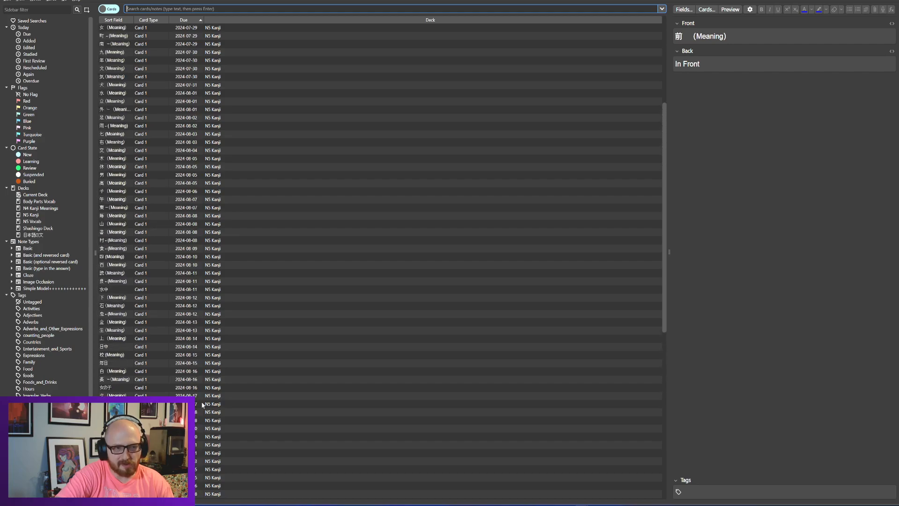
{"action": "scroll", "scroll_direction": "up", "scroll_amount": 3}
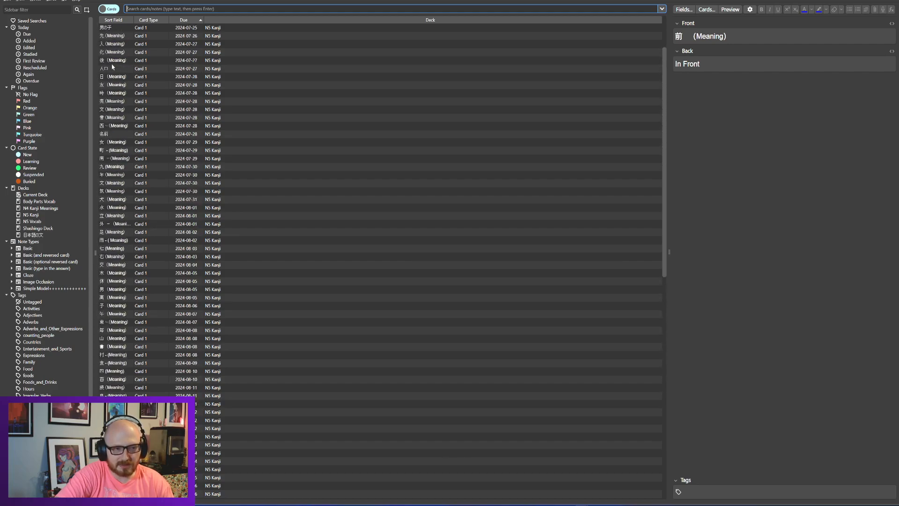
{"action": "left_click", "coordinate": [114, 134]}
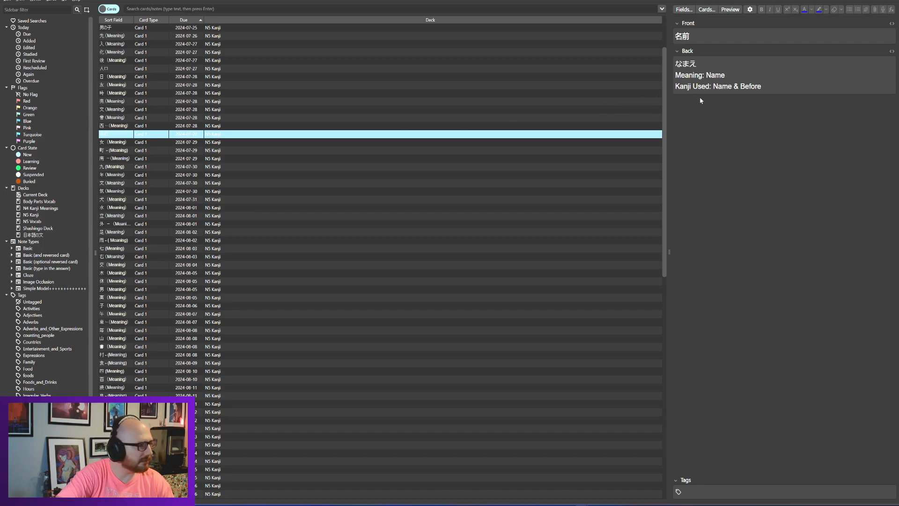
Step: Edit the 名前 card's back, replacing 'Before' with 'In front of' in the kanji list
{"action": "left_click", "coordinate": [761, 86]}
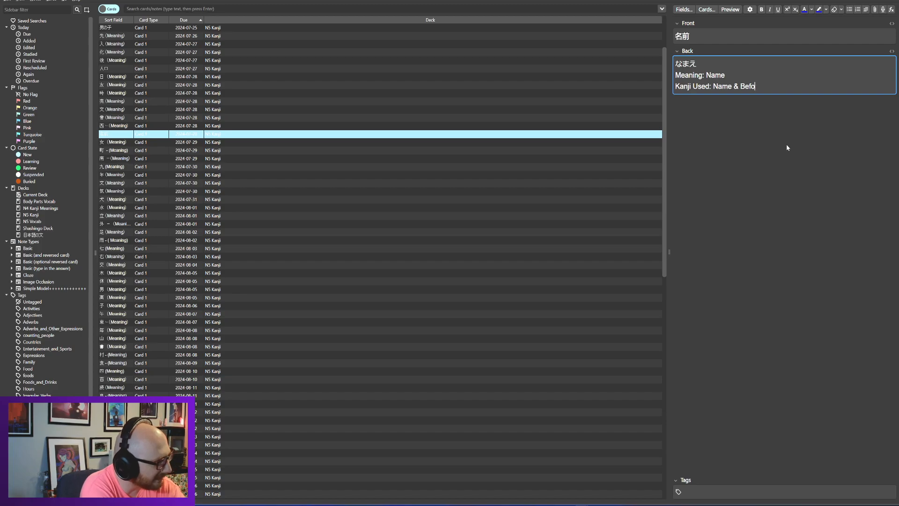
{"action": "key", "text": "Backspace"}
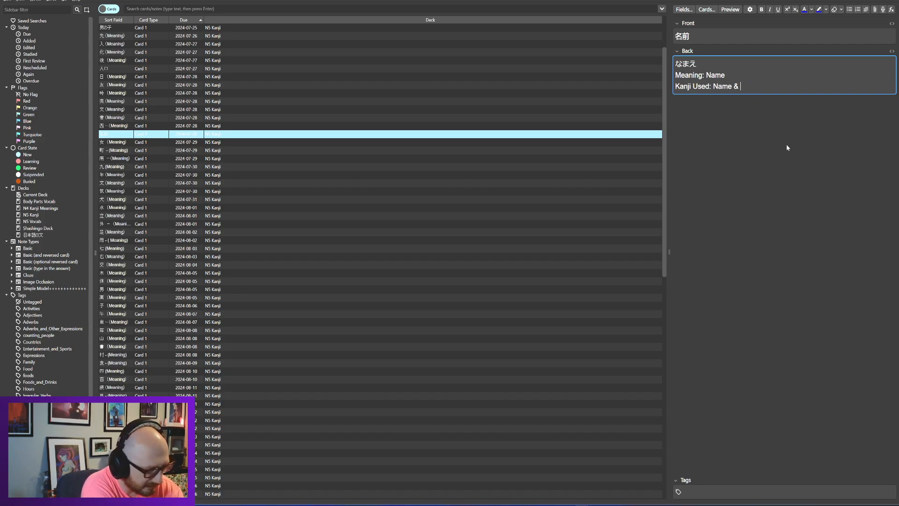
{"action": "type", "text": "In front"}
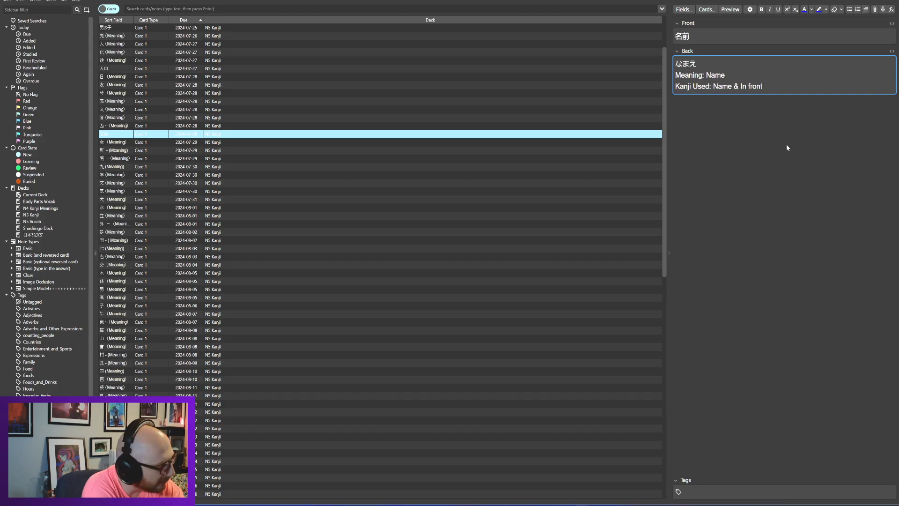
{"action": "type", "text": "of"}
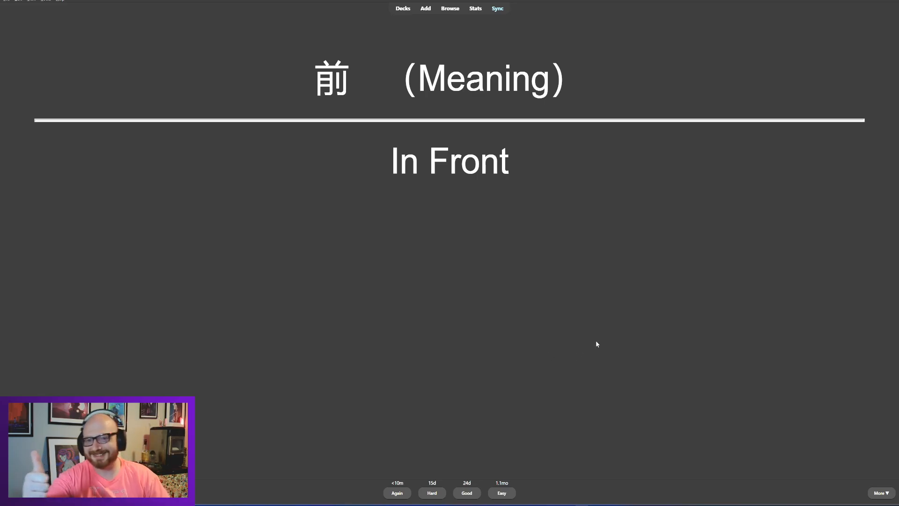
{"action": "mouse_move", "coordinate": [816, 487]}
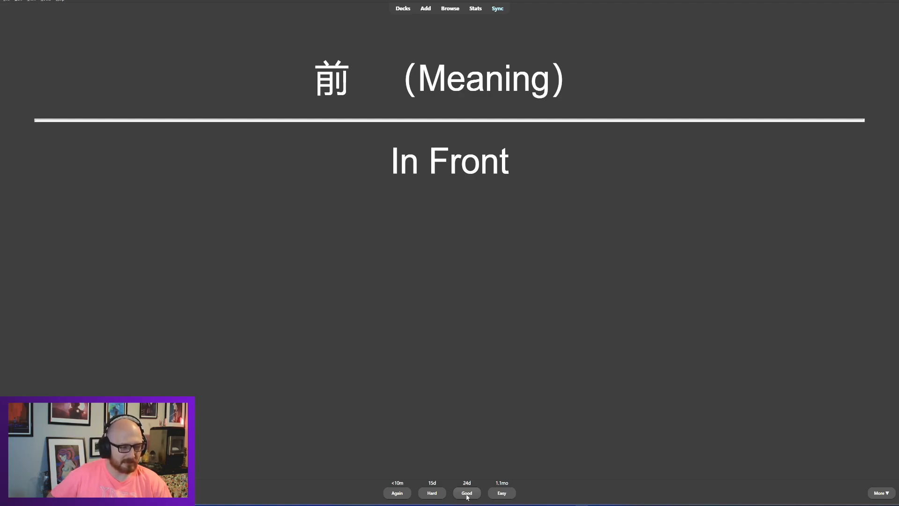
Step: Answer 前, 早, 来, 間, 電 and 赤 (Red) as Good until the N5 Kanji deck is finished
{"action": "left_click", "coordinate": [466, 493]}
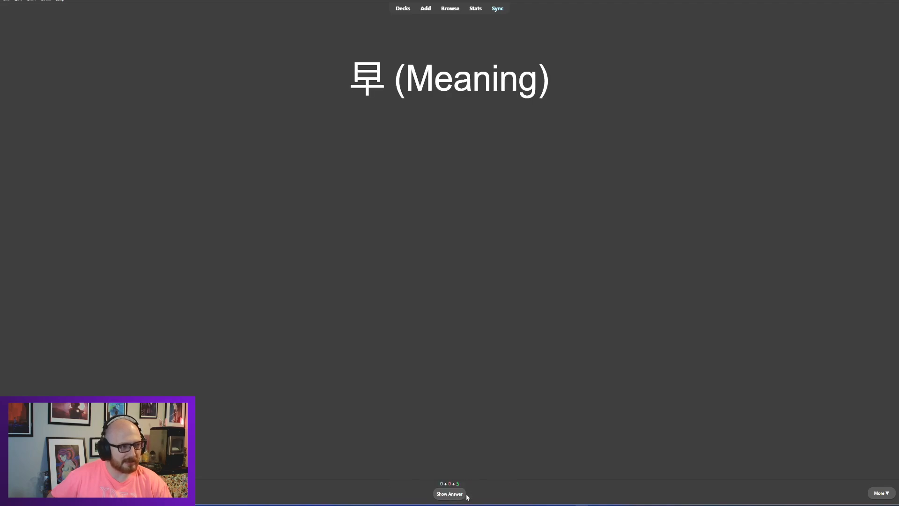
{"action": "mouse_move", "coordinate": [549, 247]}
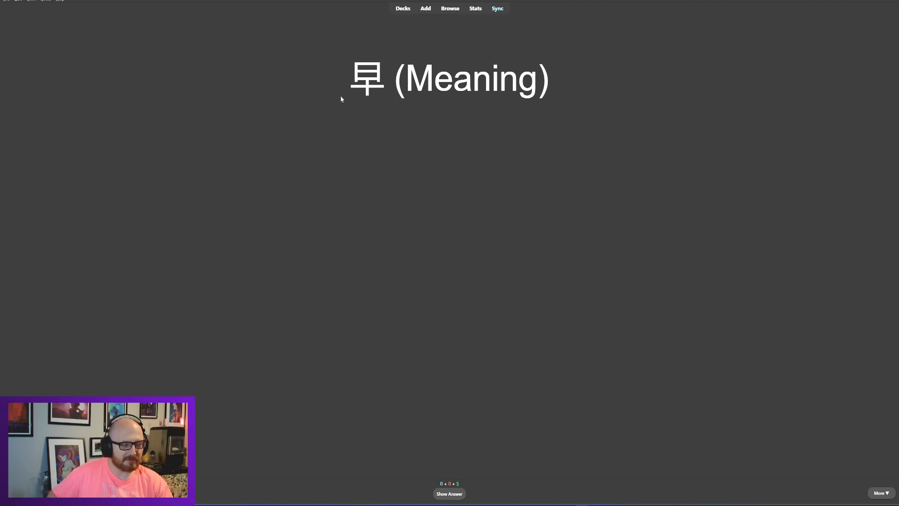
{"action": "mouse_move", "coordinate": [474, 264]}
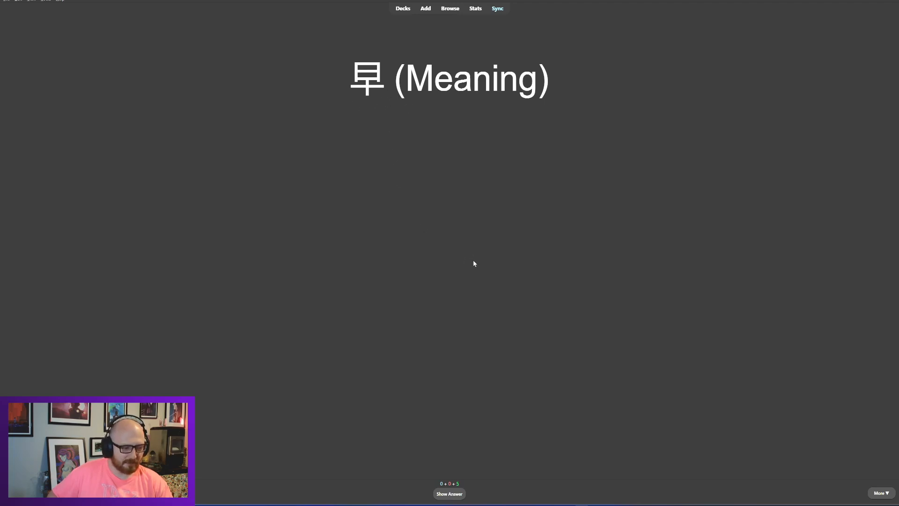
{"action": "left_click", "coordinate": [449, 493]}
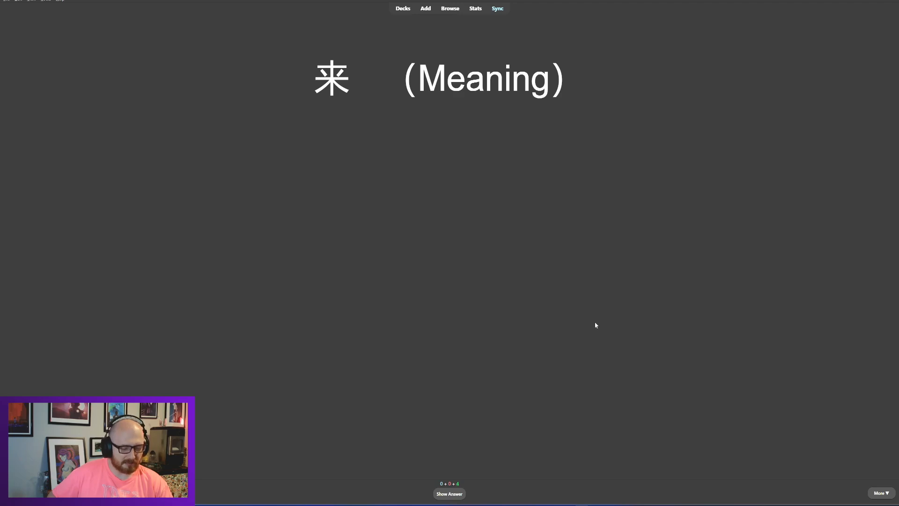
{"action": "left_click", "coordinate": [449, 494]}
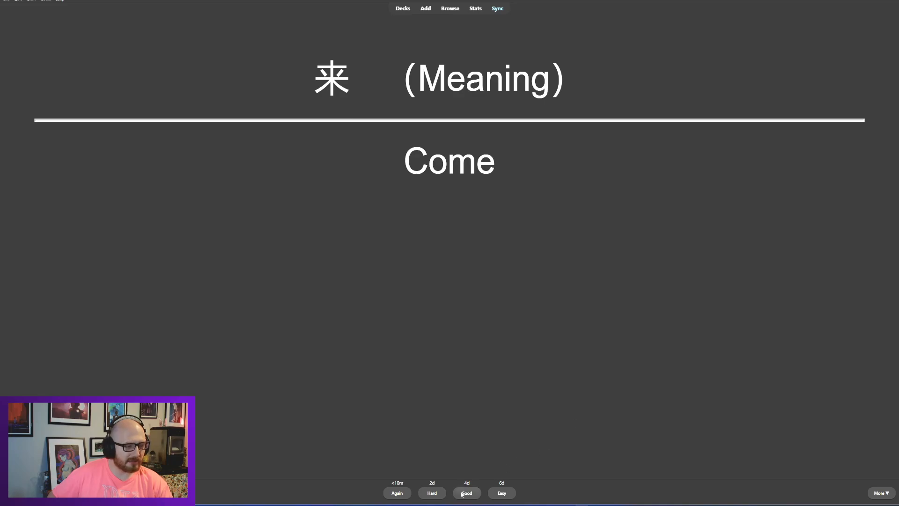
{"action": "left_click", "coordinate": [467, 493]}
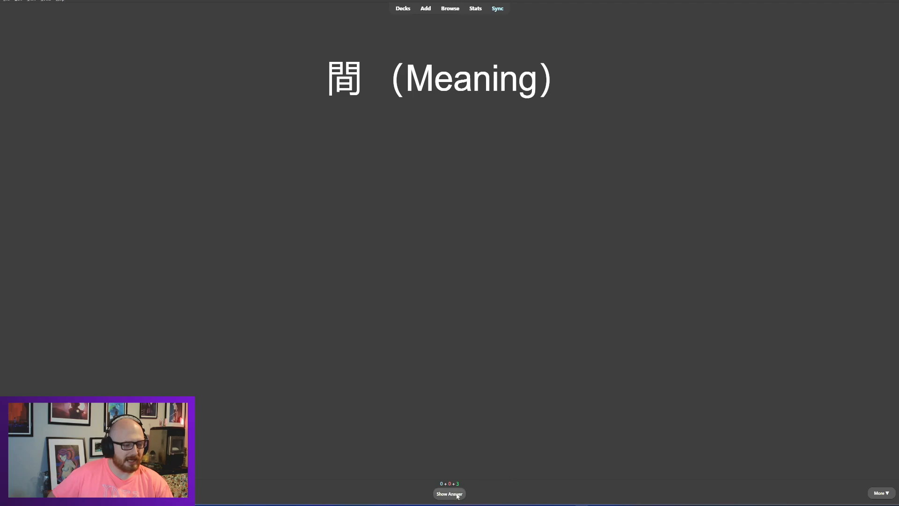
{"action": "mouse_move", "coordinate": [449, 494]}
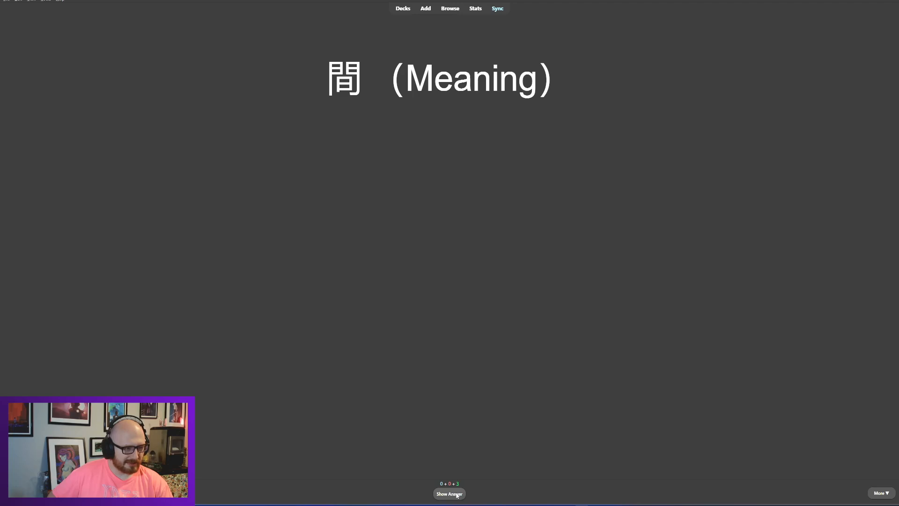
{"action": "left_click", "coordinate": [449, 494]}
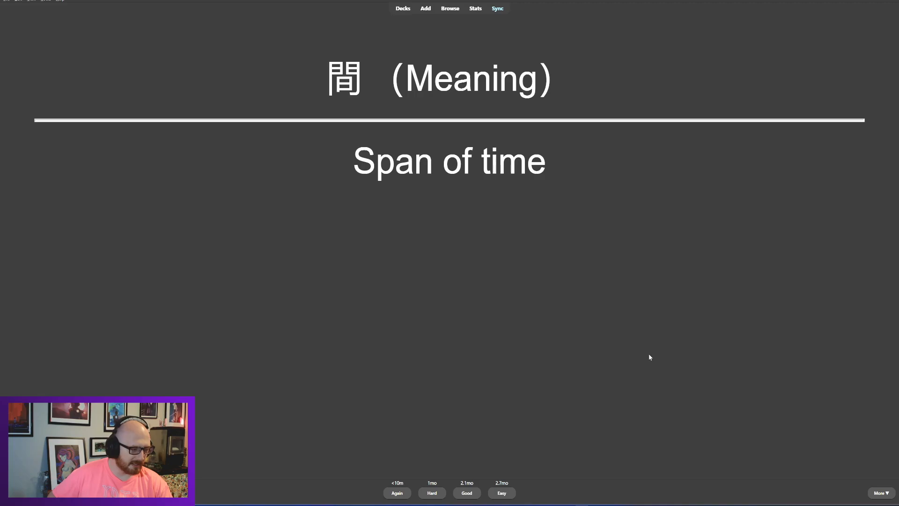
{"action": "mouse_move", "coordinate": [570, 162]}
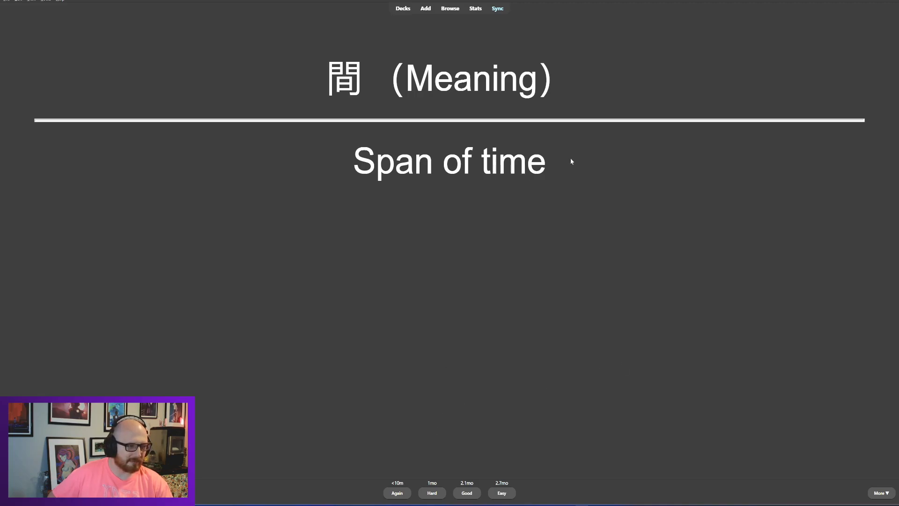
{"action": "mouse_move", "coordinate": [418, 488]}
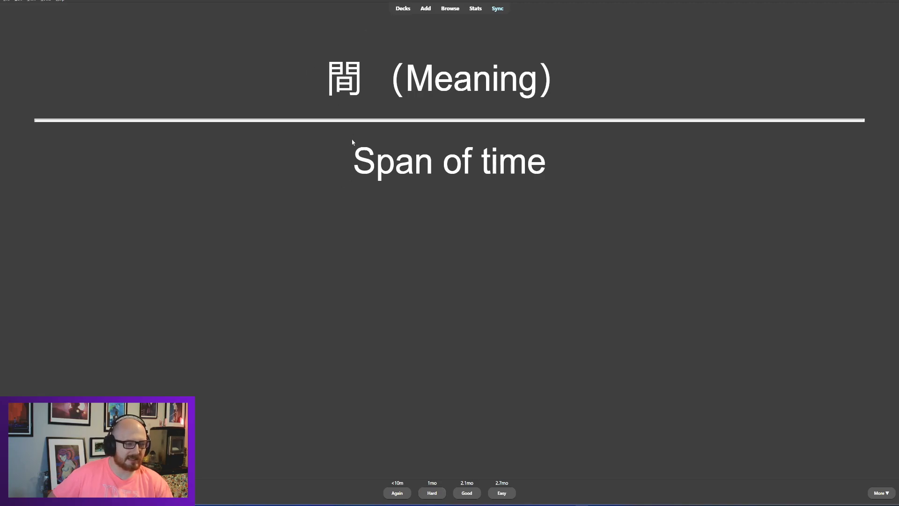
{"action": "mouse_move", "coordinate": [334, 137]}
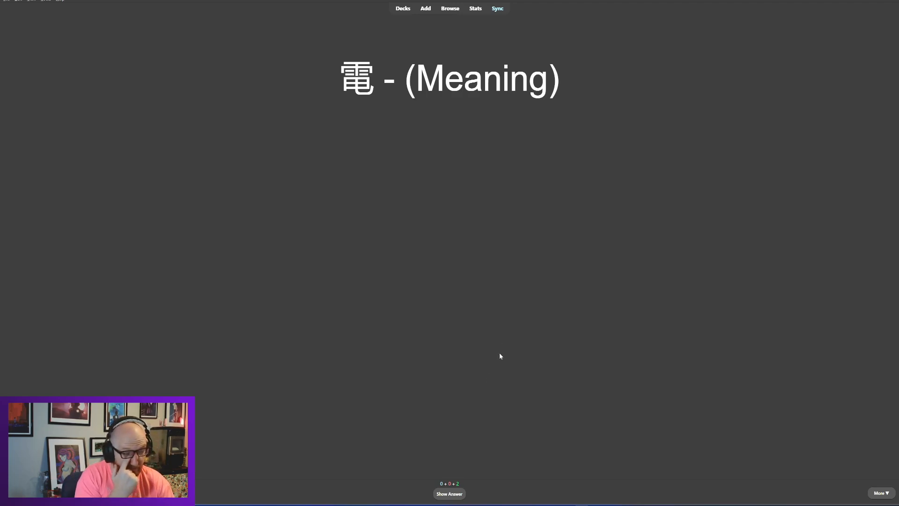
{"action": "mouse_move", "coordinate": [625, 403]}
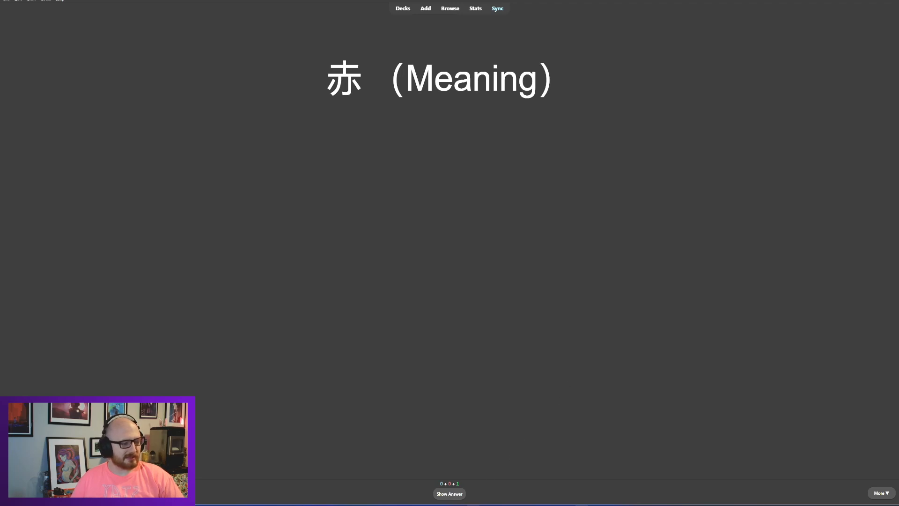
{"action": "left_click", "coordinate": [448, 494]}
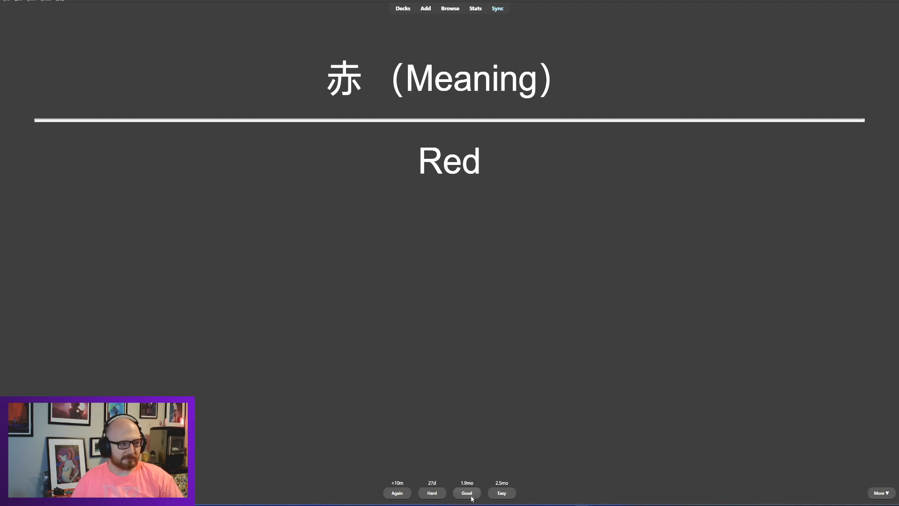
{"action": "left_click", "coordinate": [466, 493]}
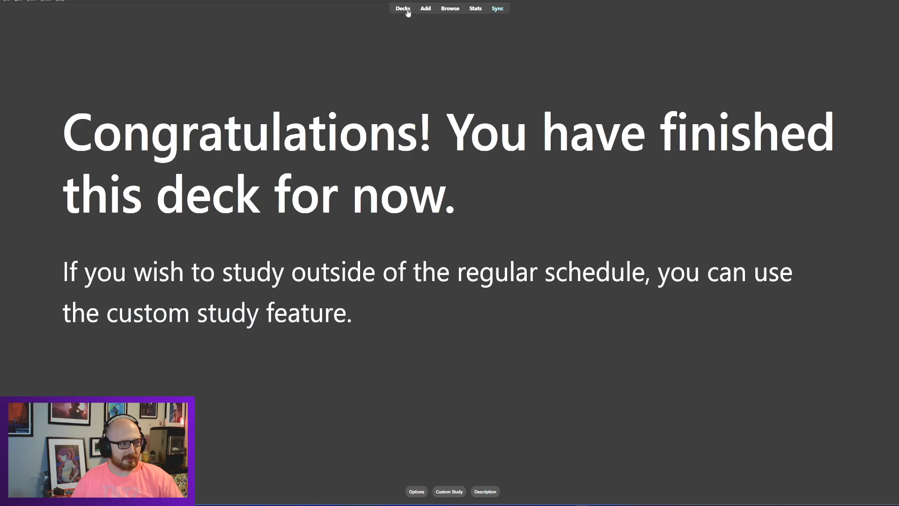
Step: Return to the deck list, open the Shashingo Deck and start studying it
{"action": "left_click", "coordinate": [403, 8]}
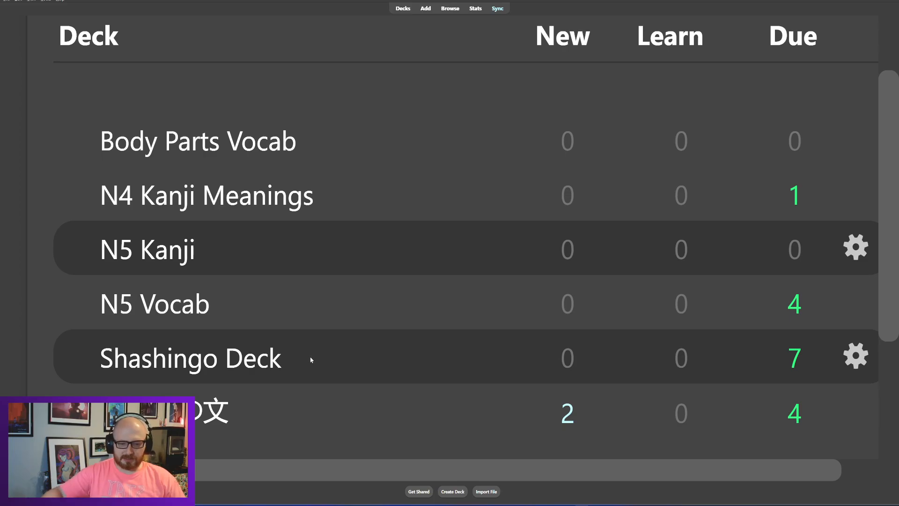
{"action": "left_click", "coordinate": [190, 359]}
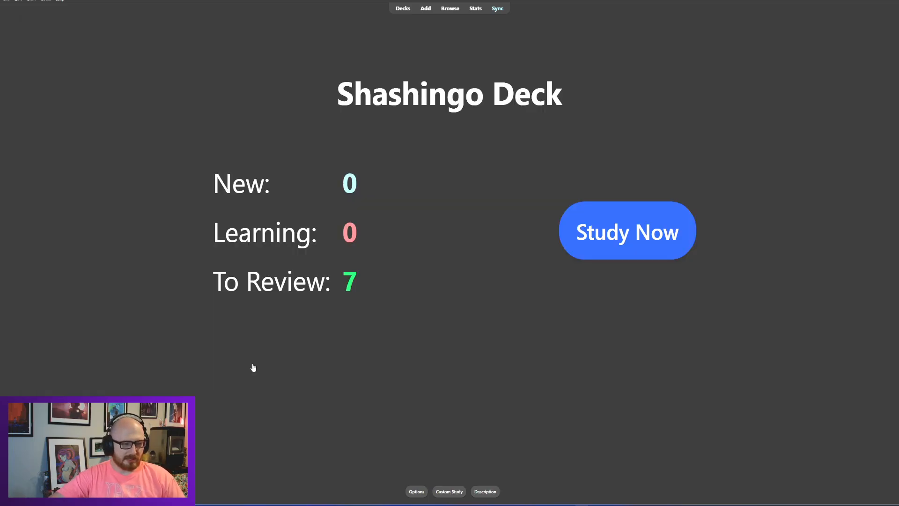
{"action": "mouse_move", "coordinate": [628, 109]}
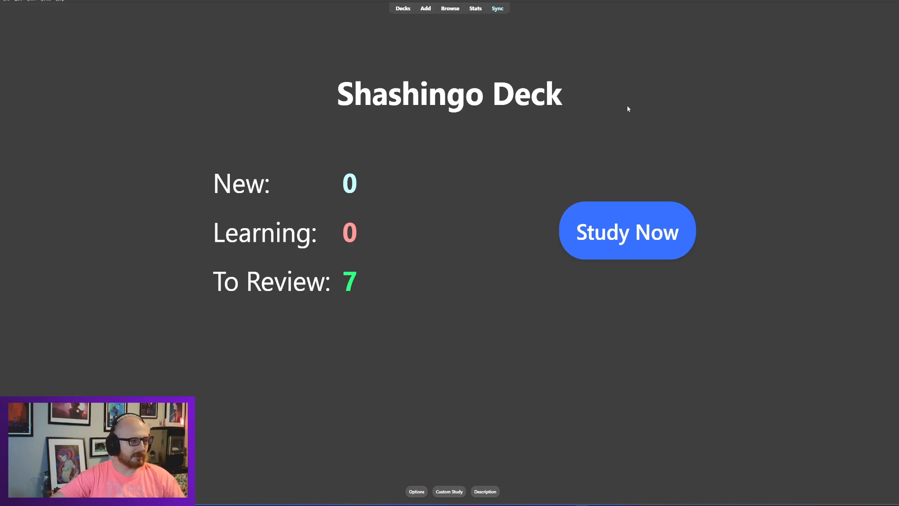
{"action": "left_click", "coordinate": [627, 230]}
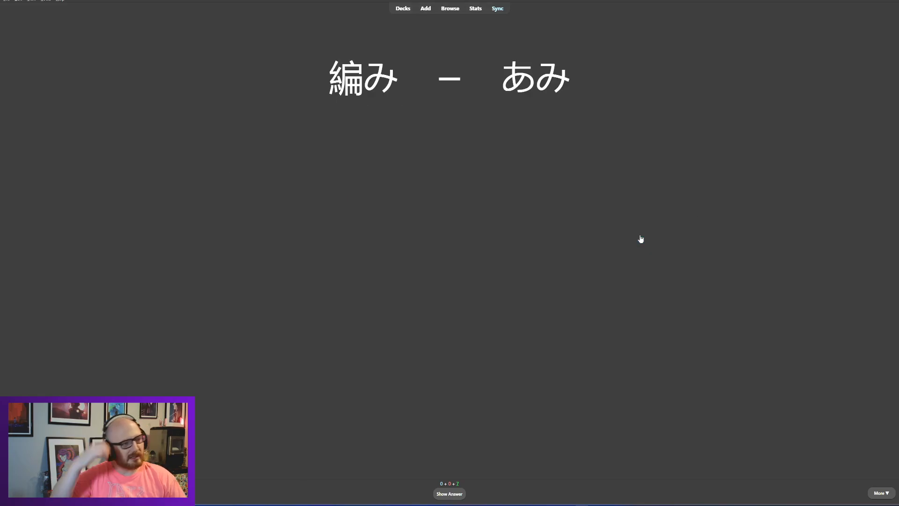
{"action": "mouse_move", "coordinate": [643, 226]}
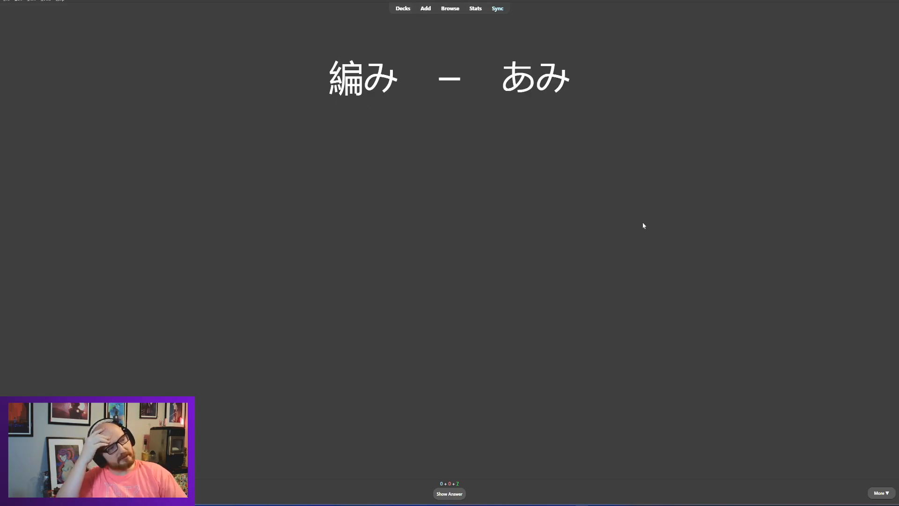
{"action": "mouse_move", "coordinate": [474, 371]}
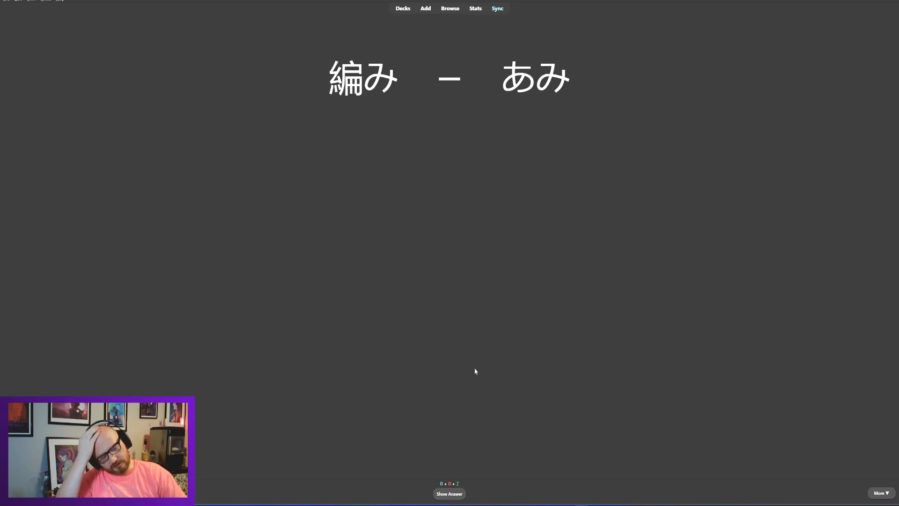
Step: Reveal and rate 編み, 負ける and 咳 as Good, then reveal the 硬い card
{"action": "left_click", "coordinate": [448, 493]}
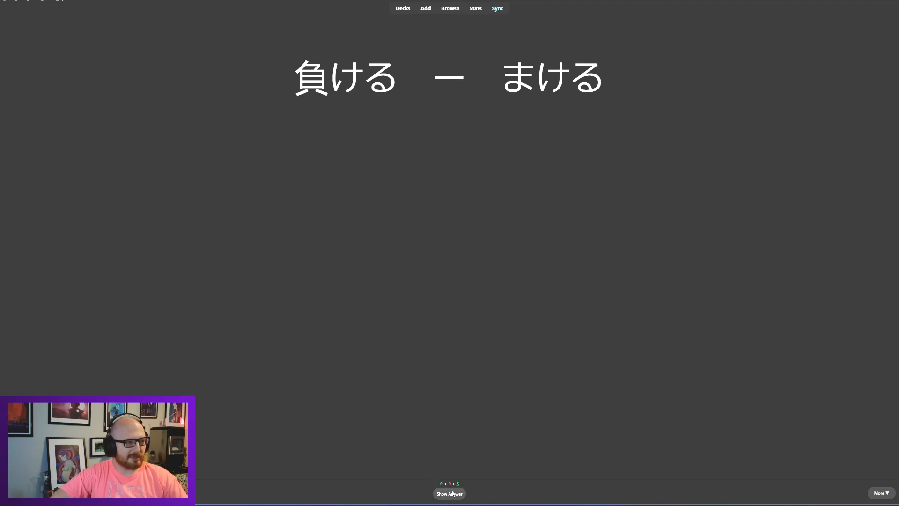
{"action": "left_click", "coordinate": [448, 494]}
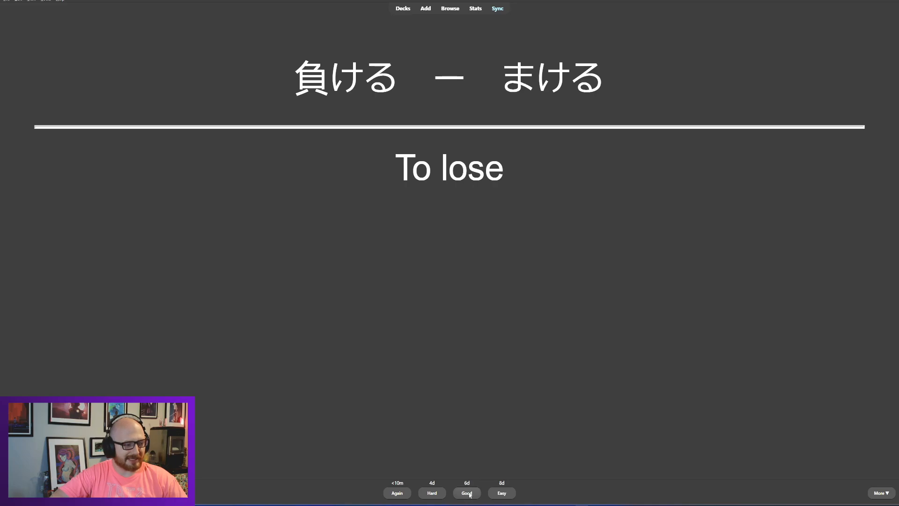
{"action": "left_click", "coordinate": [466, 493]}
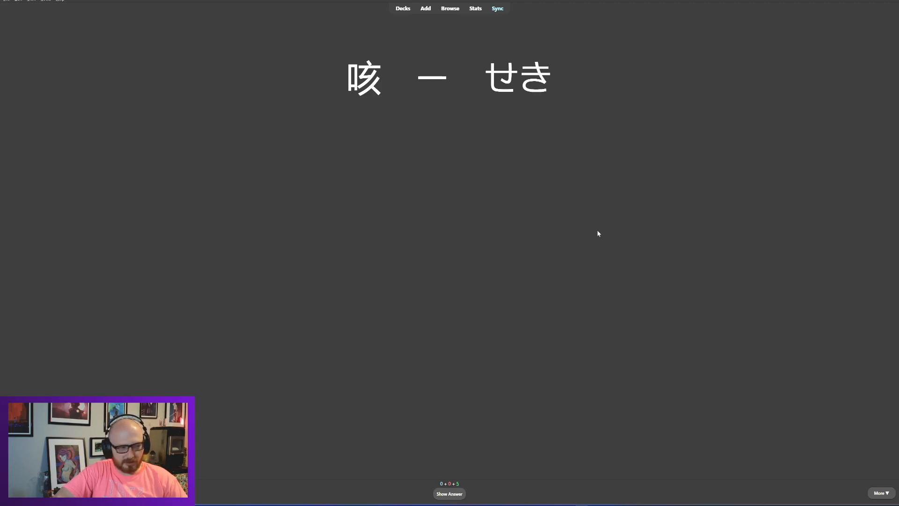
{"action": "left_click", "coordinate": [448, 493]}
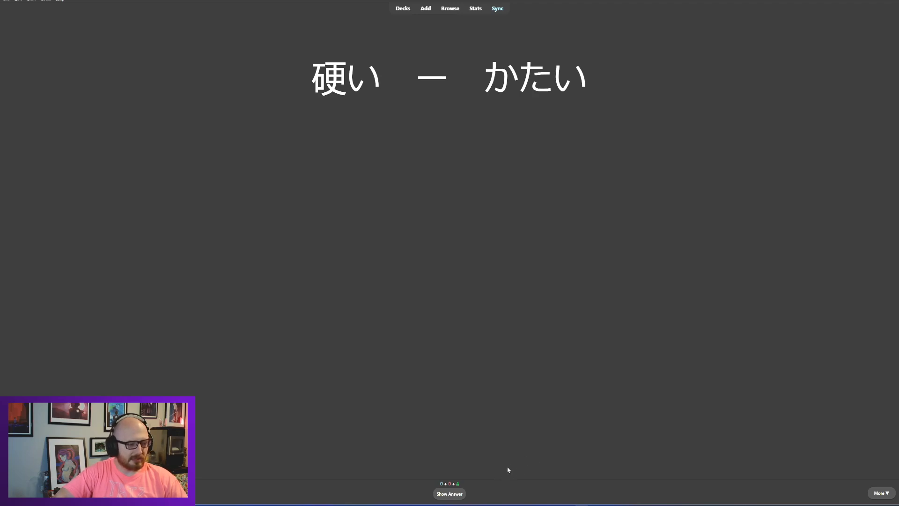
{"action": "left_click", "coordinate": [448, 493]}
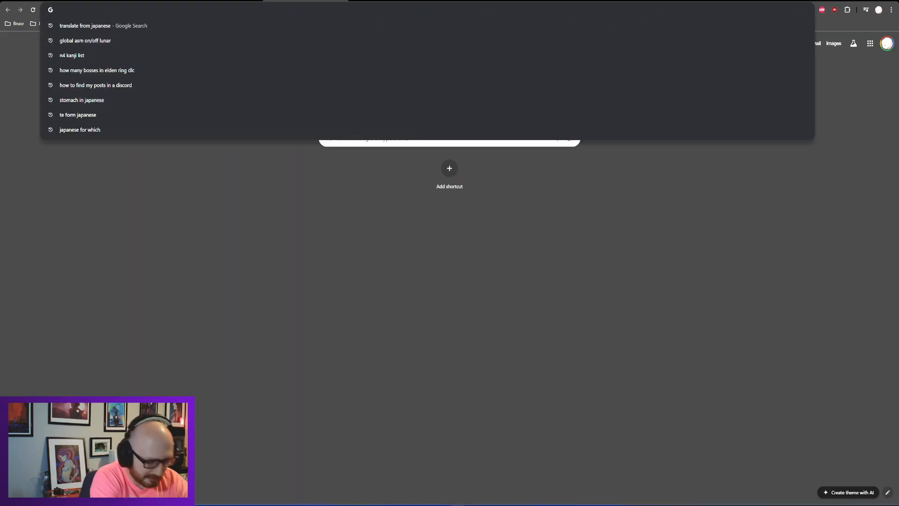
Step: Search Chrome for 'fuwaraka' and review the Did-you-mean spelling suggestions
{"action": "type", "text": "fuwarakai"}
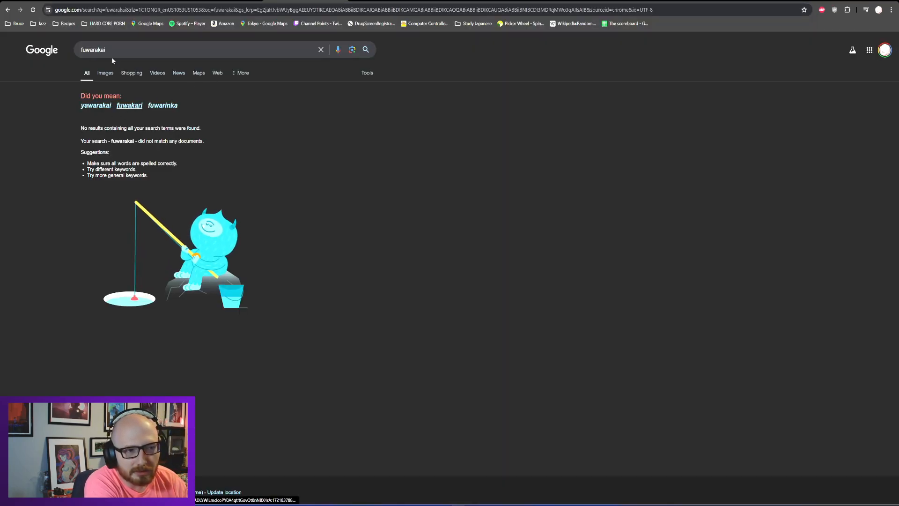
{"action": "left_click", "coordinate": [96, 106]}
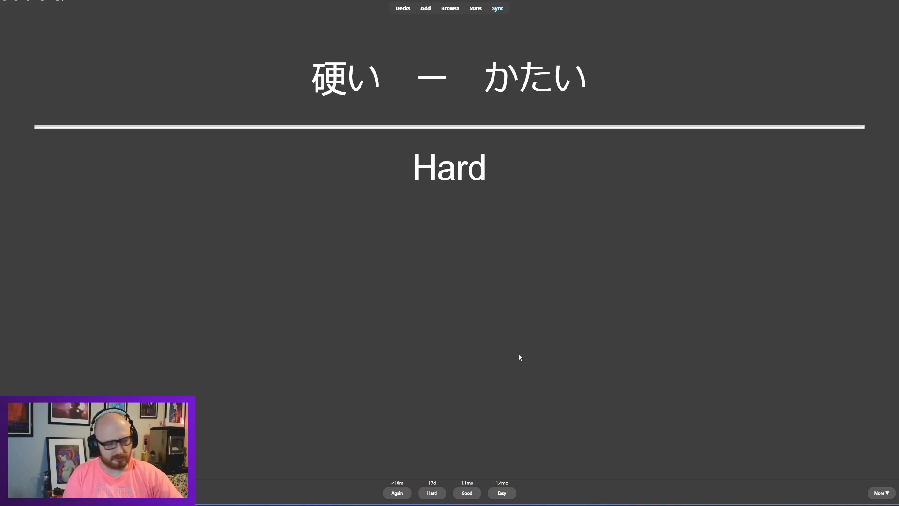
Step: Rate 硬い, then reveal 宗教 (Religion) twice and finish it with Good
{"action": "left_click", "coordinate": [432, 493]}
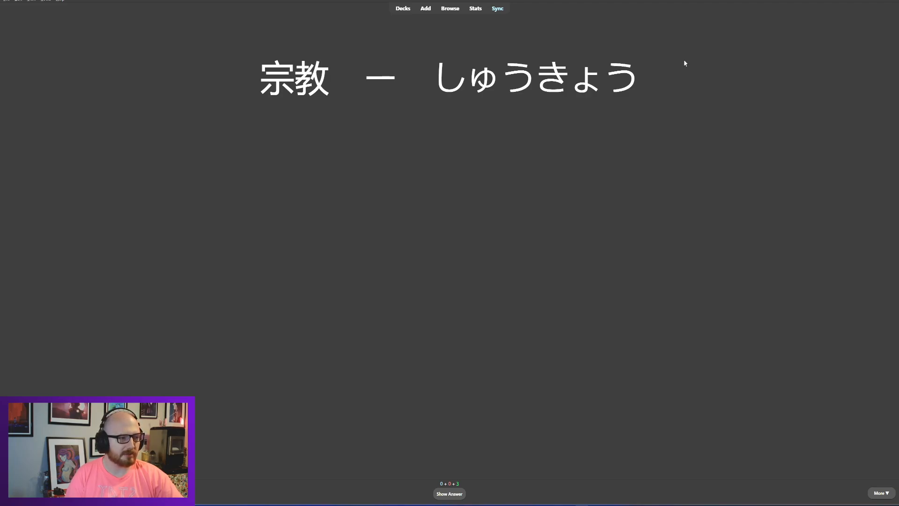
{"action": "left_click", "coordinate": [449, 493]}
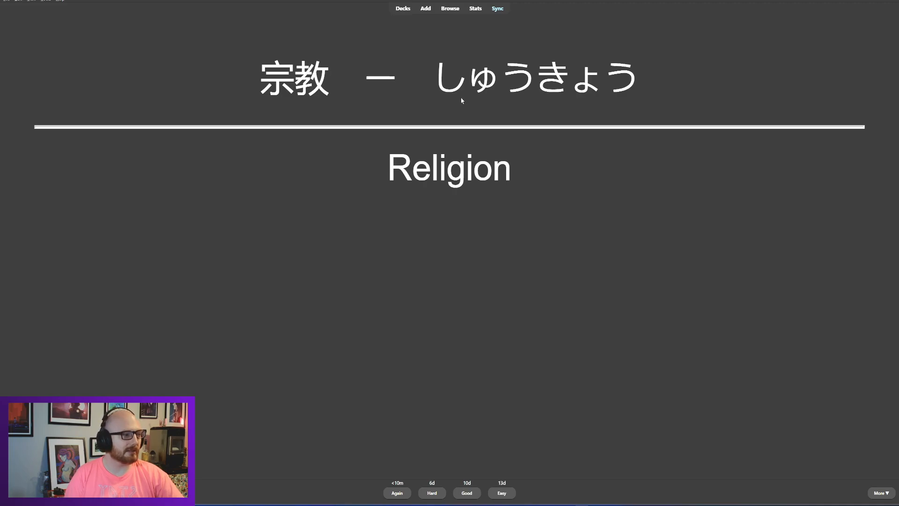
{"action": "mouse_move", "coordinate": [467, 55]}
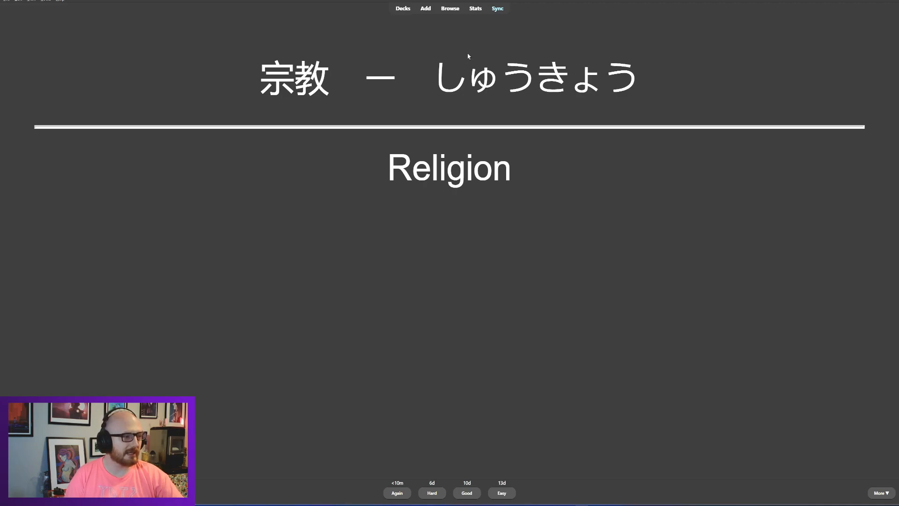
{"action": "mouse_move", "coordinate": [447, 83]}
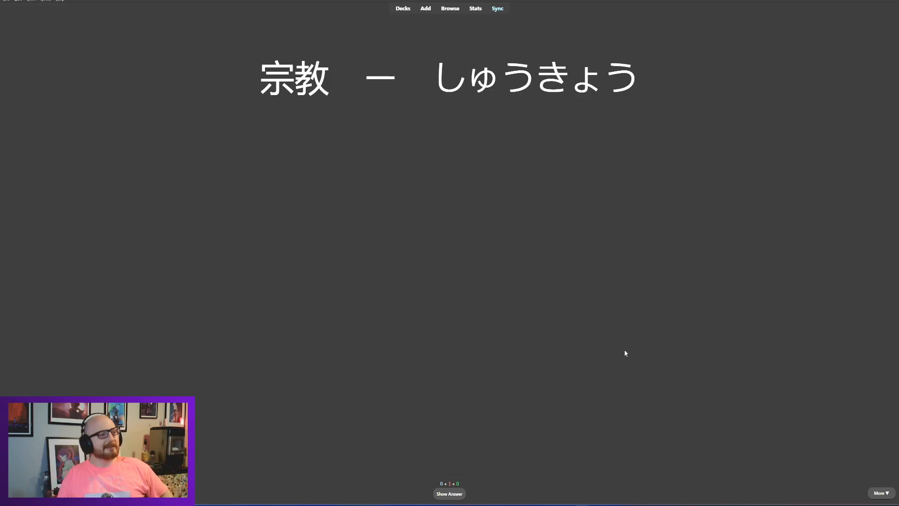
{"action": "mouse_move", "coordinate": [455, 53]}
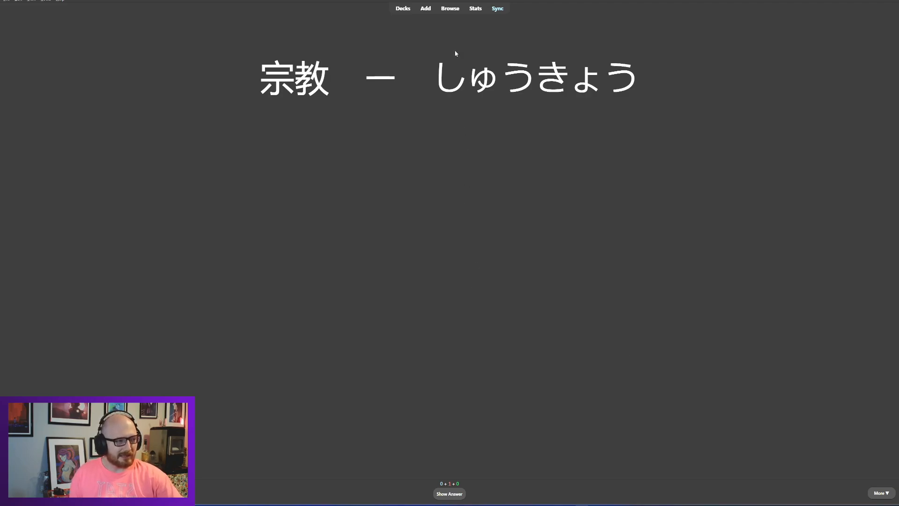
{"action": "mouse_move", "coordinate": [521, 190]}
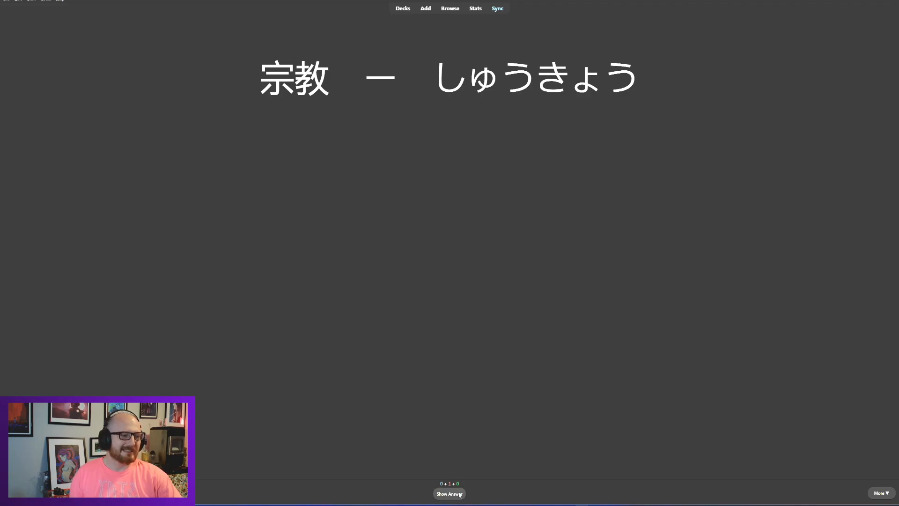
{"action": "left_click", "coordinate": [449, 494]}
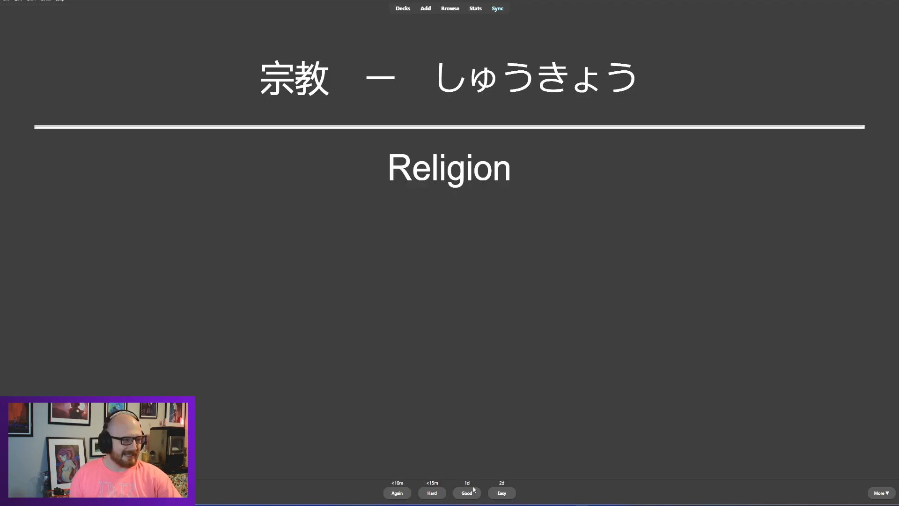
{"action": "left_click", "coordinate": [466, 493]}
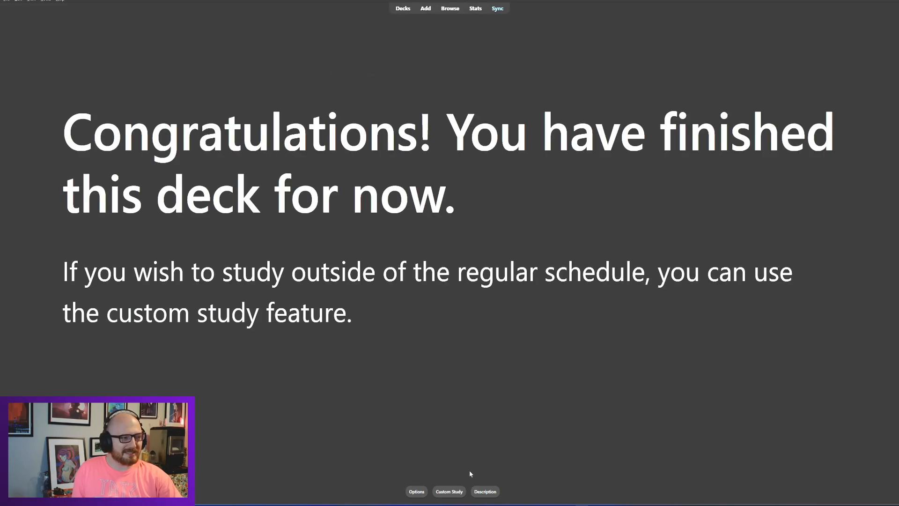
Step: Return to the deck list and start studying the 日本語の文 deck
{"action": "left_click", "coordinate": [402, 8]}
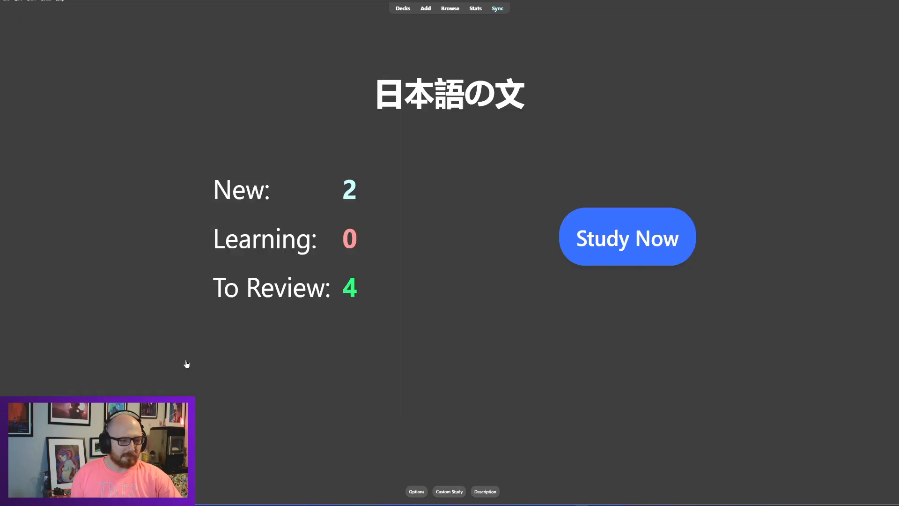
{"action": "mouse_move", "coordinate": [513, 364]}
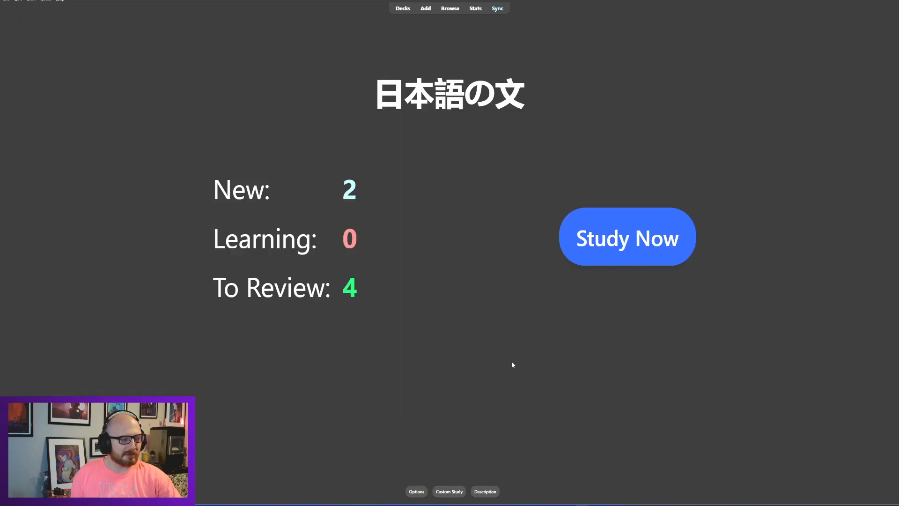
{"action": "left_click", "coordinate": [626, 237]}
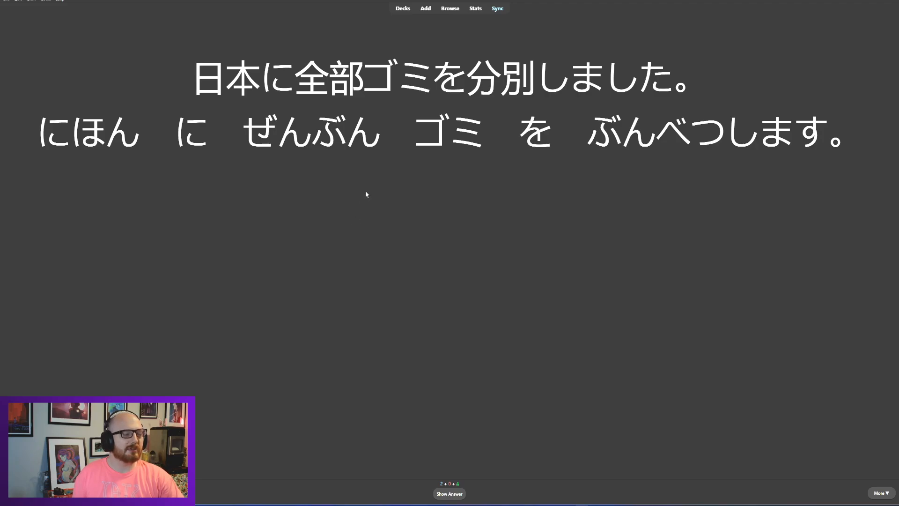
{"action": "mouse_move", "coordinate": [522, 205]}
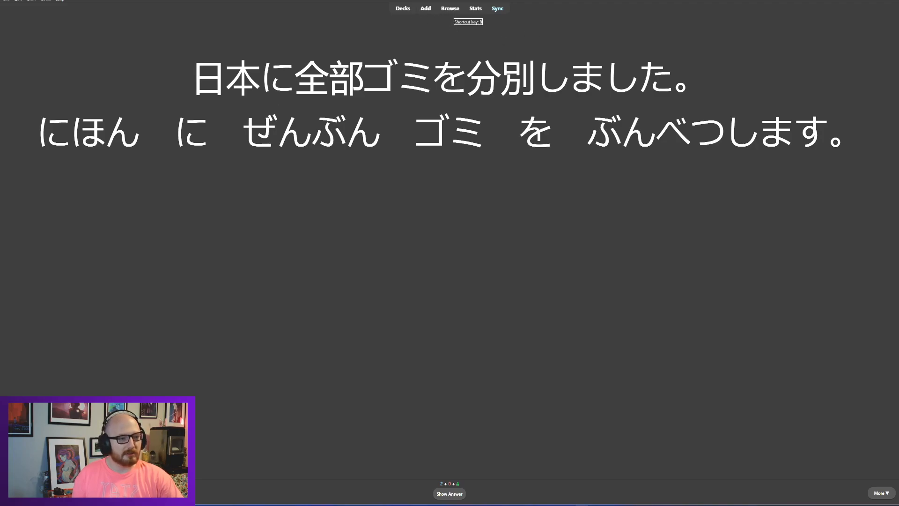
{"action": "mouse_move", "coordinate": [480, 25]}
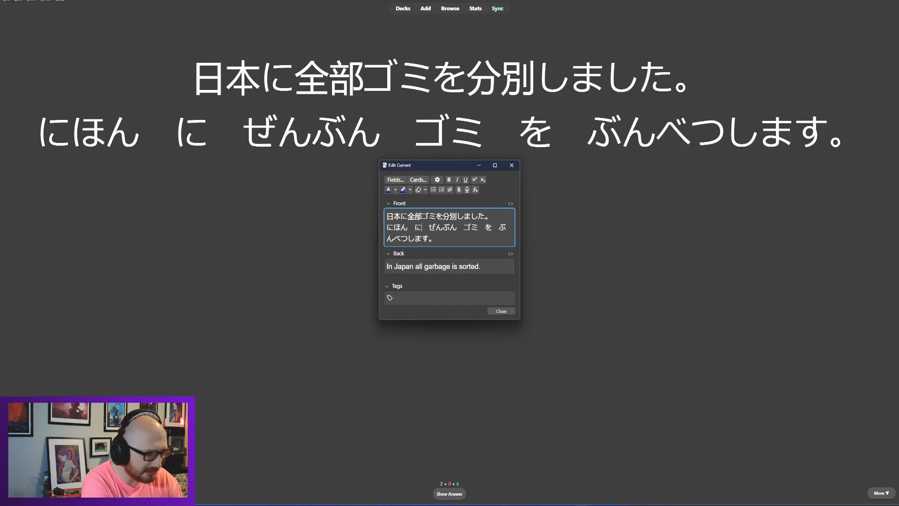
Step: Replace に with で in the garbage-sorting card and close the editor
{"action": "type", "text": "で"}
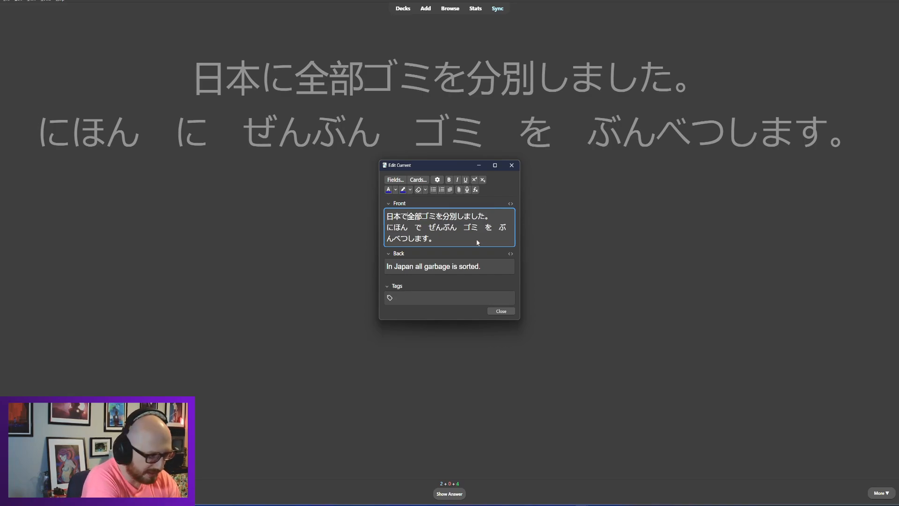
{"action": "mouse_move", "coordinate": [500, 223]}
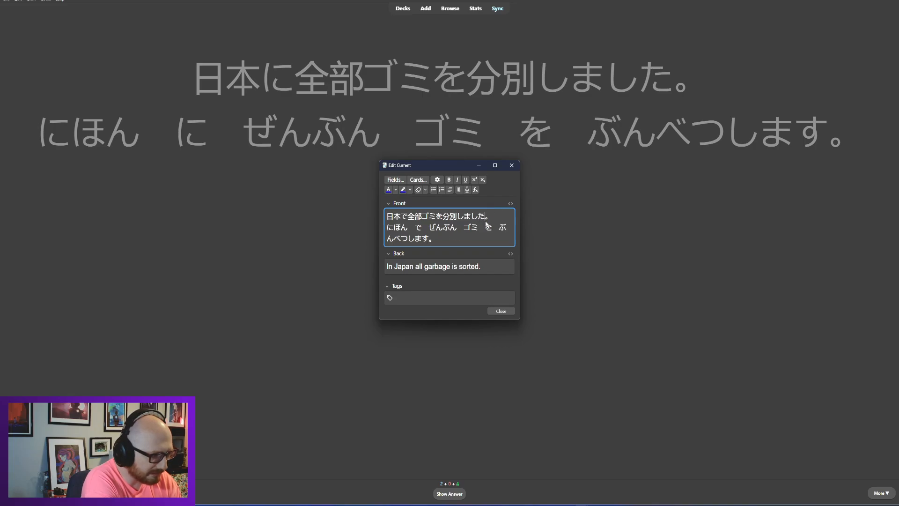
{"action": "mouse_move", "coordinate": [511, 203]}
{"action": "type", "text": "す"}
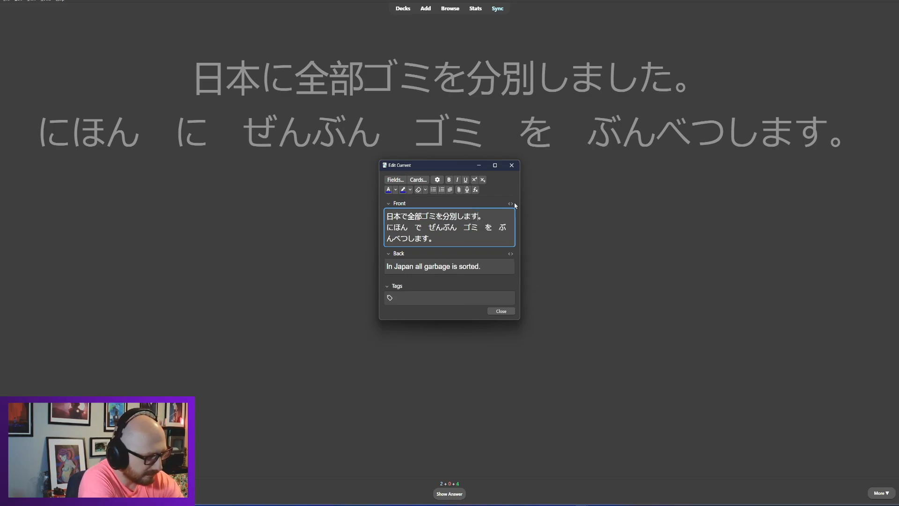
{"action": "mouse_move", "coordinate": [514, 309]}
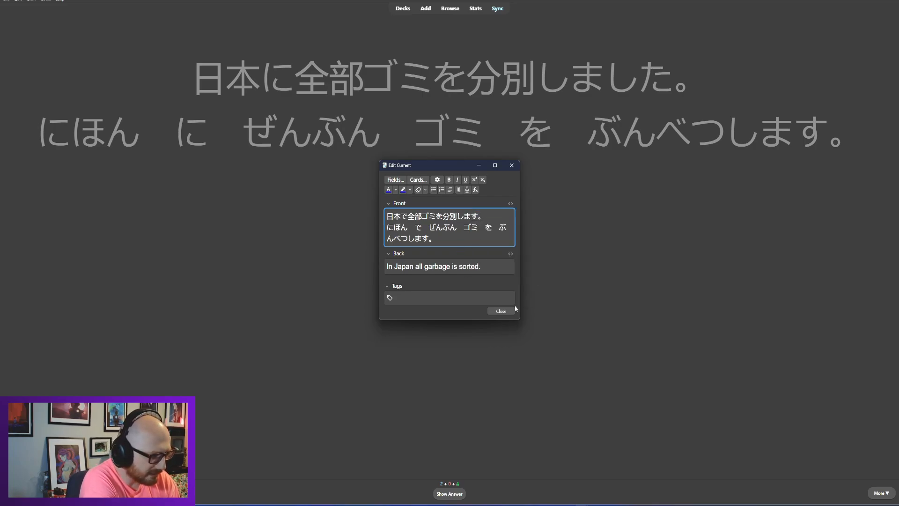
{"action": "left_click", "coordinate": [499, 310]}
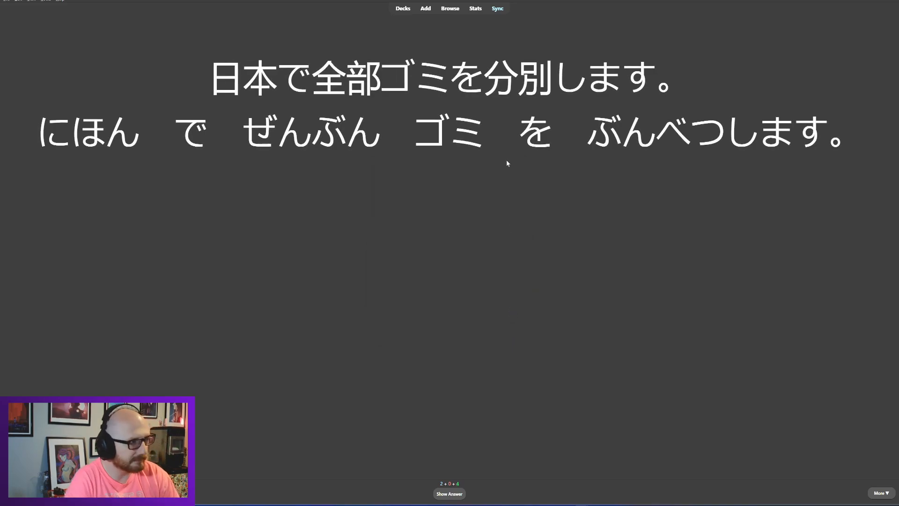
Step: Reveal the garbage card's translation, 'In Japan all garbage is sorted.'
{"action": "left_click", "coordinate": [496, 9]}
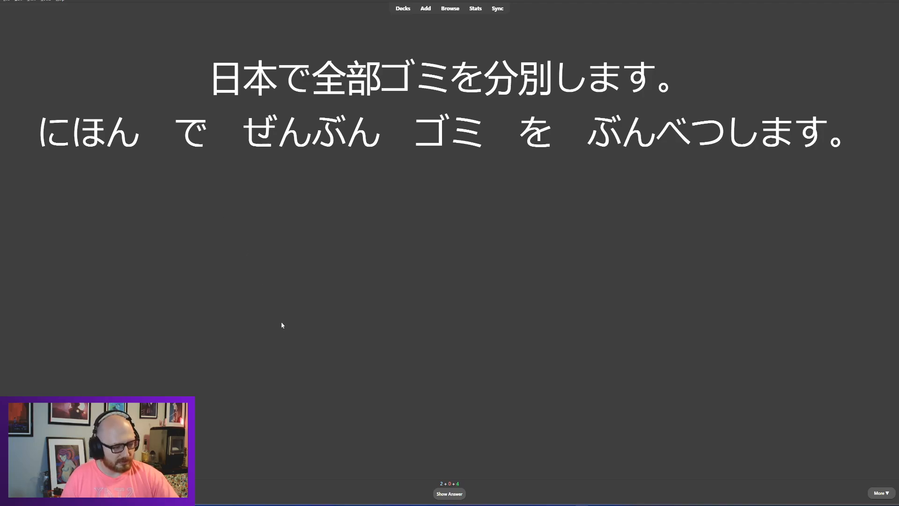
{"action": "left_click", "coordinate": [449, 494]}
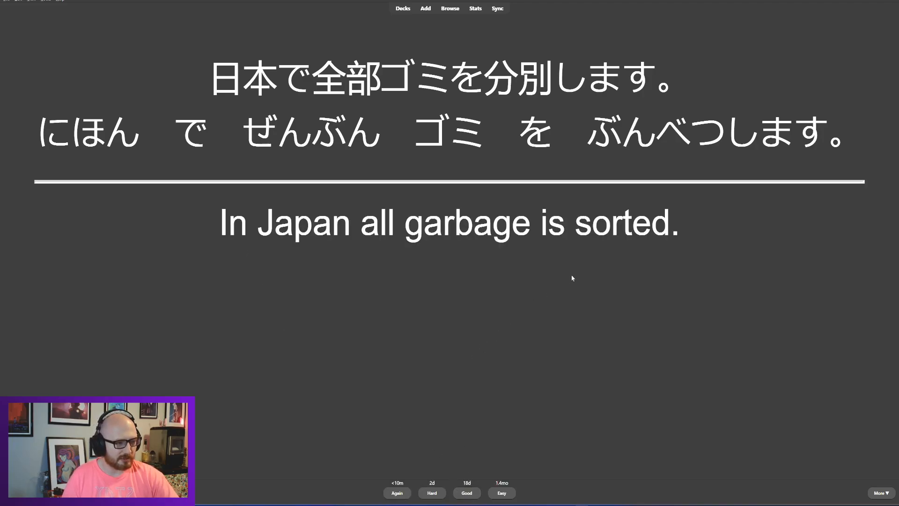
{"action": "mouse_move", "coordinate": [555, 247]}
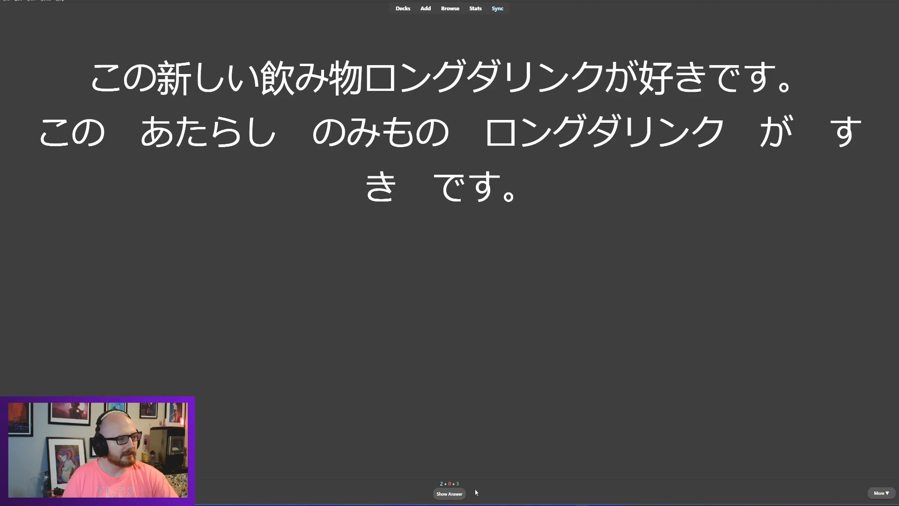
{"action": "mouse_move", "coordinate": [560, 403]}
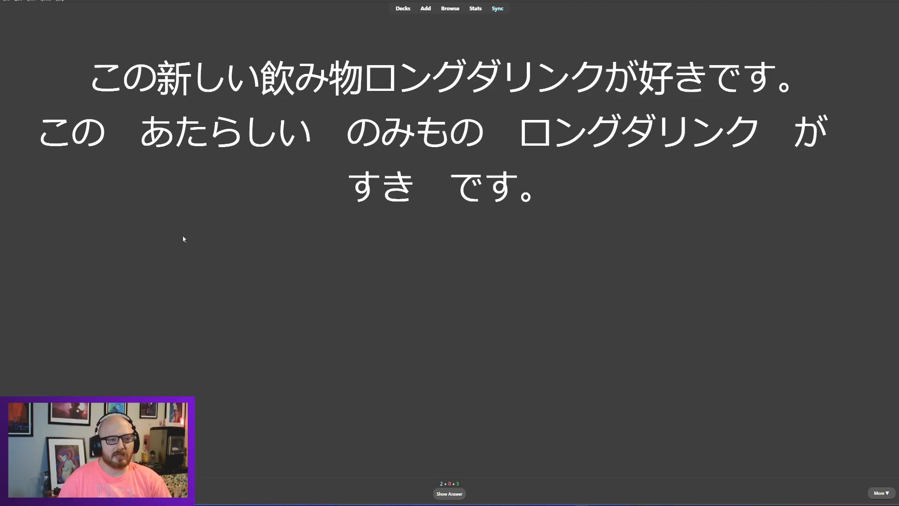
{"action": "mouse_move", "coordinate": [477, 163]}
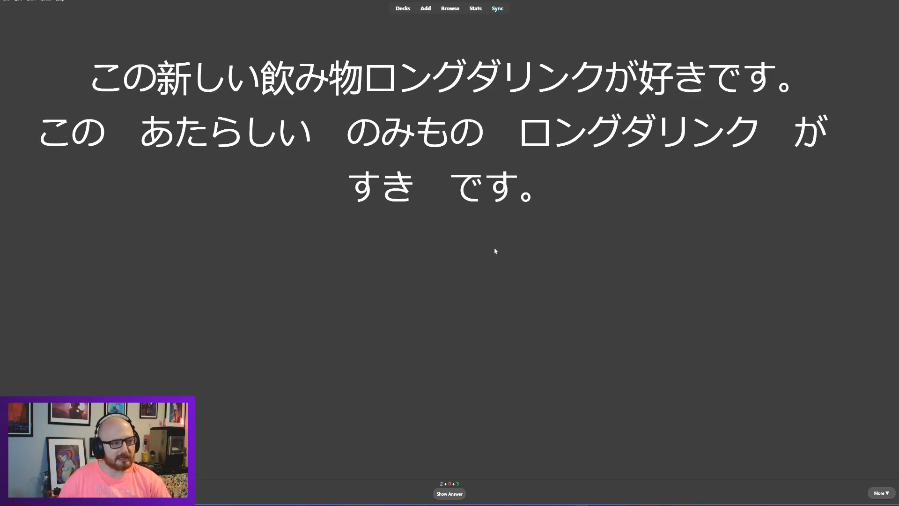
{"action": "mouse_move", "coordinate": [676, 167]}
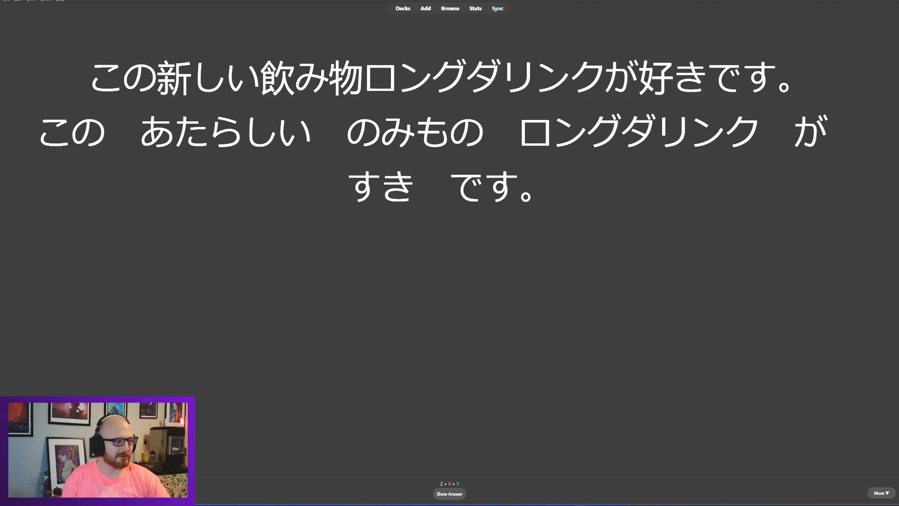
{"action": "mouse_move", "coordinate": [680, 191]}
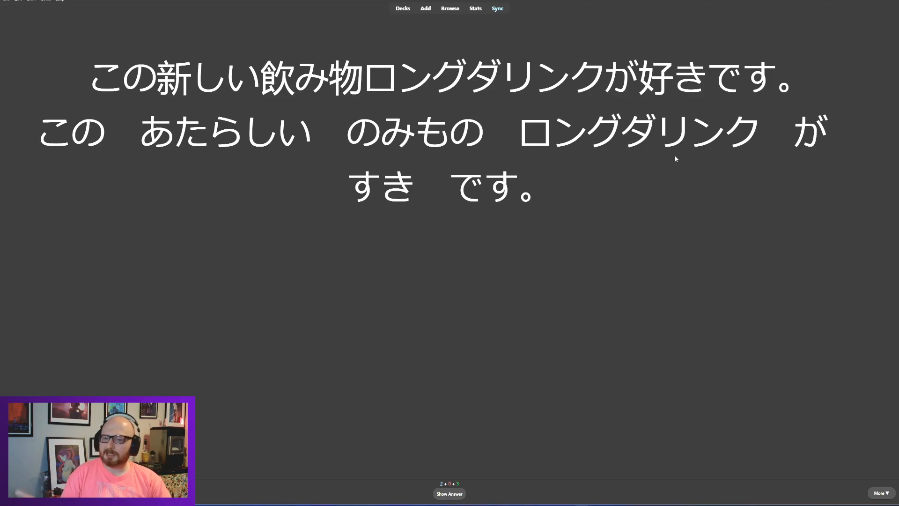
{"action": "mouse_move", "coordinate": [677, 167]}
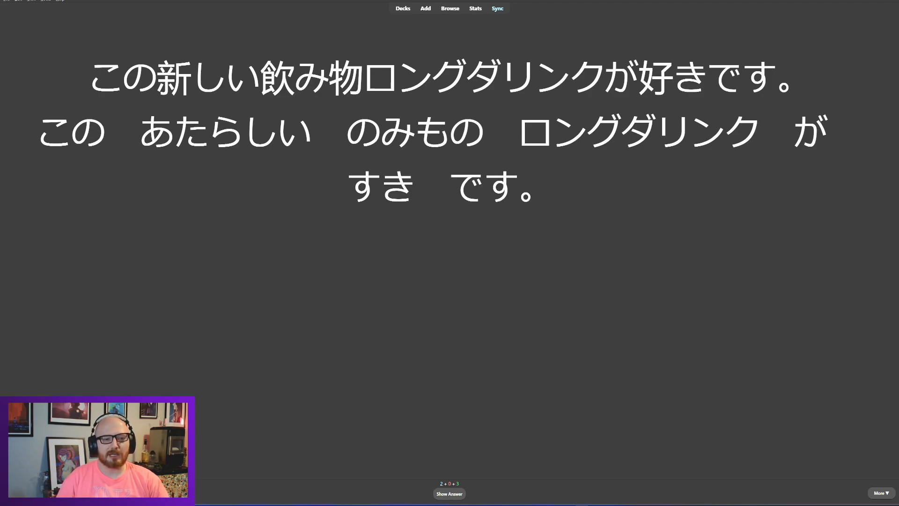
{"action": "mouse_move", "coordinate": [552, 167]}
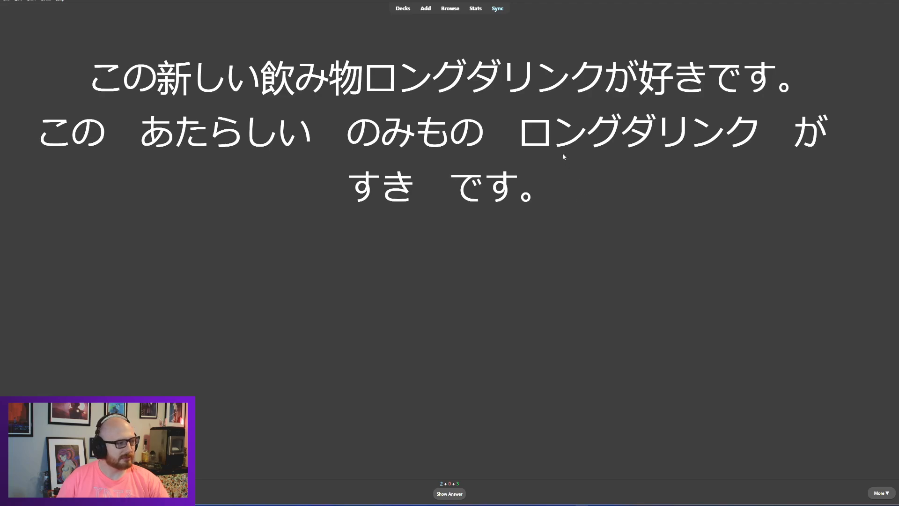
{"action": "mouse_move", "coordinate": [811, 167]}
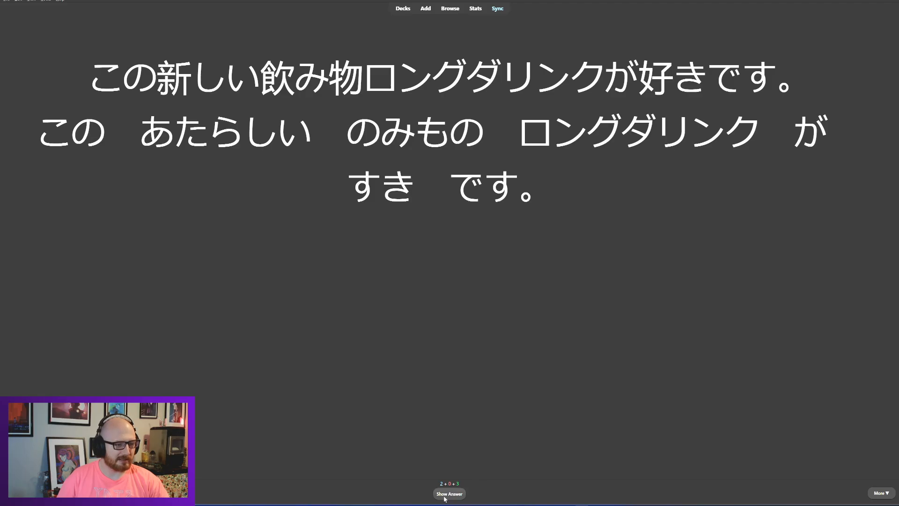
Step: Reveal 'I like this new drink, Long Drink.' and rate the card Good
{"action": "left_click", "coordinate": [449, 494]}
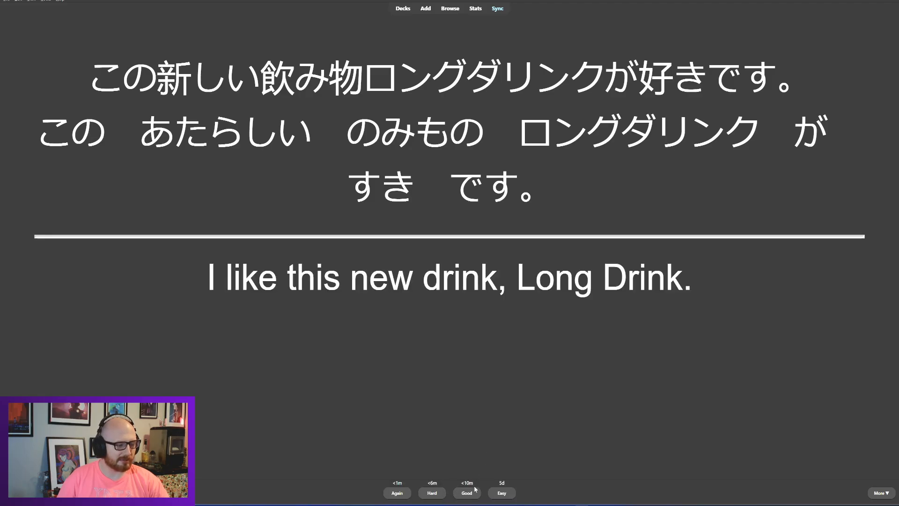
{"action": "left_click", "coordinate": [467, 492]}
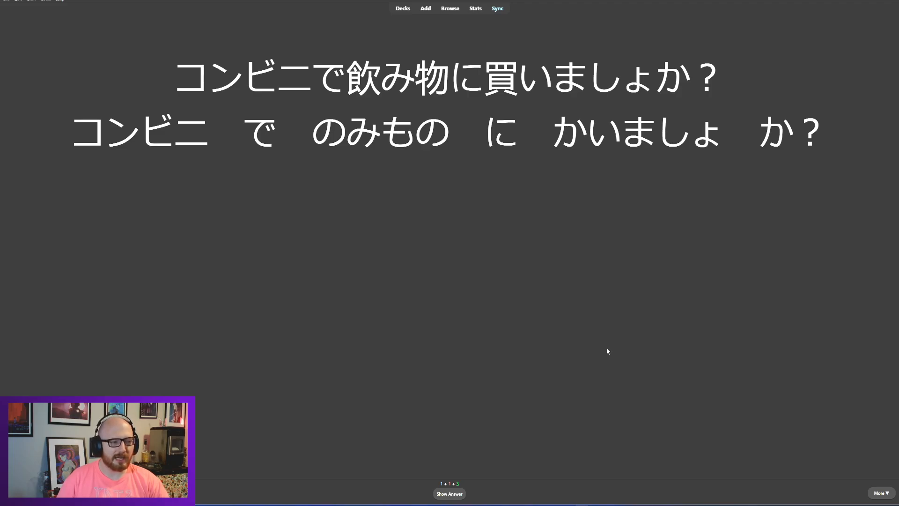
{"action": "mouse_move", "coordinate": [265, 137]}
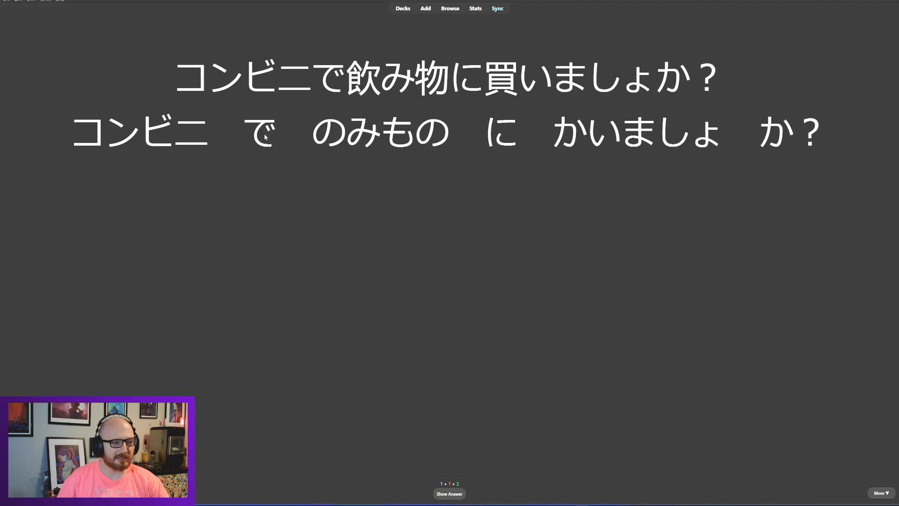
{"action": "mouse_move", "coordinate": [521, 150]}
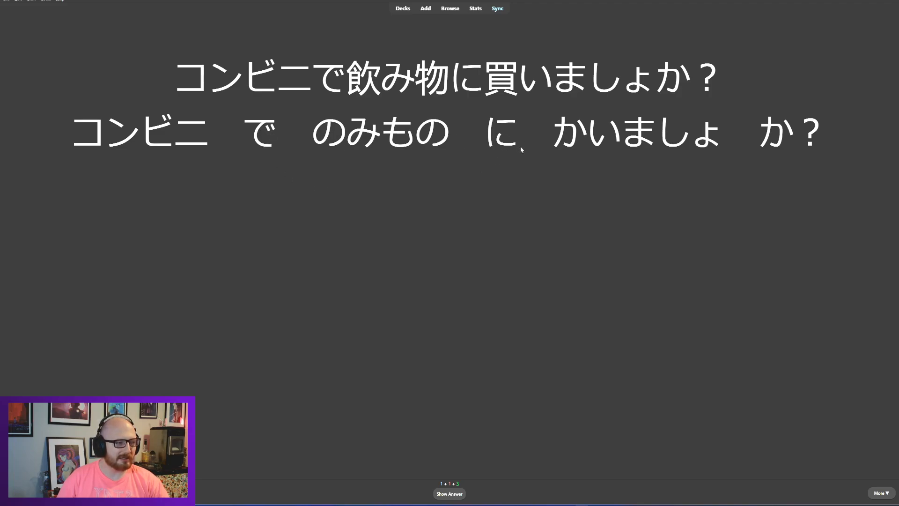
{"action": "mouse_move", "coordinate": [608, 265]}
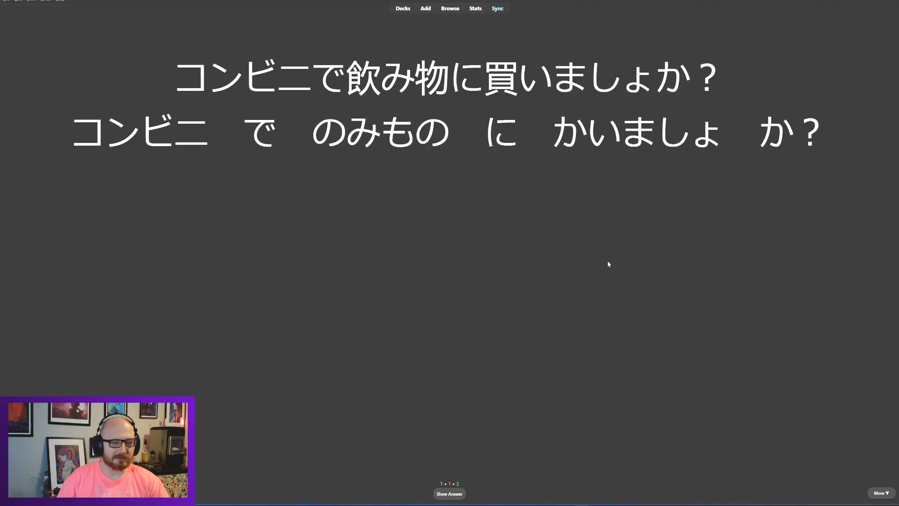
{"action": "mouse_move", "coordinate": [295, 139]}
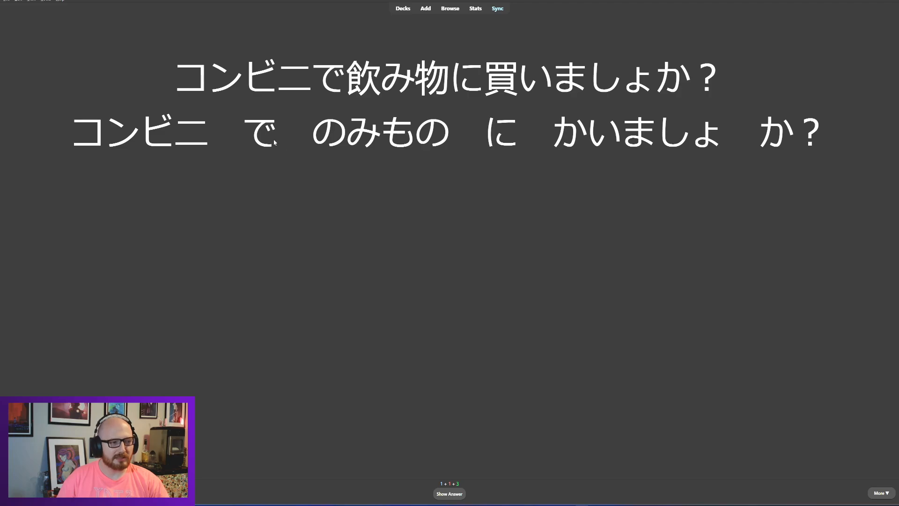
{"action": "mouse_move", "coordinate": [275, 149]}
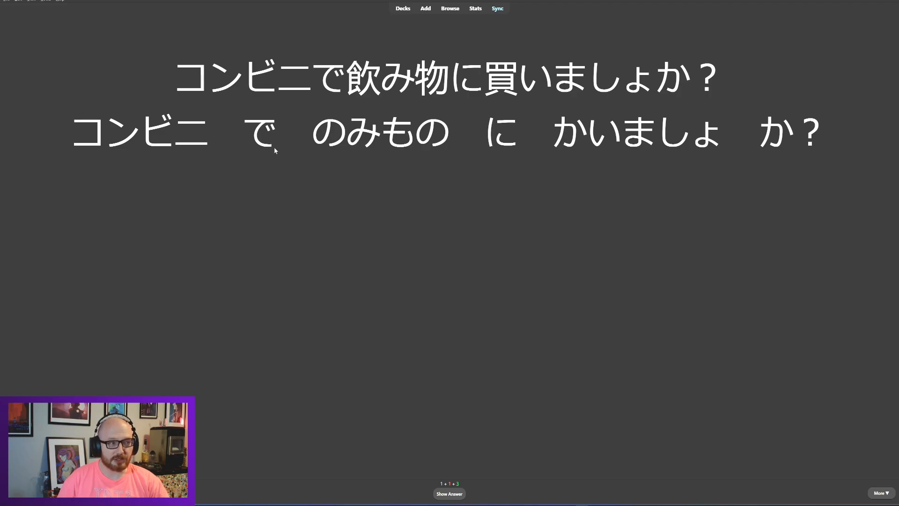
{"action": "mouse_move", "coordinate": [290, 140]}
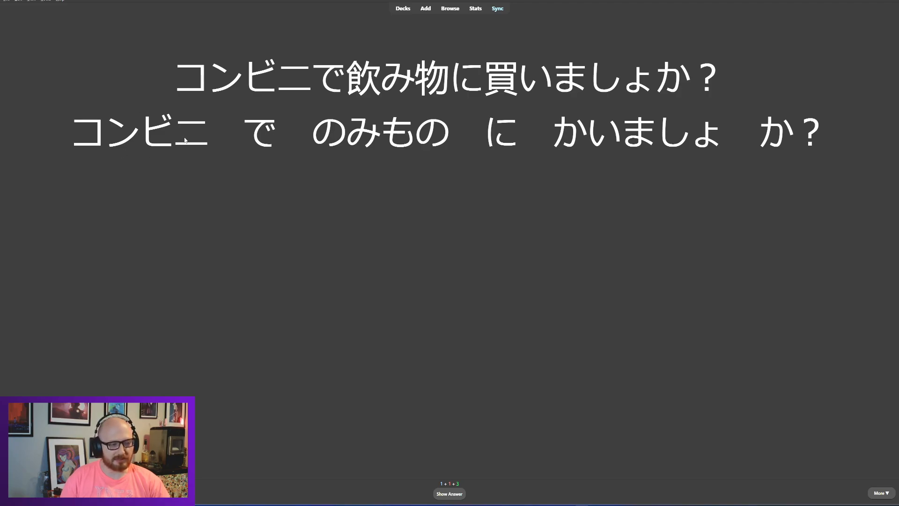
{"action": "mouse_move", "coordinate": [515, 142]}
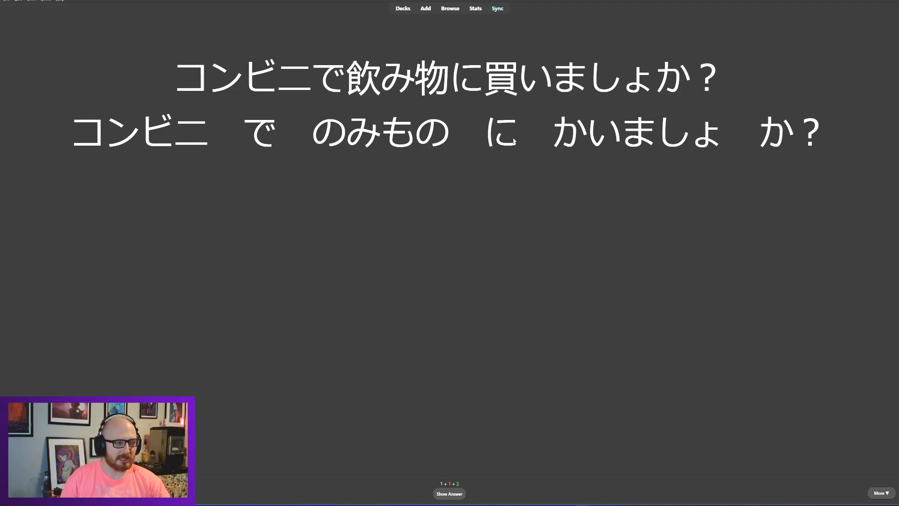
{"action": "mouse_move", "coordinate": [233, 125]}
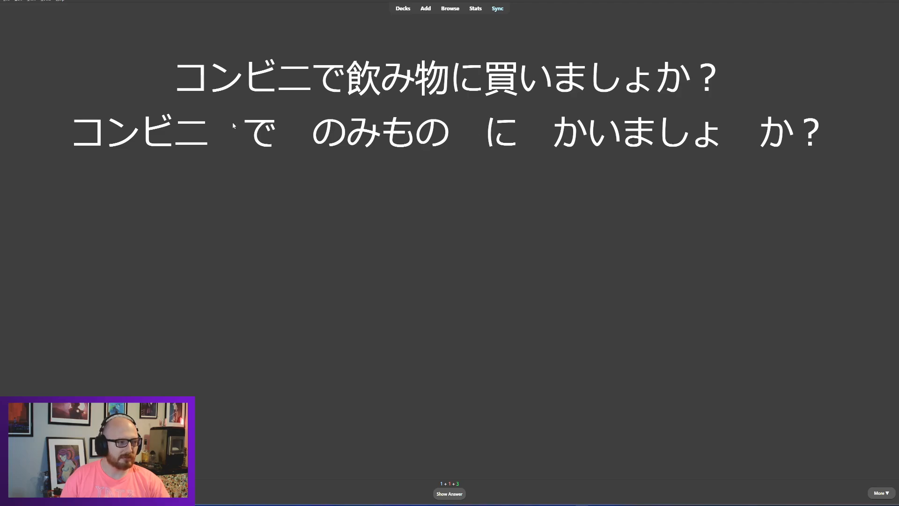
{"action": "mouse_move", "coordinate": [427, 100]}
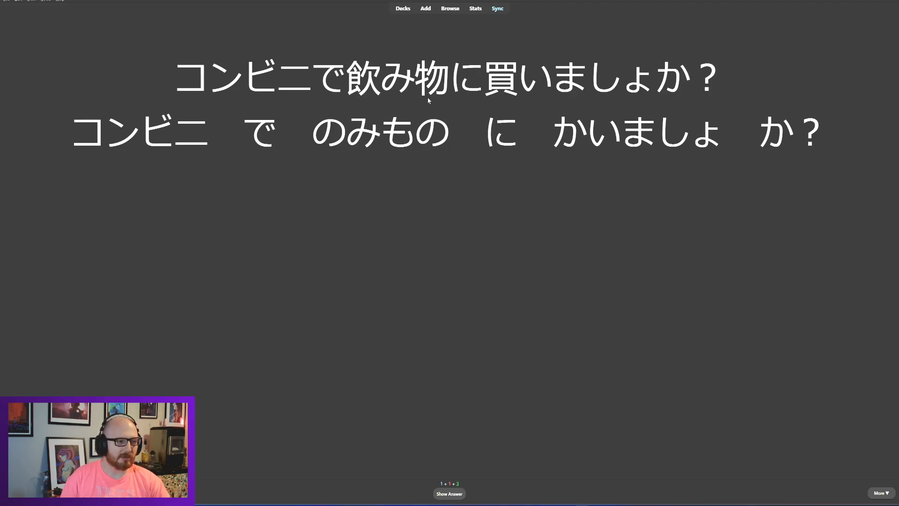
{"action": "mouse_move", "coordinate": [366, 328]}
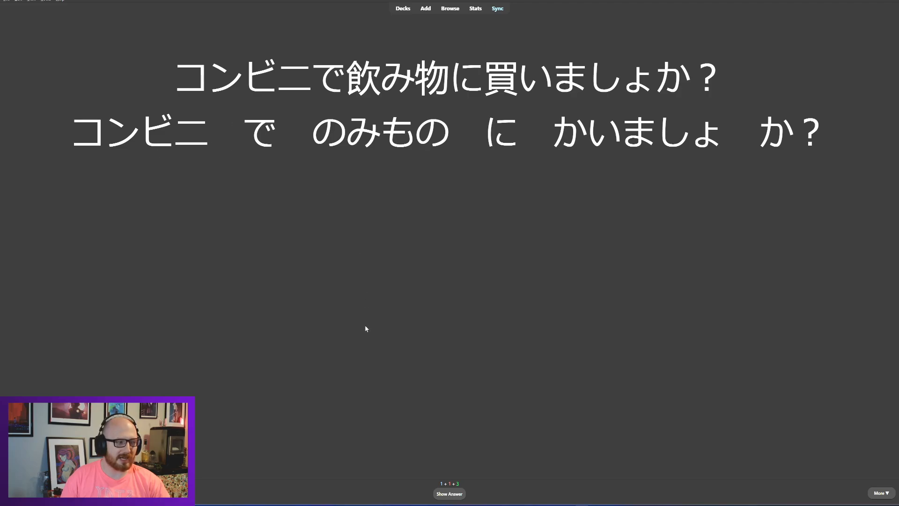
{"action": "mouse_move", "coordinate": [637, 118]}
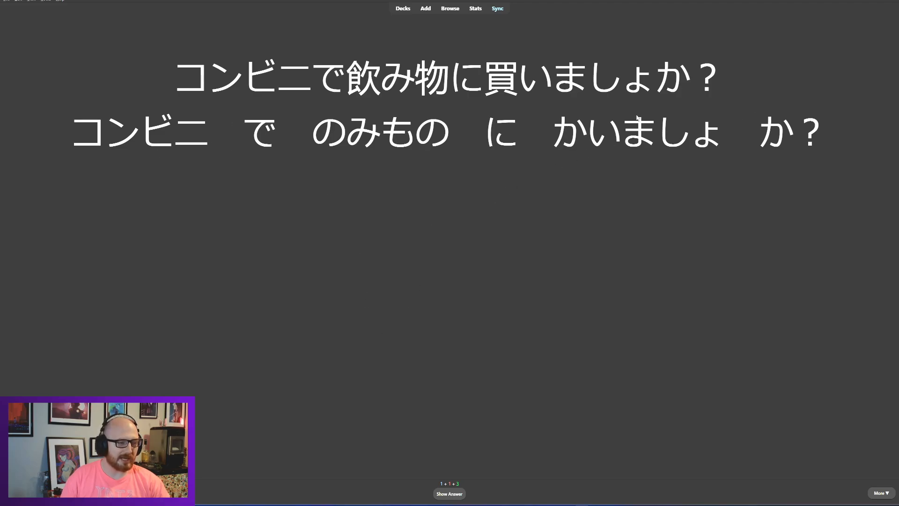
Step: Reveal 'Shall we buy a drink at the convenience store?' on the card back
{"action": "left_click", "coordinate": [448, 494]}
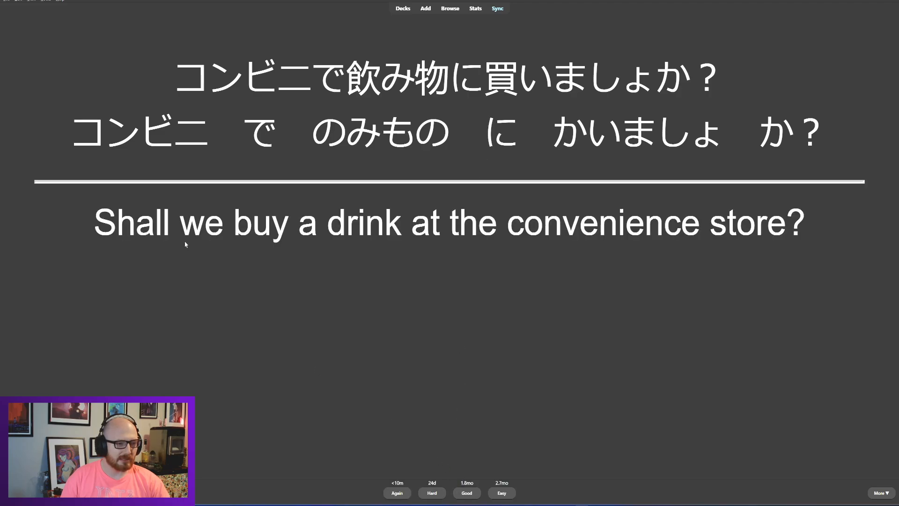
{"action": "mouse_move", "coordinate": [543, 235]}
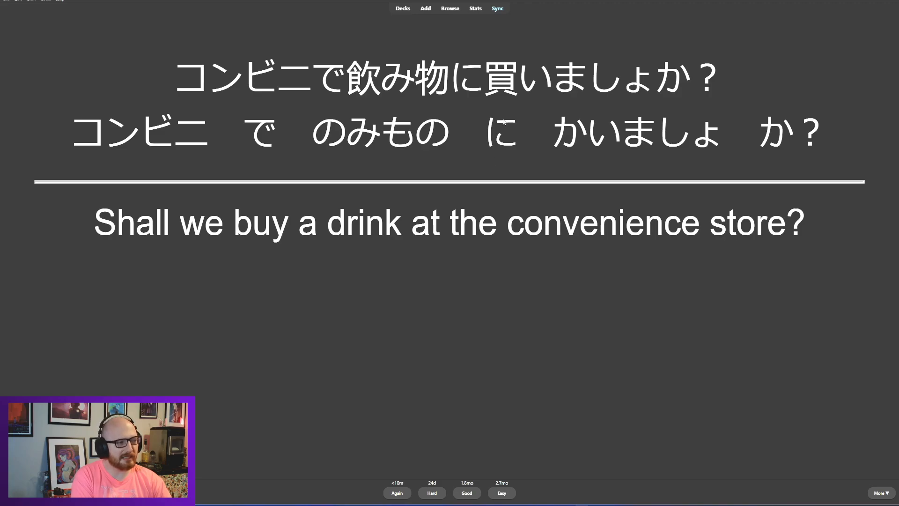
{"action": "mouse_move", "coordinate": [509, 132]}
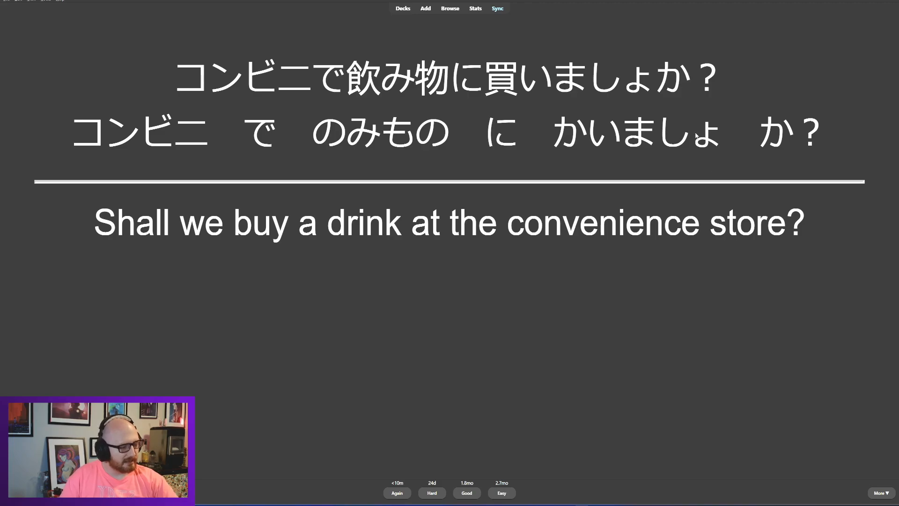
{"action": "mouse_move", "coordinate": [614, 354]}
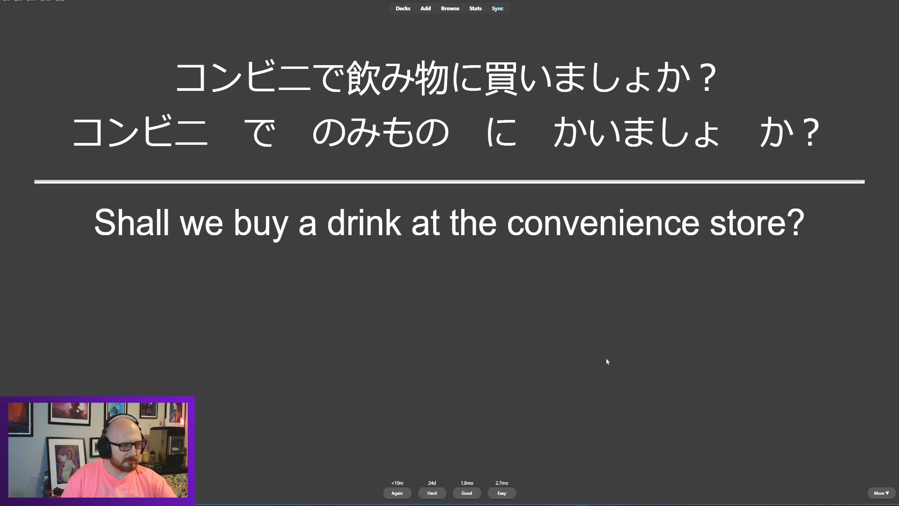
{"action": "mouse_move", "coordinate": [602, 361]}
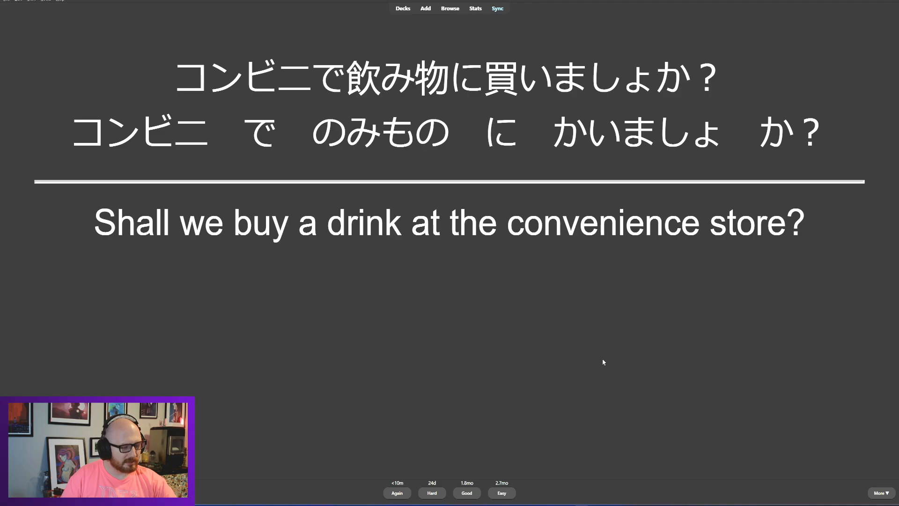
{"action": "mouse_move", "coordinate": [525, 385]}
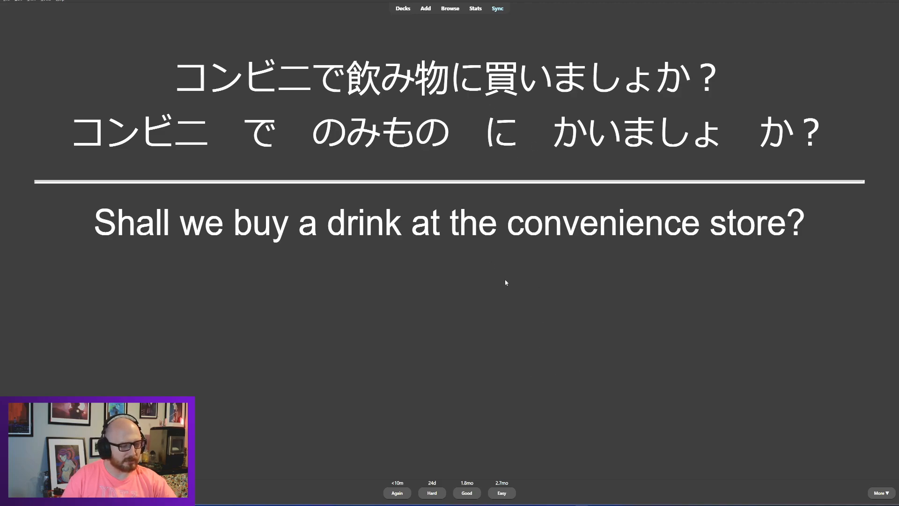
{"action": "mouse_move", "coordinate": [539, 267]}
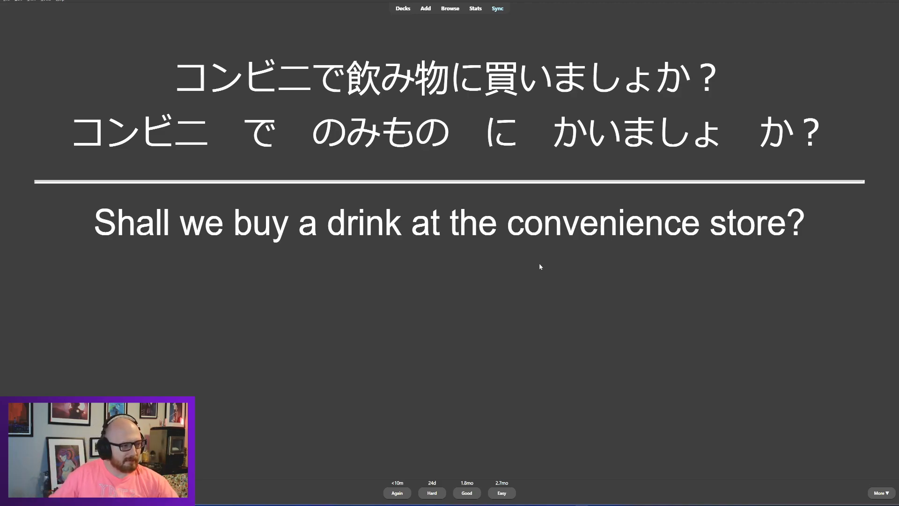
{"action": "mouse_move", "coordinate": [606, 326]}
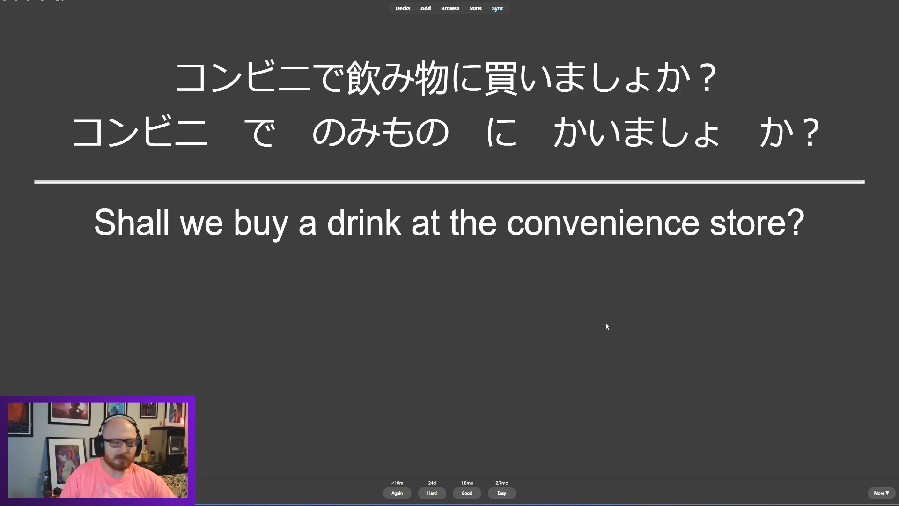
{"action": "mouse_move", "coordinate": [548, 146]}
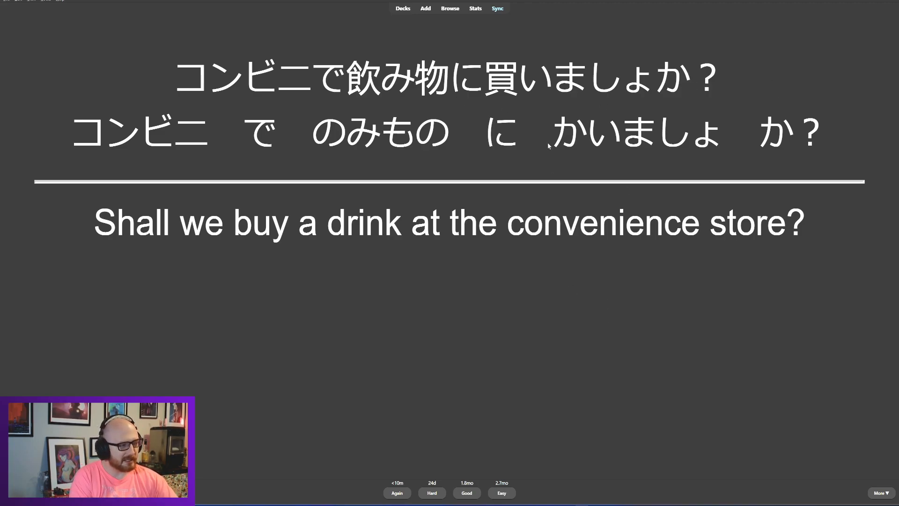
{"action": "mouse_move", "coordinate": [616, 328]}
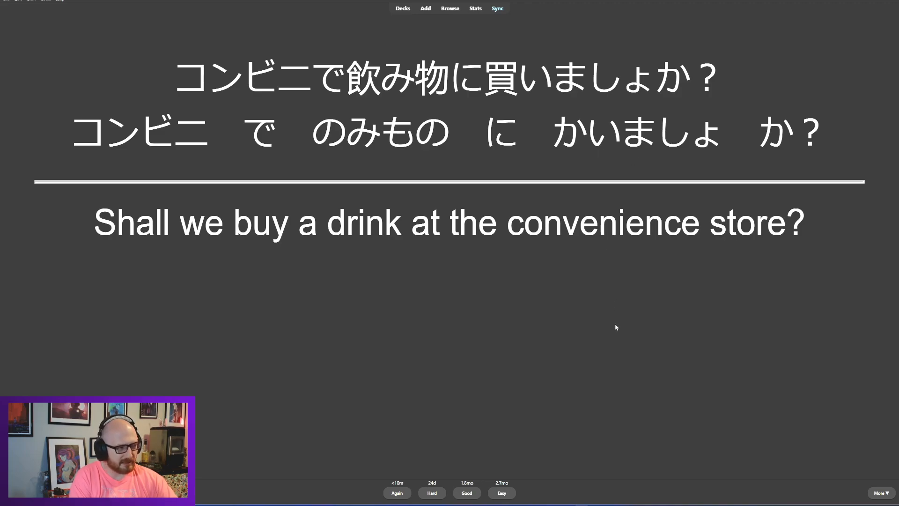
{"action": "mouse_move", "coordinate": [631, 114]}
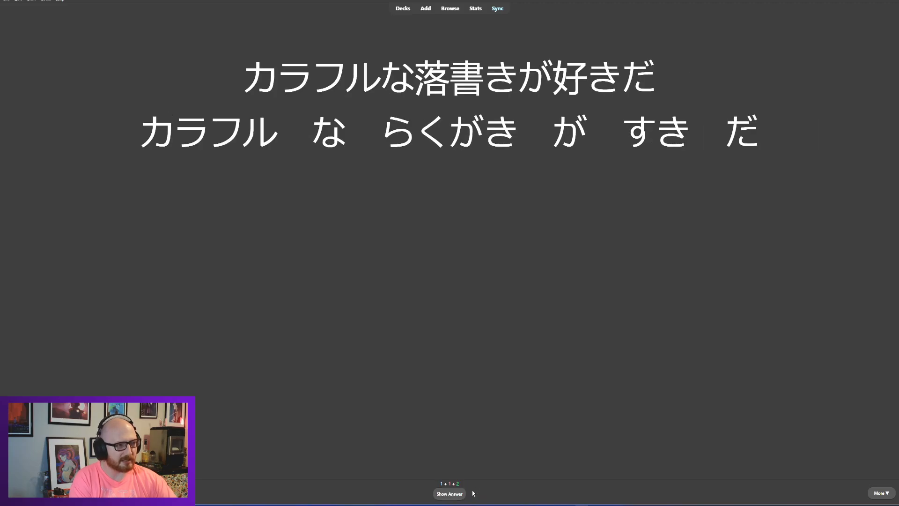
{"action": "mouse_move", "coordinate": [598, 399]}
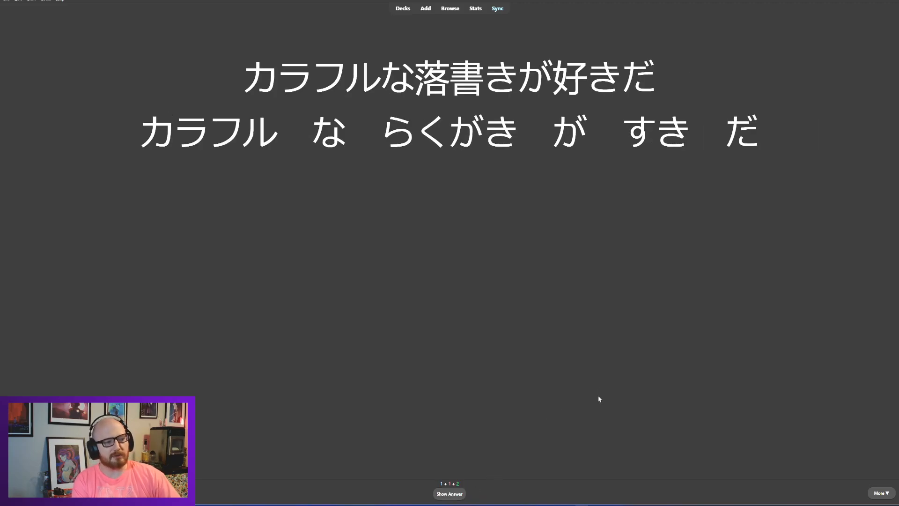
{"action": "mouse_move", "coordinate": [586, 314]}
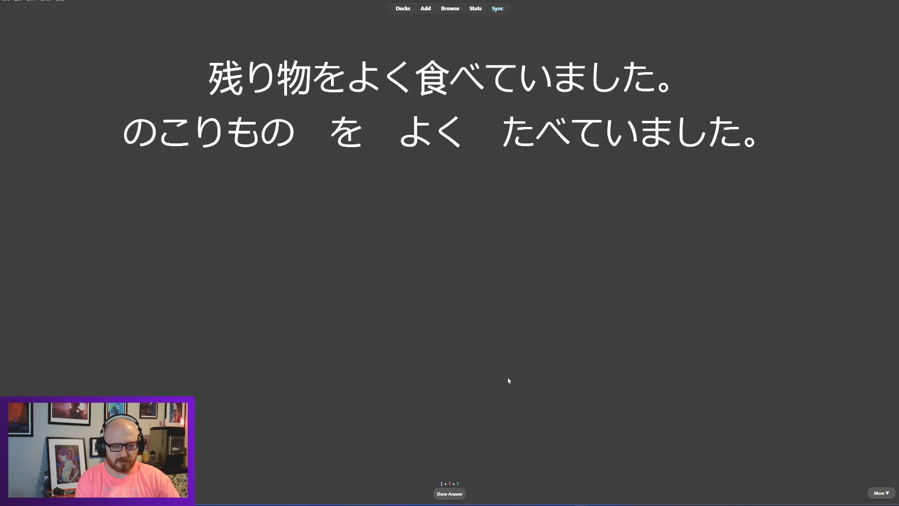
{"action": "mouse_move", "coordinate": [548, 336]}
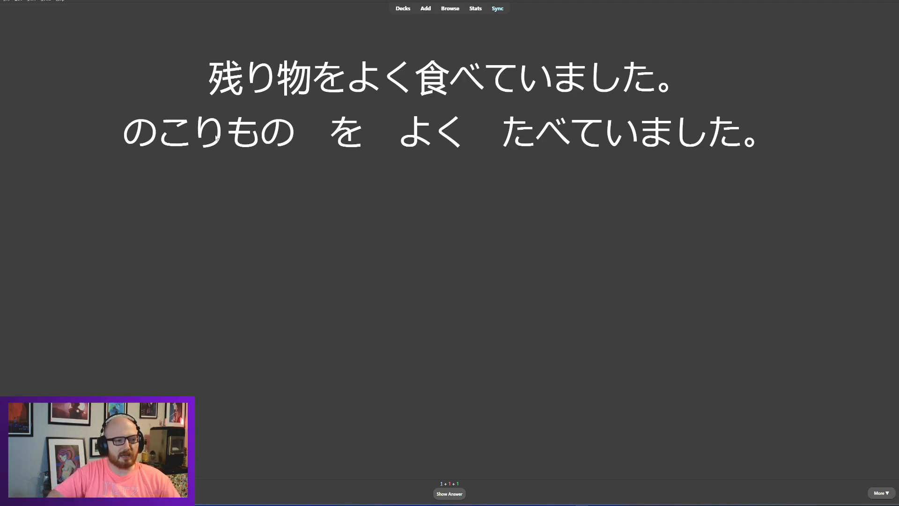
{"action": "mouse_move", "coordinate": [241, 240]}
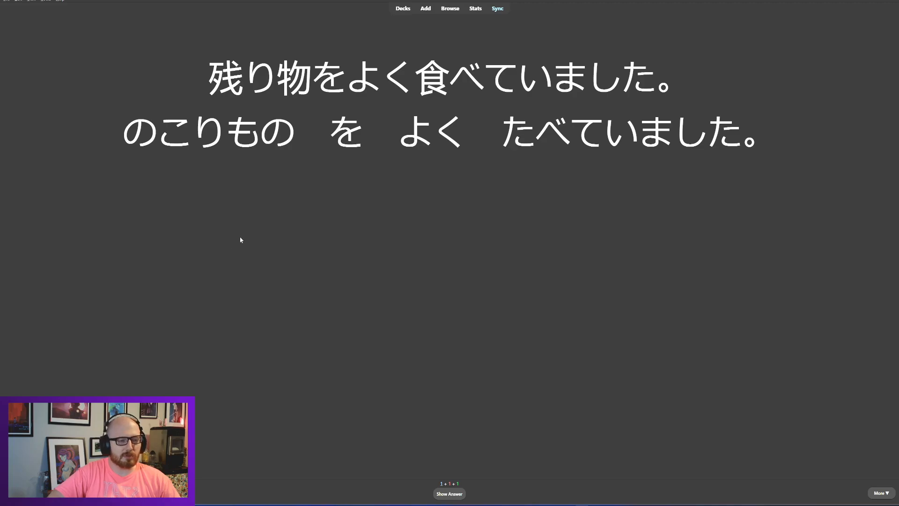
{"action": "mouse_move", "coordinate": [545, 241]}
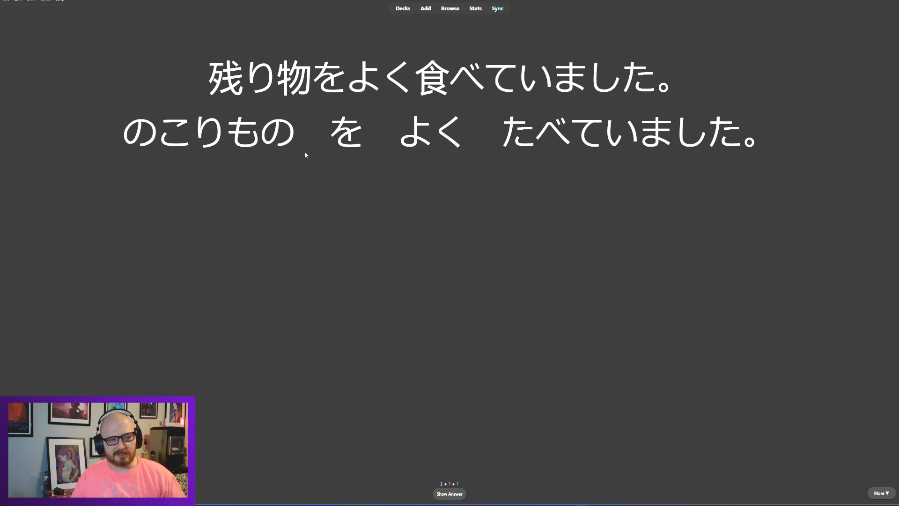
{"action": "mouse_move", "coordinate": [186, 149]}
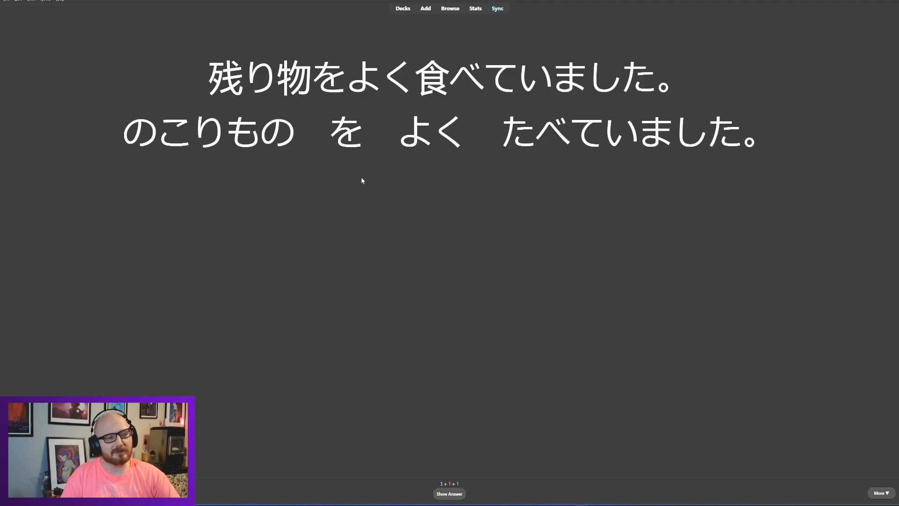
{"action": "mouse_move", "coordinate": [433, 187]}
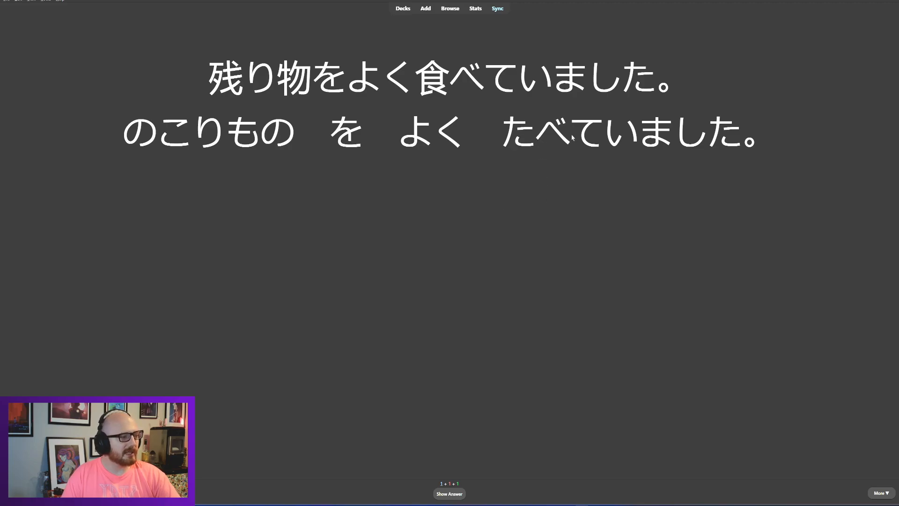
{"action": "mouse_move", "coordinate": [743, 146]}
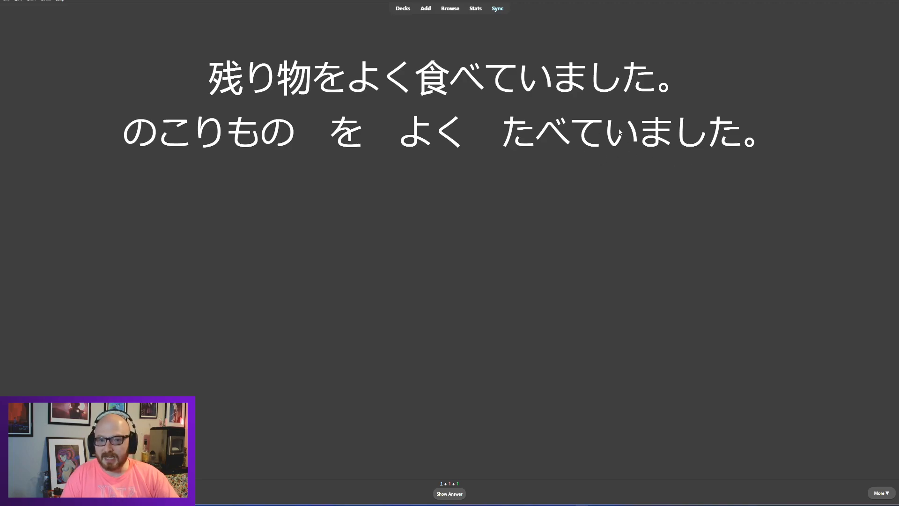
{"action": "mouse_move", "coordinate": [686, 141]}
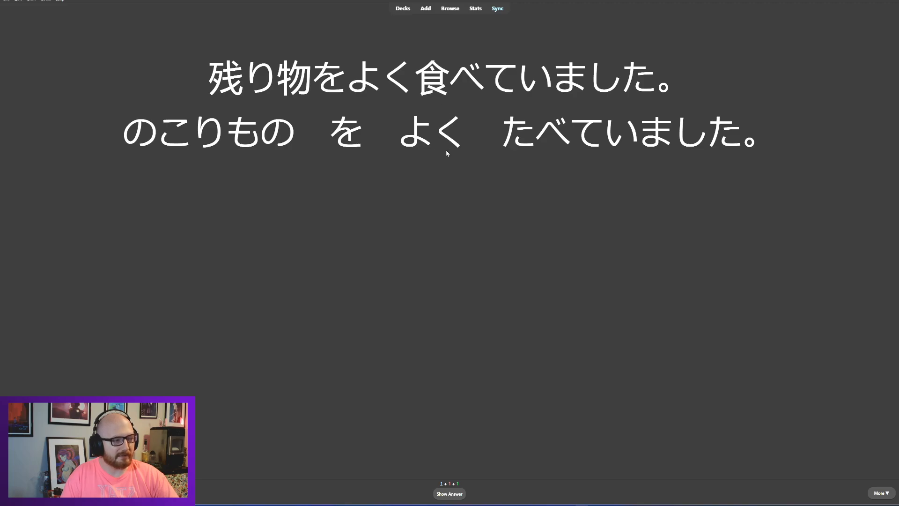
{"action": "mouse_move", "coordinate": [752, 173]}
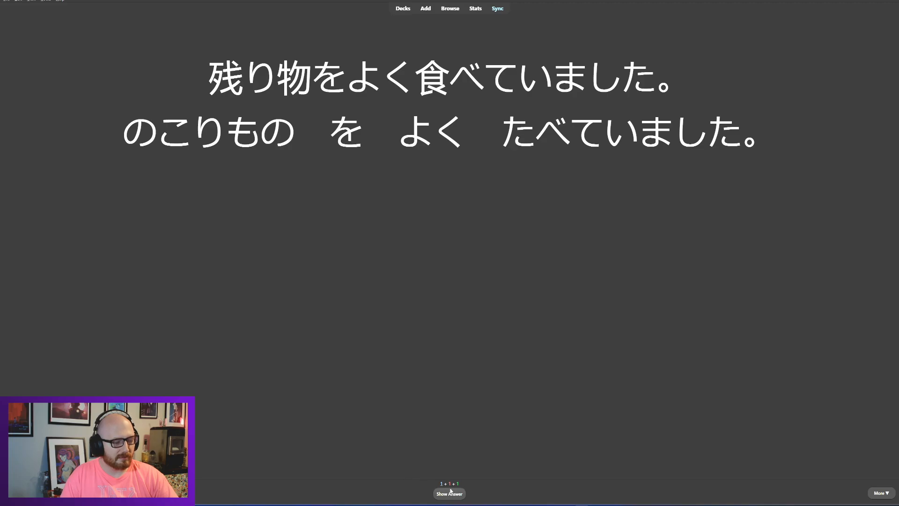
Step: Reveal the 残り物をよく食べていました card's meaning, 'I often ate leftovers.'
{"action": "left_click", "coordinate": [448, 494]}
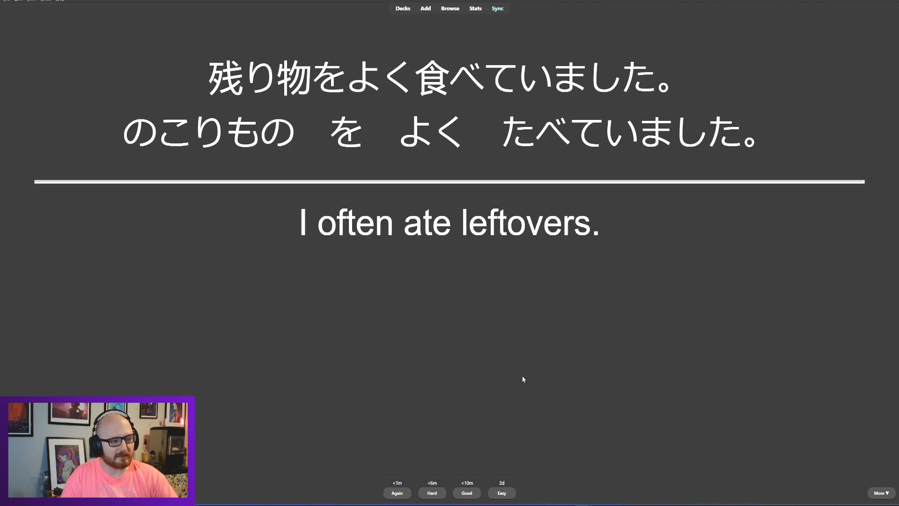
{"action": "mouse_move", "coordinate": [561, 232]}
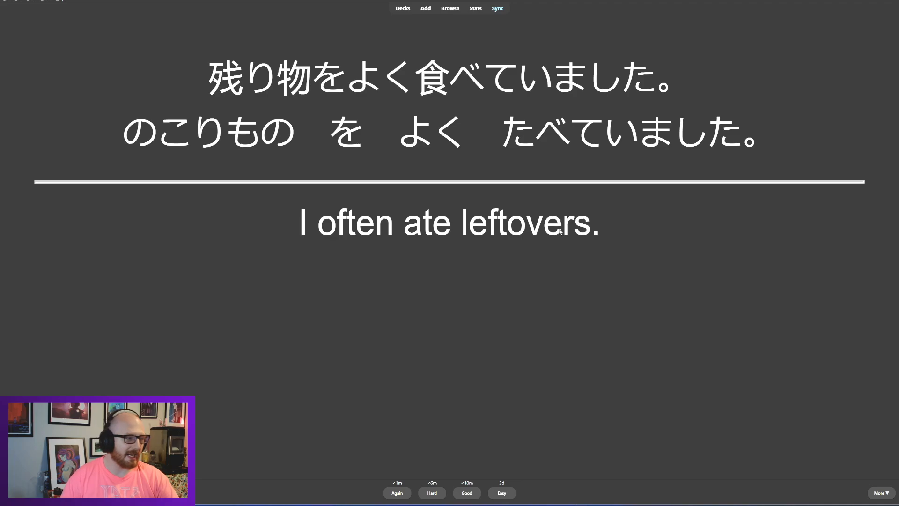
{"action": "mouse_move", "coordinate": [712, 225]}
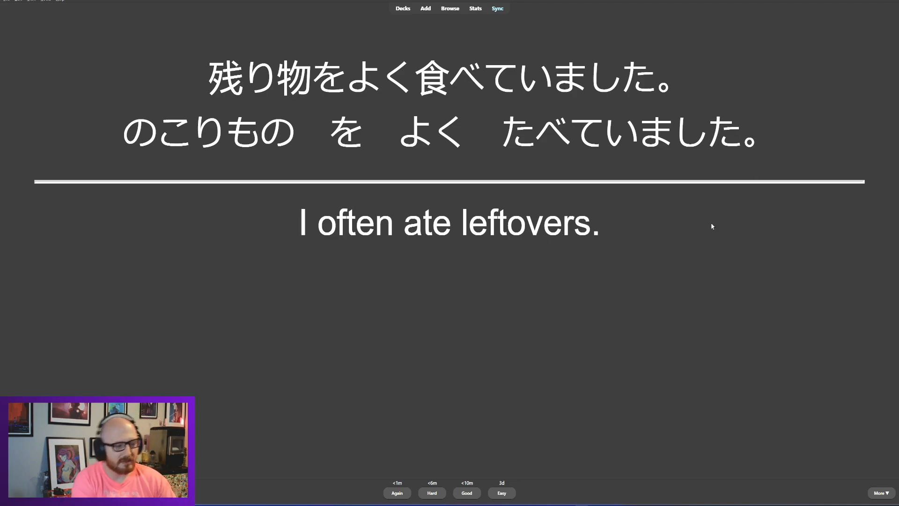
{"action": "mouse_move", "coordinate": [613, 371]}
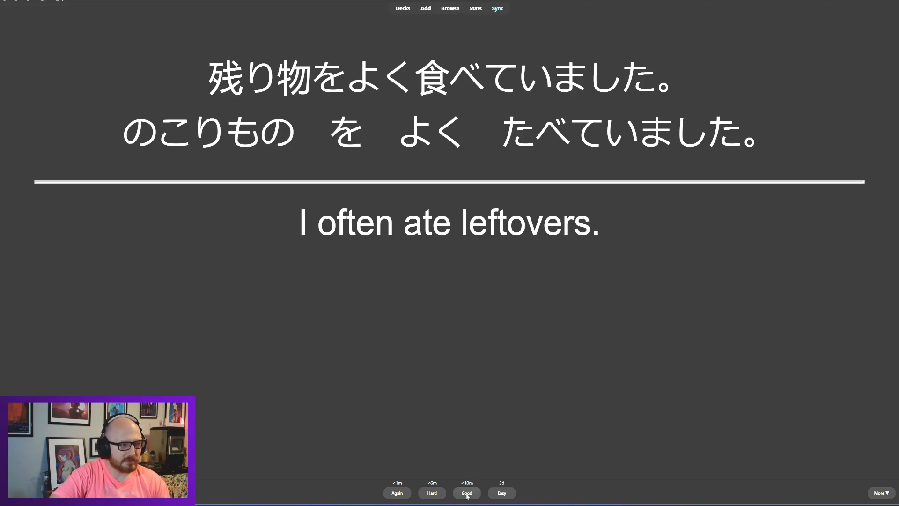
Step: Rate the leftovers card Good and reveal the Animal Forest card's meaning
{"action": "left_click", "coordinate": [466, 493]}
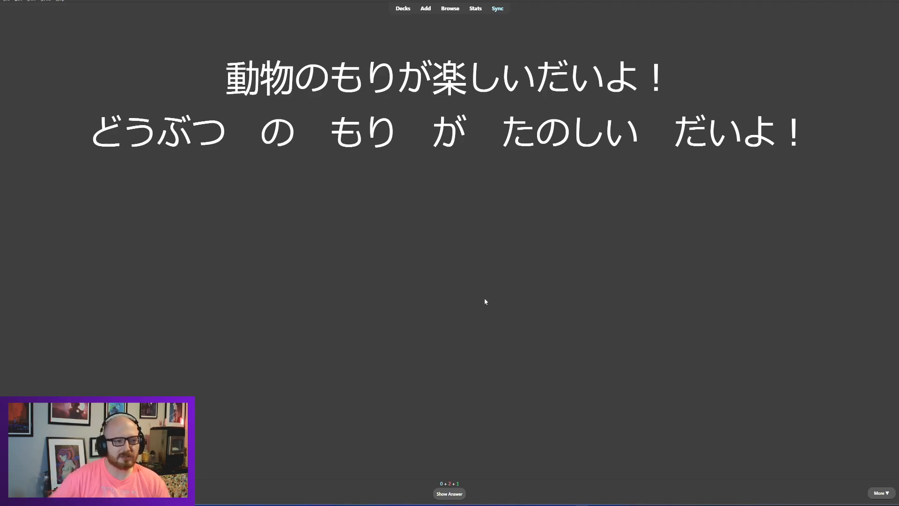
{"action": "mouse_move", "coordinate": [483, 233]}
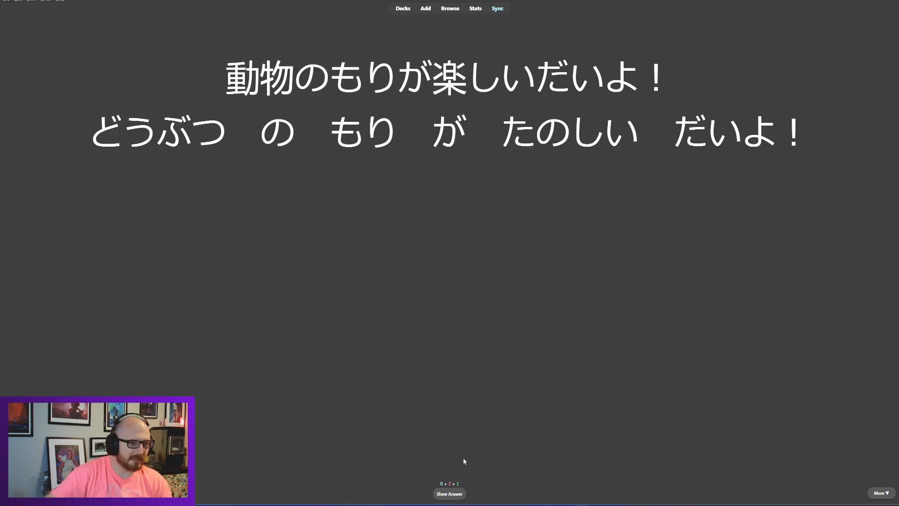
{"action": "mouse_move", "coordinate": [477, 418]}
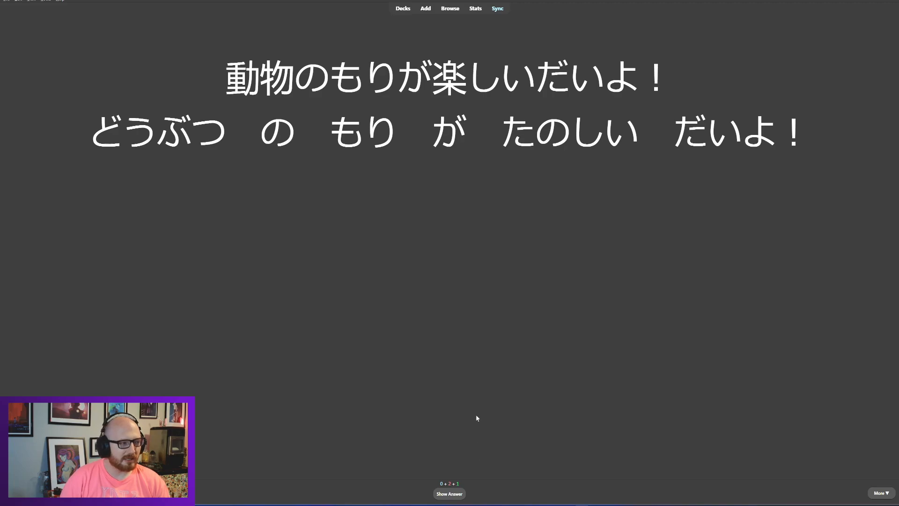
{"action": "mouse_move", "coordinate": [714, 329]}
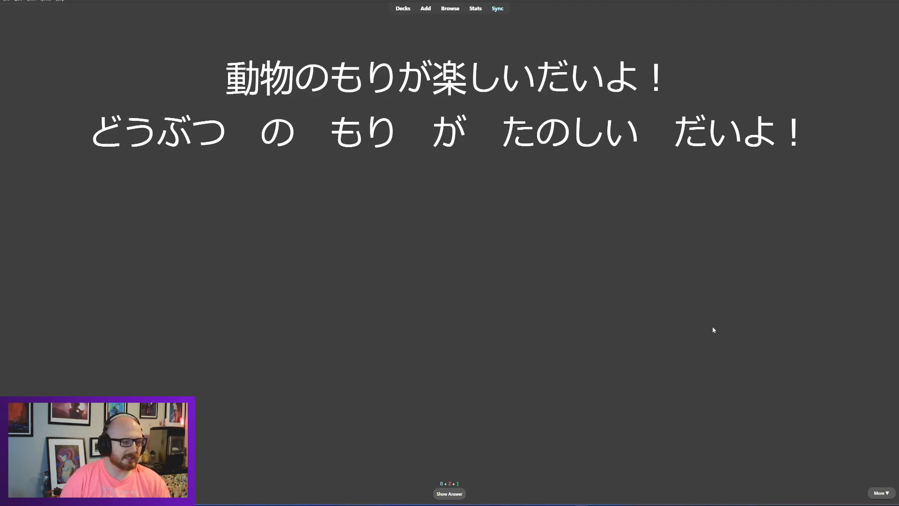
{"action": "mouse_move", "coordinate": [694, 401]}
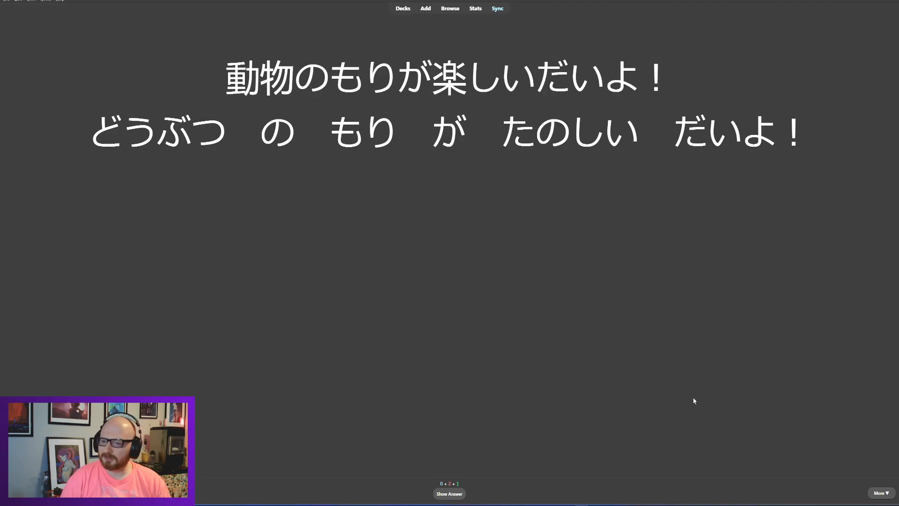
{"action": "left_click", "coordinate": [448, 493]}
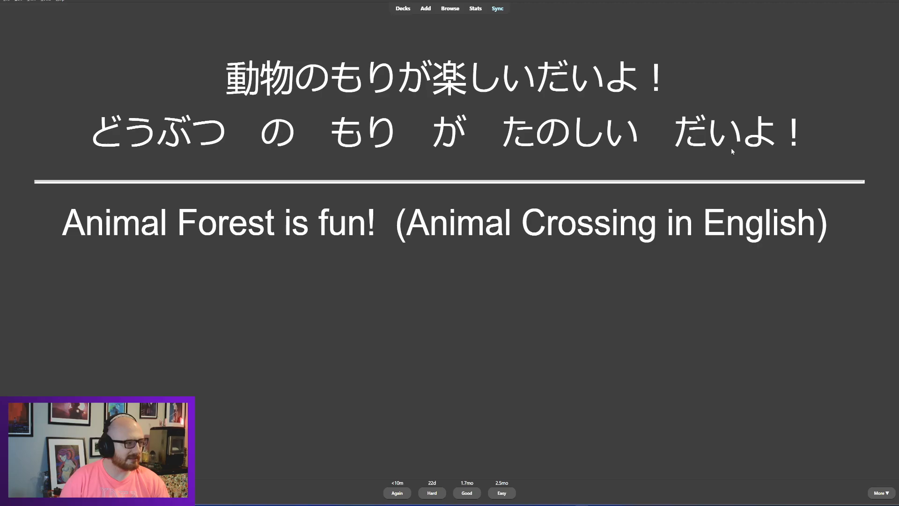
Step: Grade the Animal Forest card, reveal and grade the Long Drink card Good, reaching the leftovers sentence
{"action": "left_click", "coordinate": [466, 492]}
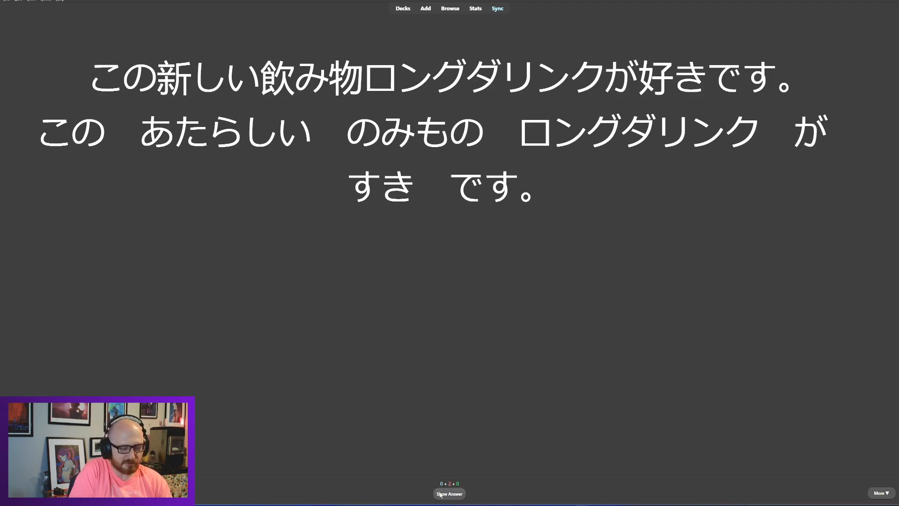
{"action": "left_click", "coordinate": [448, 493]}
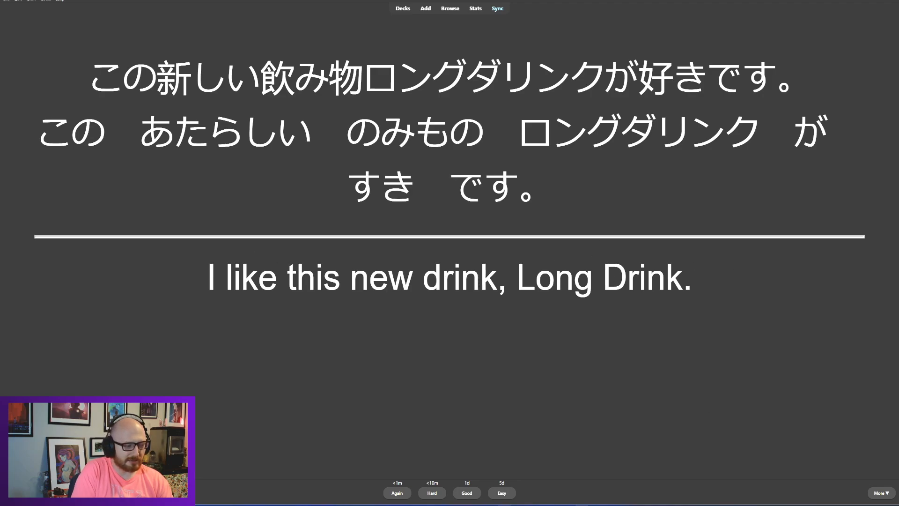
{"action": "mouse_move", "coordinate": [81, 108]}
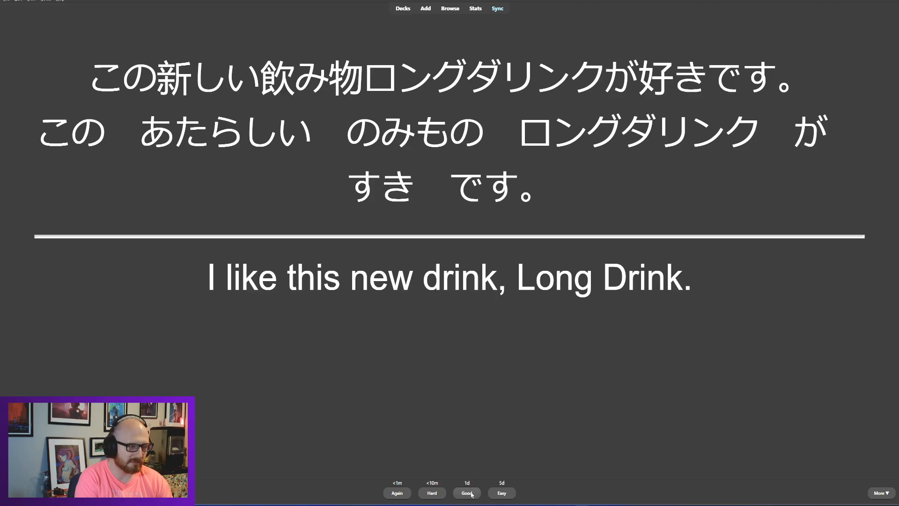
{"action": "left_click", "coordinate": [466, 493]}
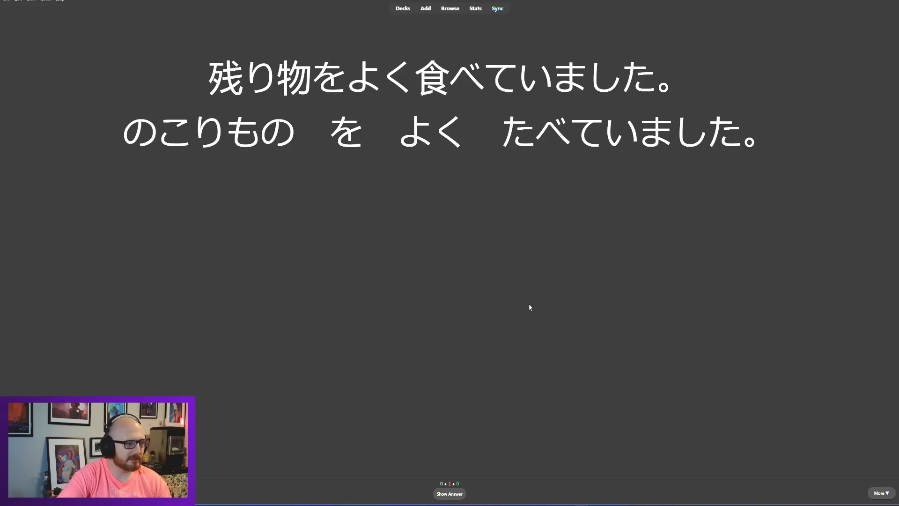
{"action": "mouse_move", "coordinate": [575, 153]}
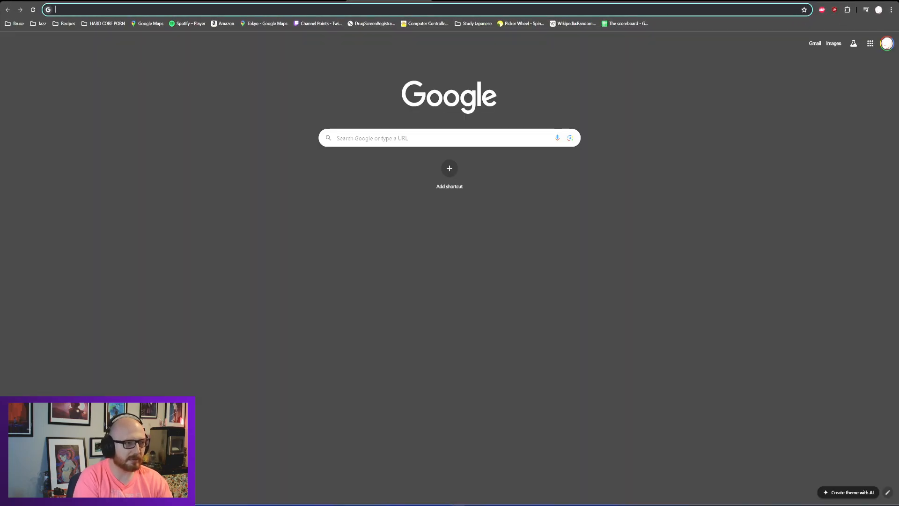
Step: Search Google for godan verbs from the address bar to reach the Free Japanese Lessons conjugation page
{"action": "type", "text": "godan verbs in"}
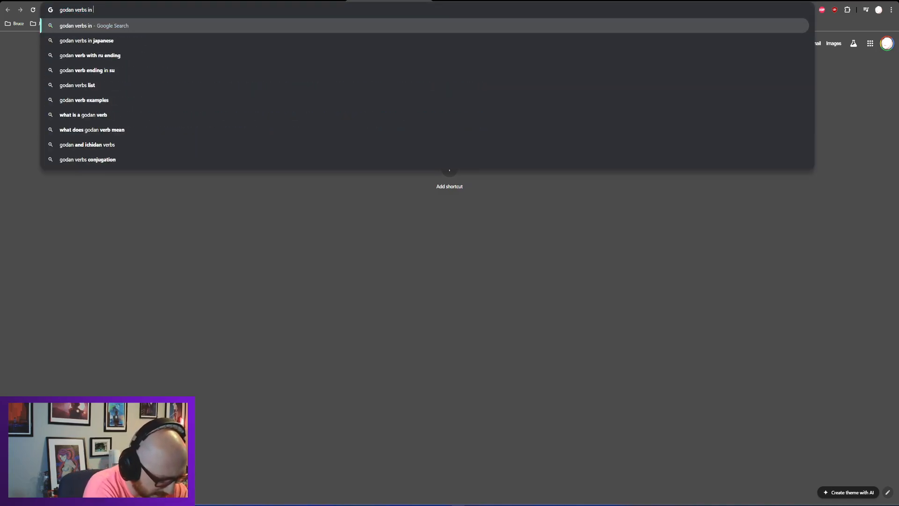
{"action": "key", "text": "Enter"}
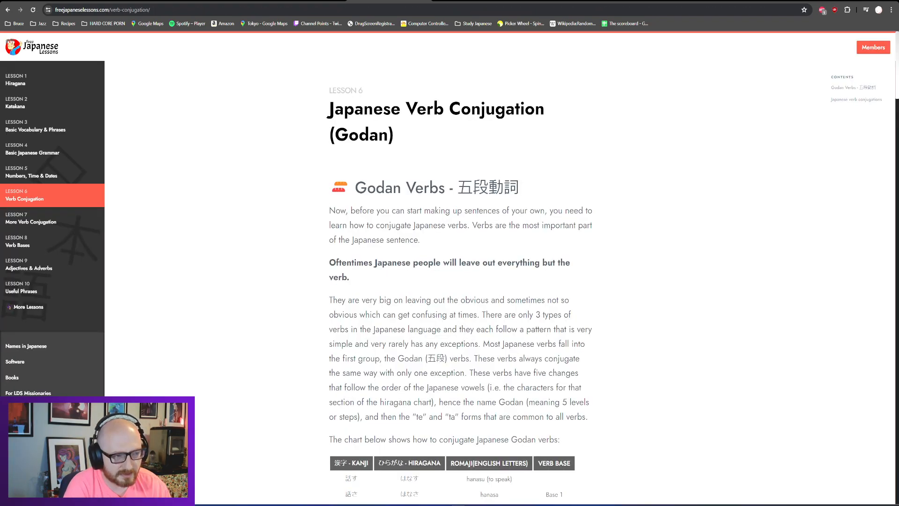
Step: Scroll past the Godan conjugation chart to the te- and ta-form rules for う, つ, る, く, す verbs
{"action": "scroll", "scroll_direction": "down", "scroll_amount": 3}
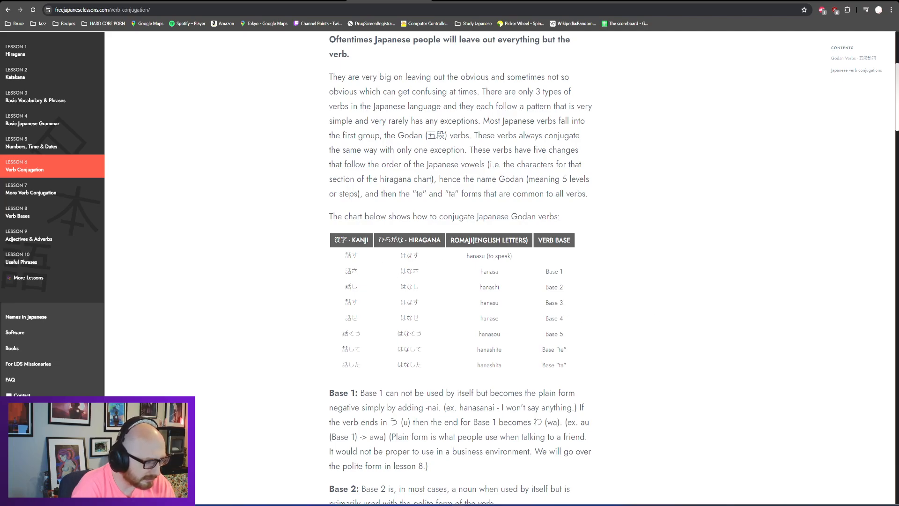
{"action": "mouse_move", "coordinate": [475, 354]}
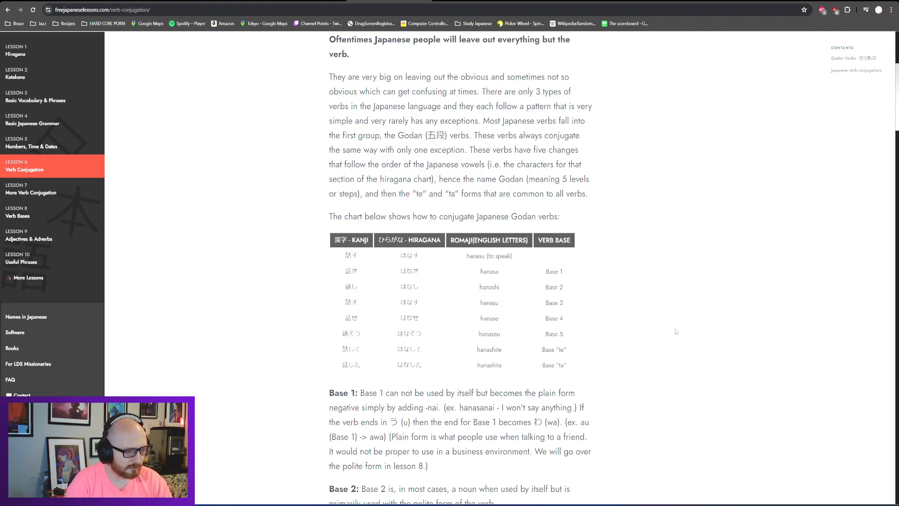
{"action": "scroll", "scroll_direction": "down", "scroll_amount": 3}
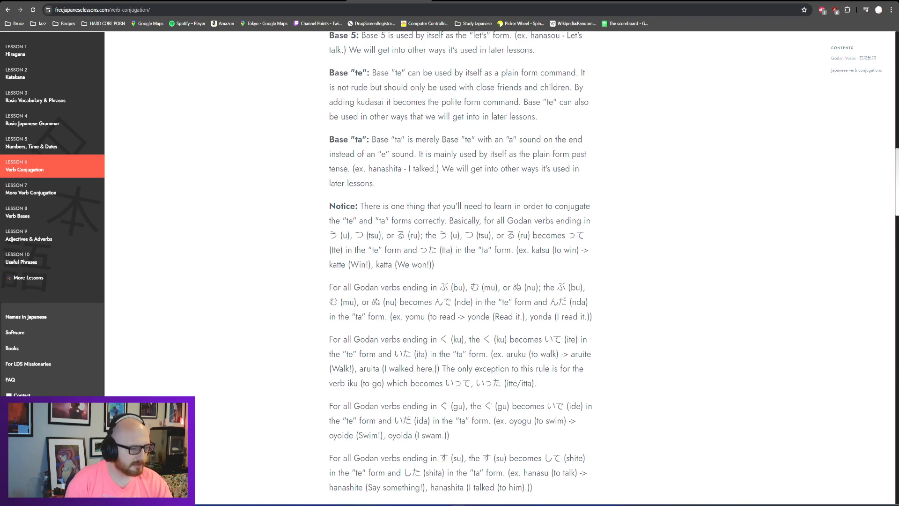
{"action": "mouse_move", "coordinate": [626, 239]}
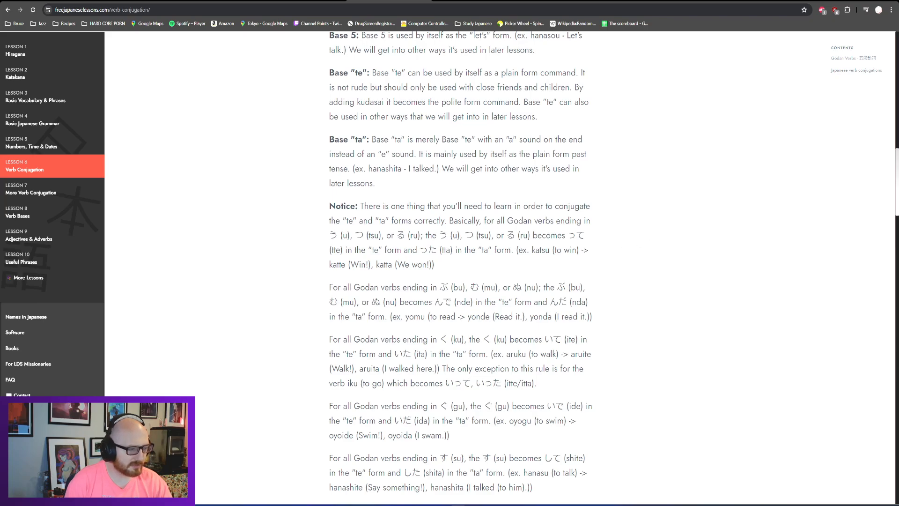
{"action": "mouse_move", "coordinate": [630, 264]}
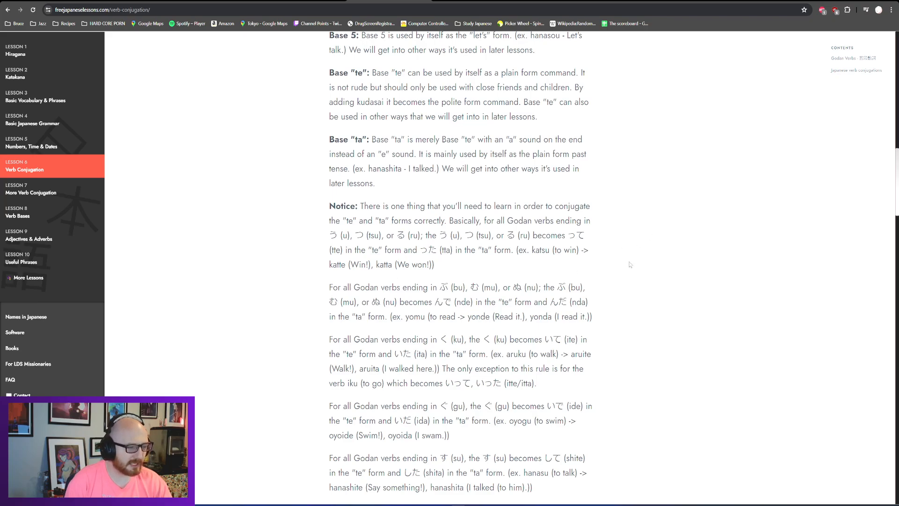
{"action": "mouse_move", "coordinate": [634, 262]}
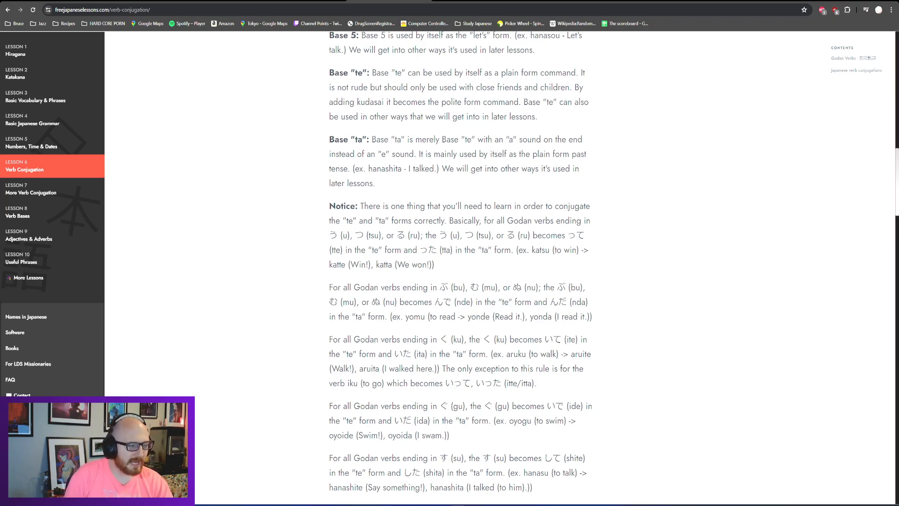
{"action": "mouse_move", "coordinate": [659, 231]}
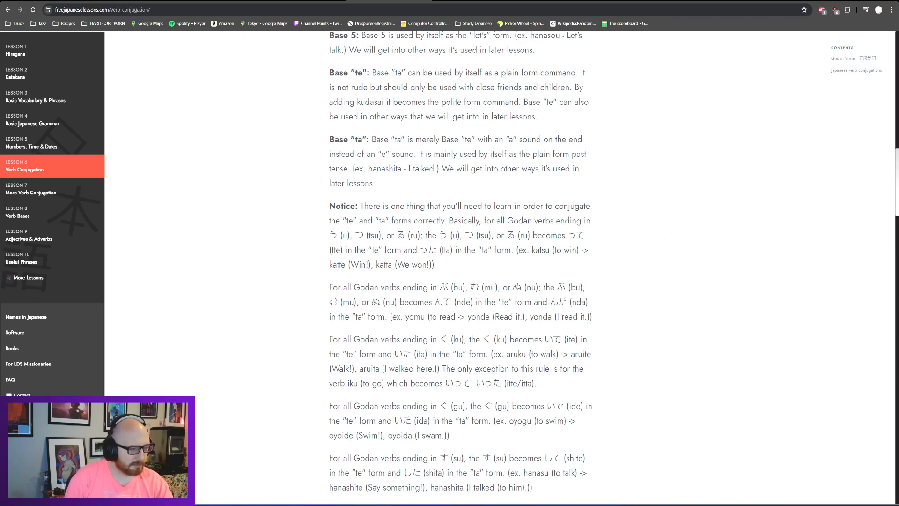
{"action": "mouse_move", "coordinate": [614, 249]}
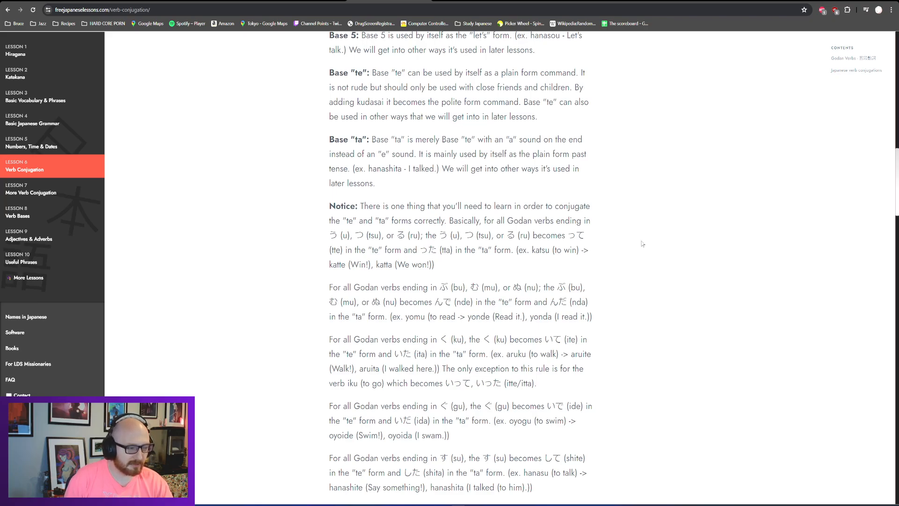
{"action": "mouse_move", "coordinate": [642, 242]}
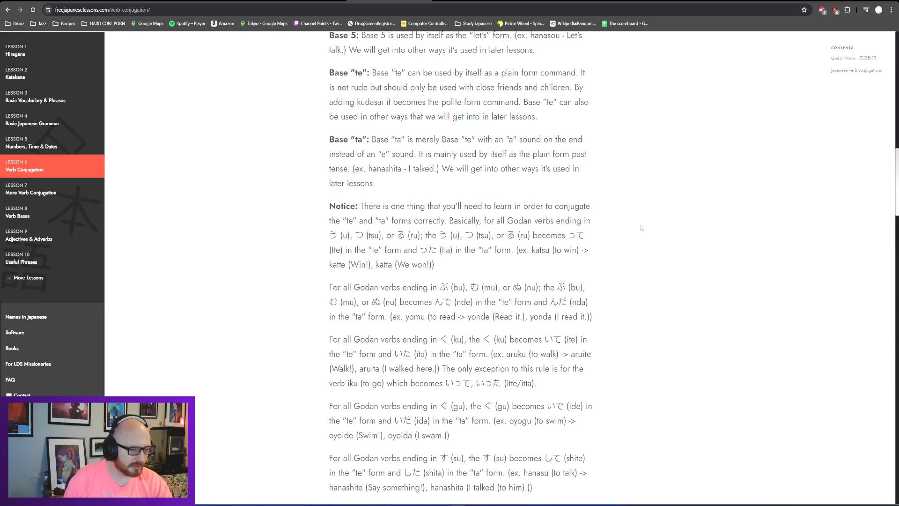
{"action": "mouse_move", "coordinate": [837, 273]}
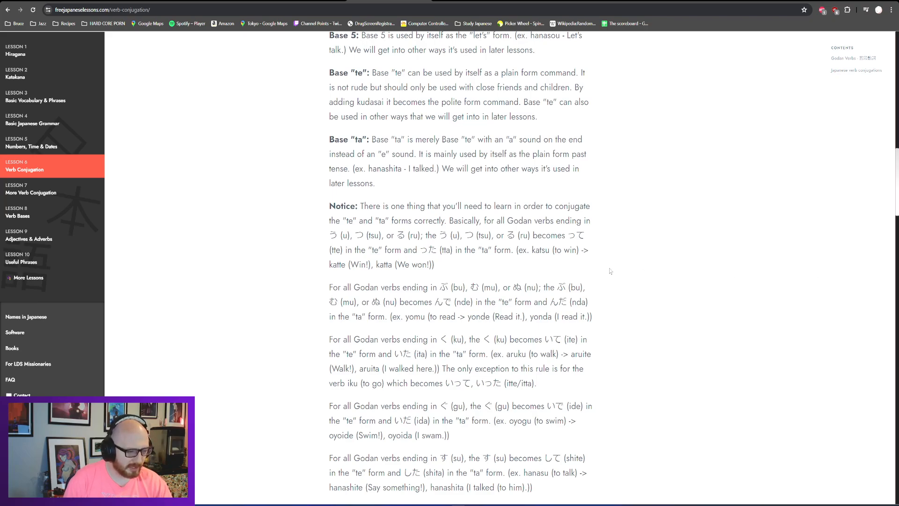
{"action": "mouse_move", "coordinate": [669, 259]}
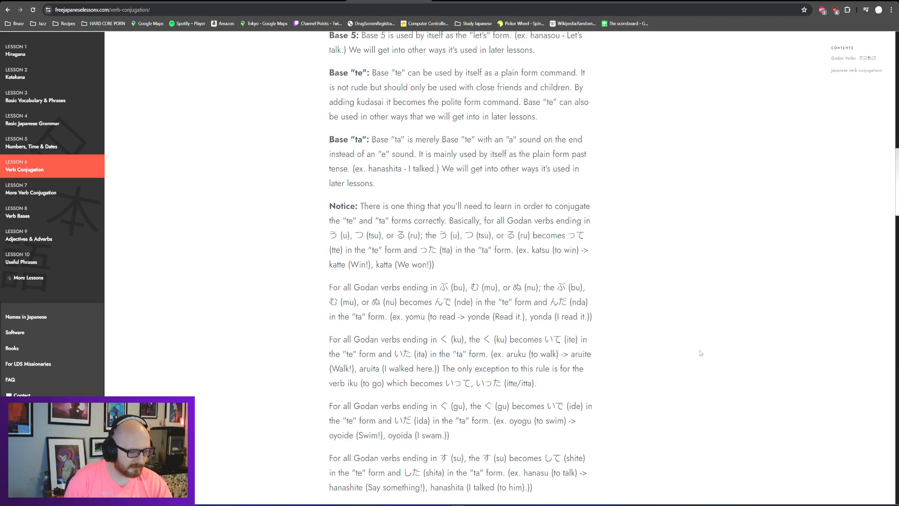
Step: Scroll down to the Godan practice verb list, then back up to the Base 1–5 usage explanations
{"action": "scroll", "scroll_direction": "down", "scroll_amount": 3}
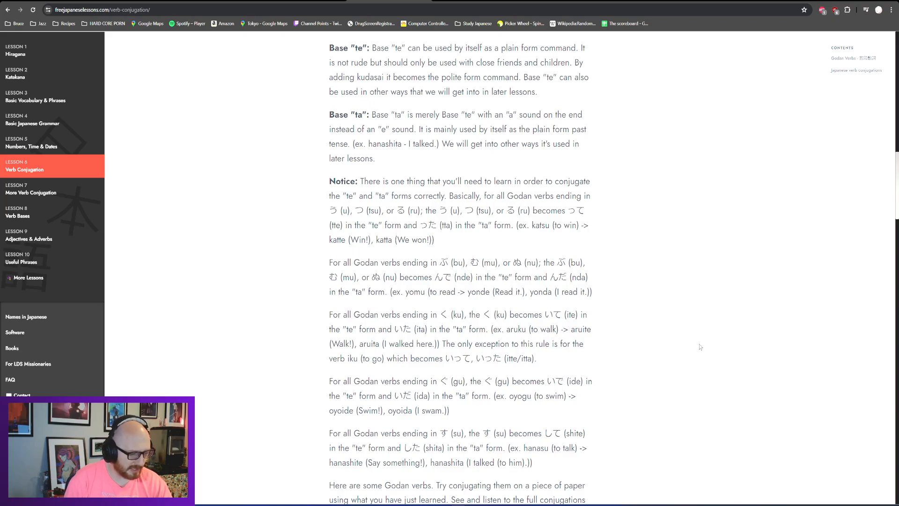
{"action": "scroll", "scroll_direction": "down", "scroll_amount": 3}
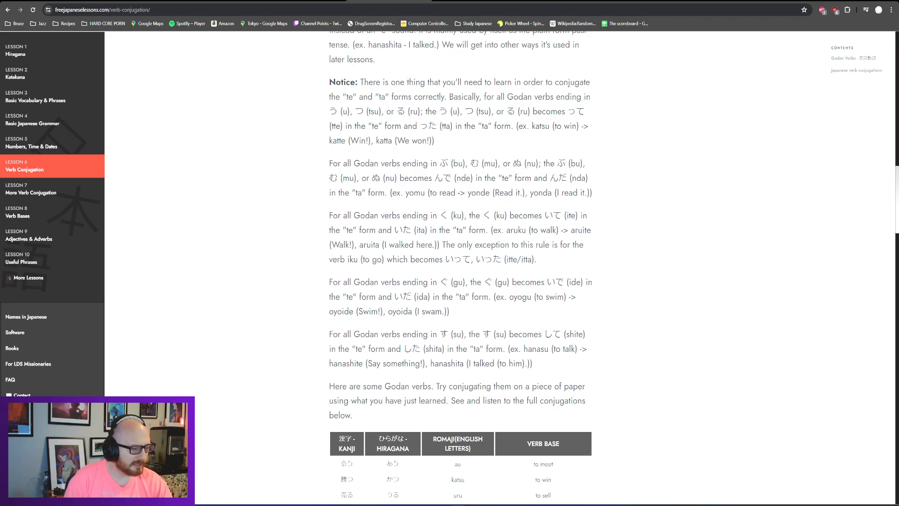
{"action": "mouse_move", "coordinate": [644, 247]}
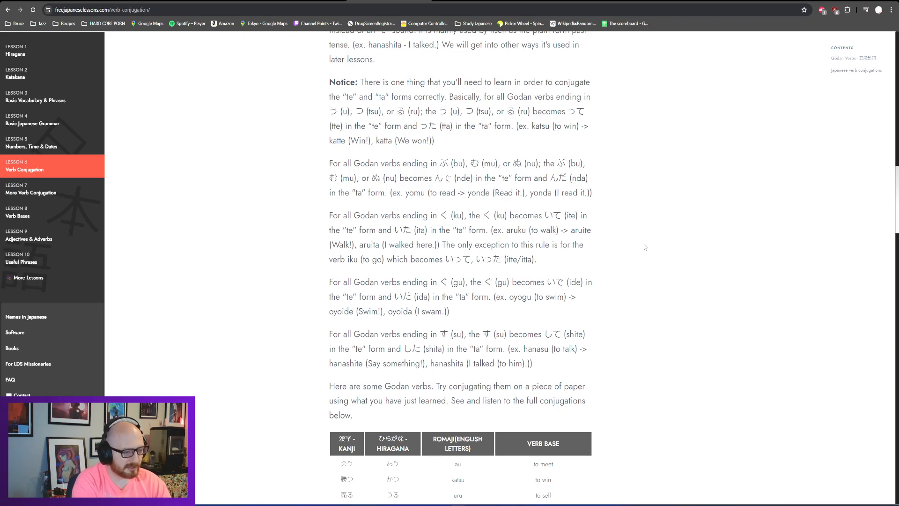
{"action": "scroll", "scroll_direction": "down", "scroll_amount": 3}
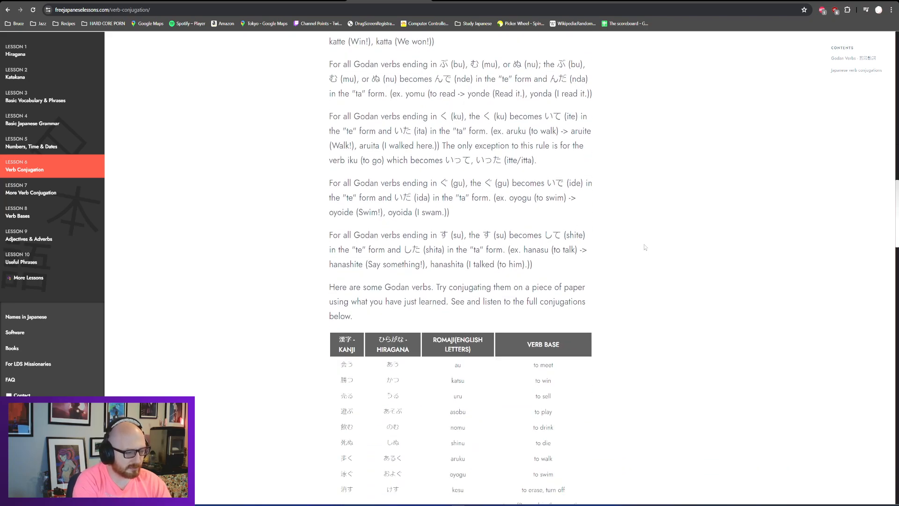
{"action": "scroll", "scroll_direction": "down", "scroll_amount": 3}
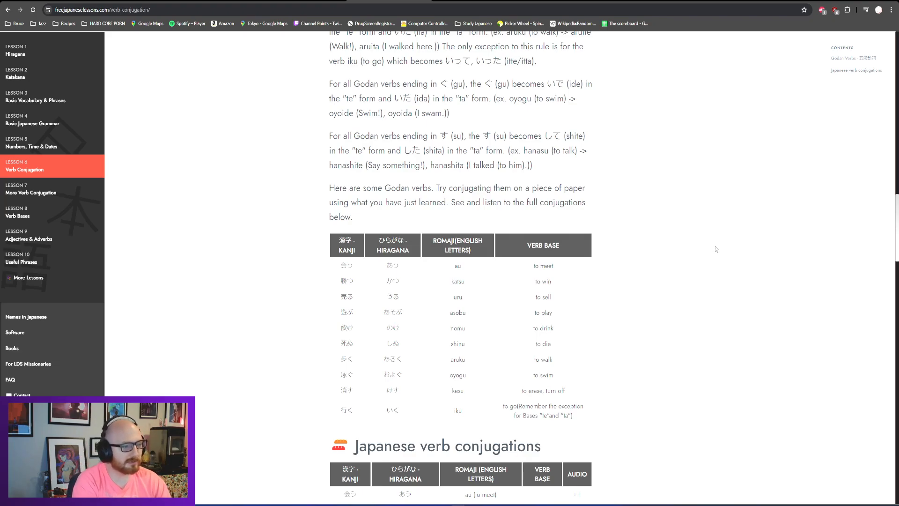
{"action": "scroll", "scroll_direction": "up", "scroll_amount": 3}
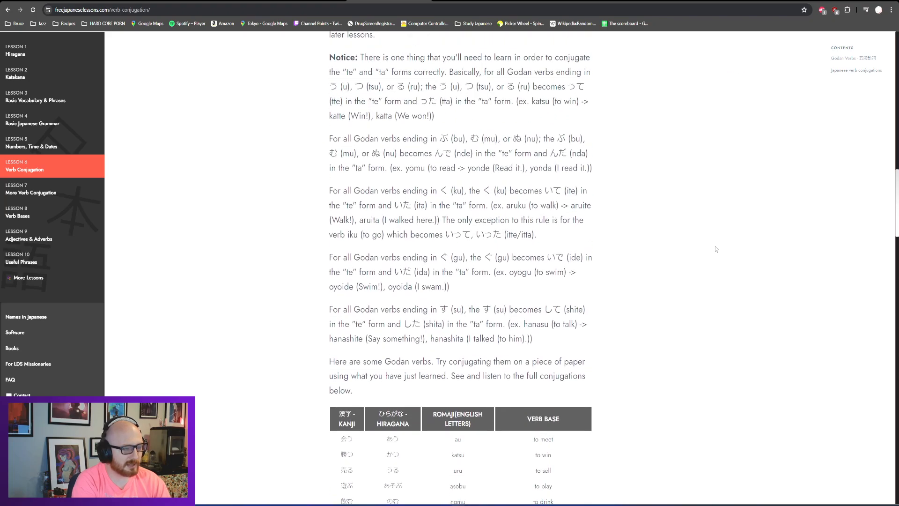
{"action": "scroll", "scroll_direction": "up", "scroll_amount": 3}
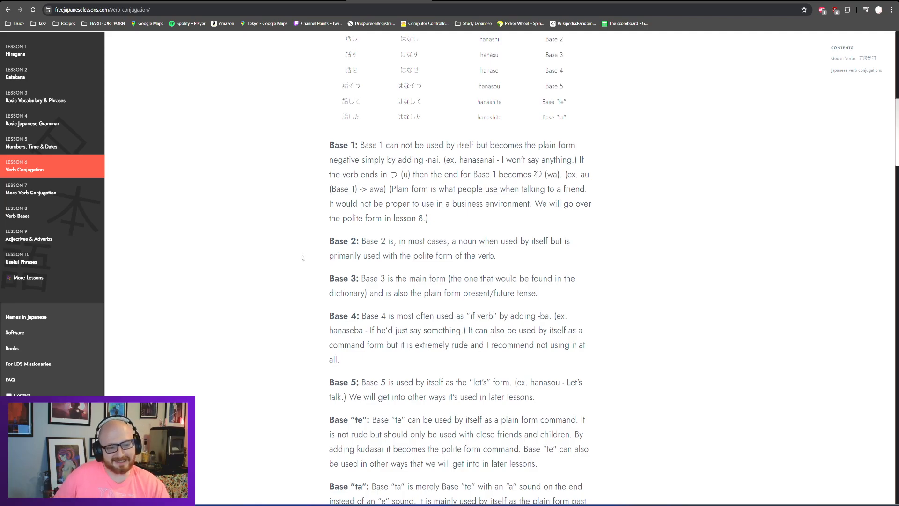
{"action": "mouse_move", "coordinate": [378, 230]}
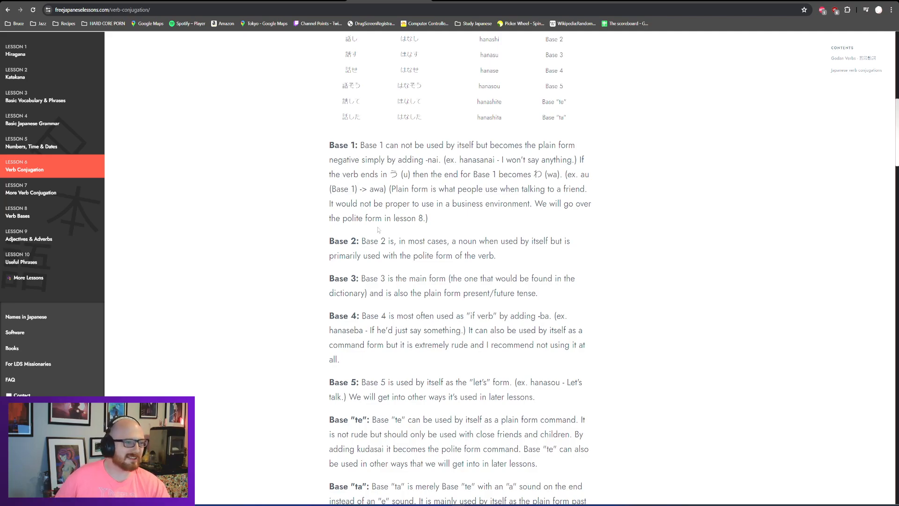